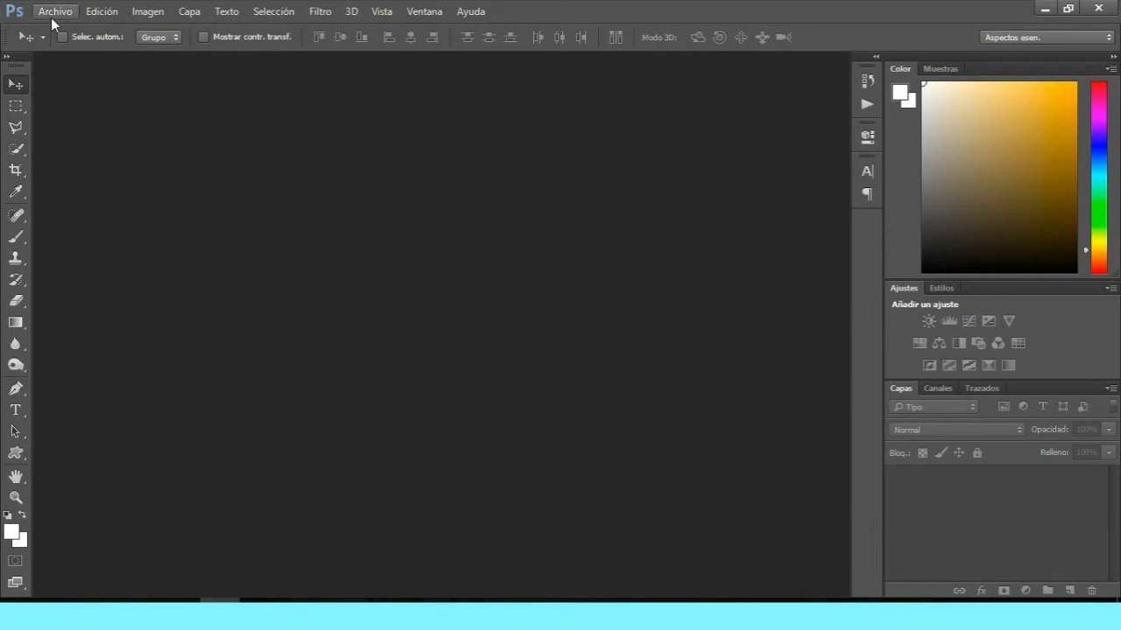
Step: Open the raw portrait IMG_0151.CR2 from the noveno video folder in Camera Raw
click(55, 11)
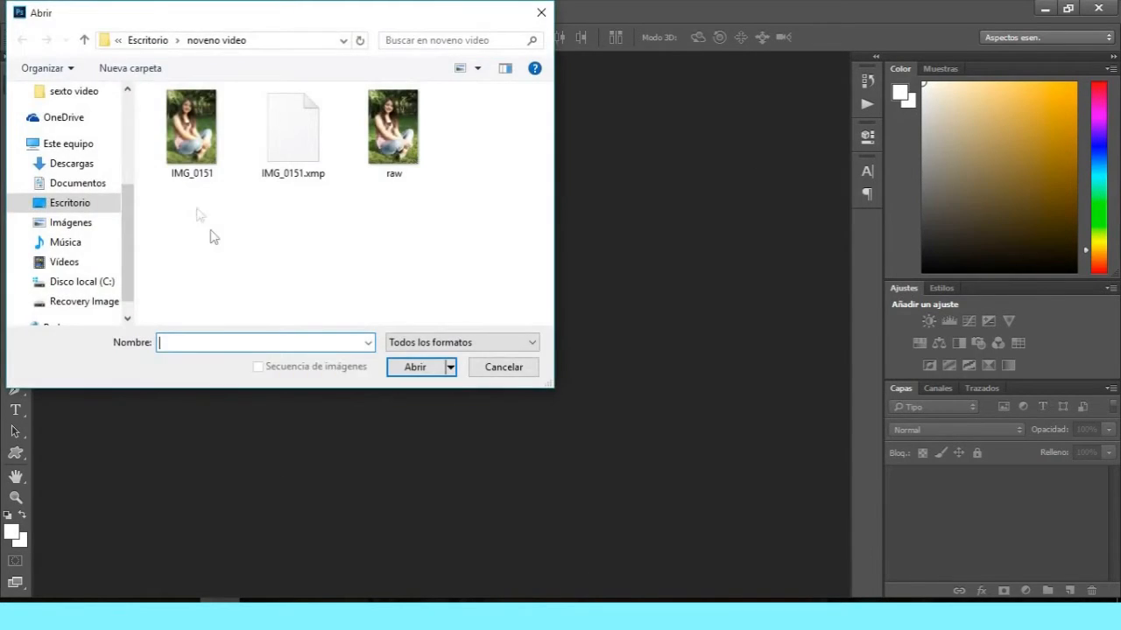
click(414, 367)
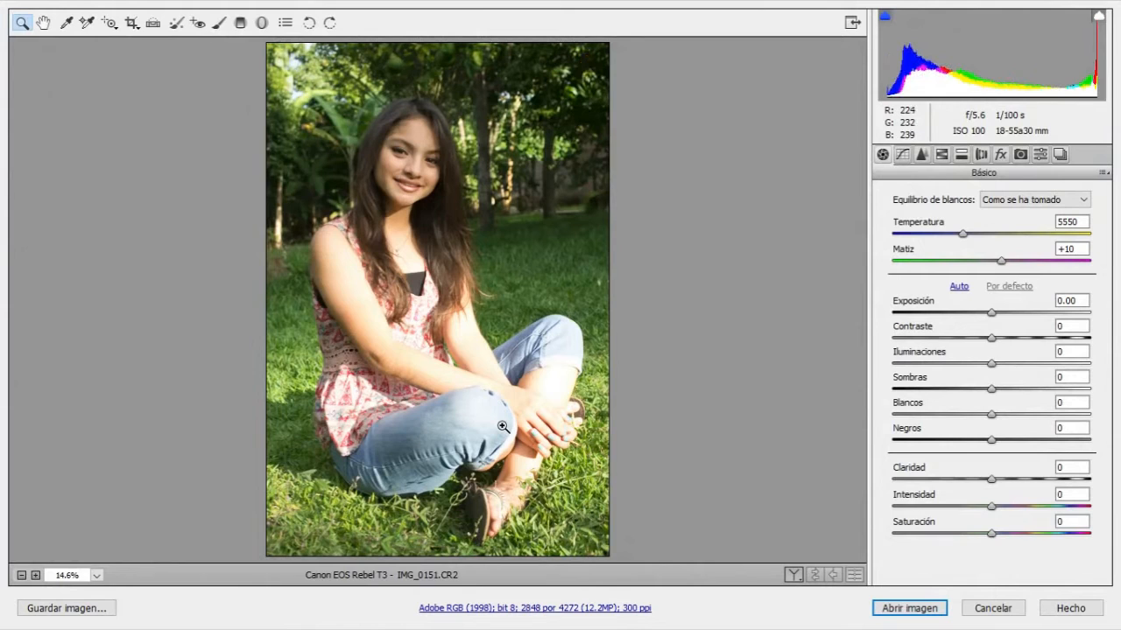
mouse_move(563, 385)
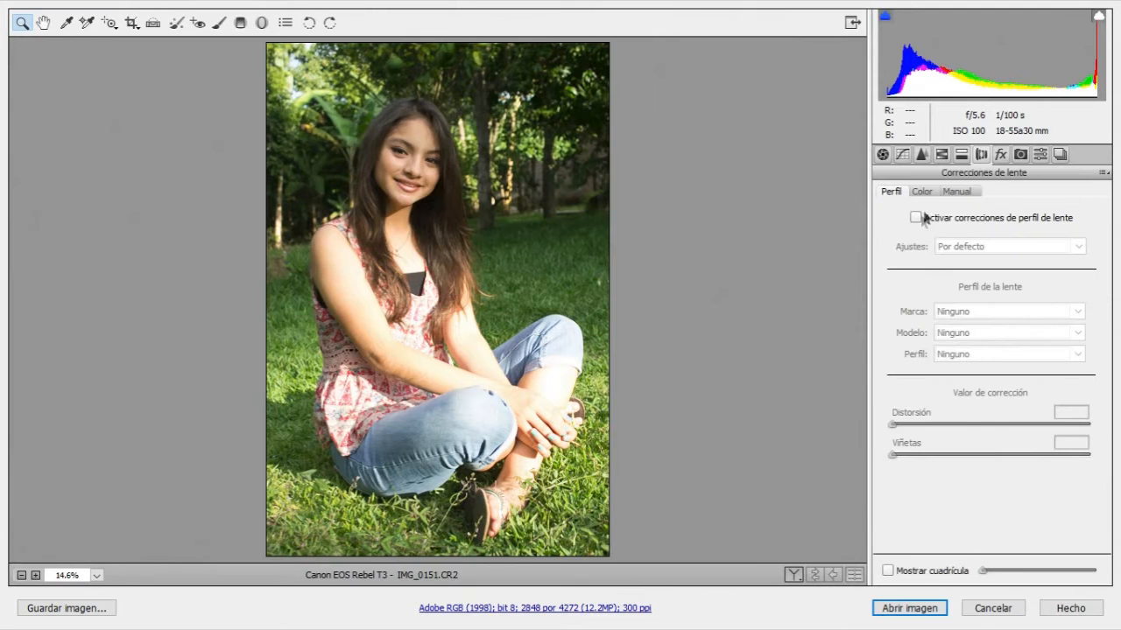
Step: Enable profile corrections with Canon as maker, loading the EF-S 18-55mm profile, and compare on/off
click(915, 217)
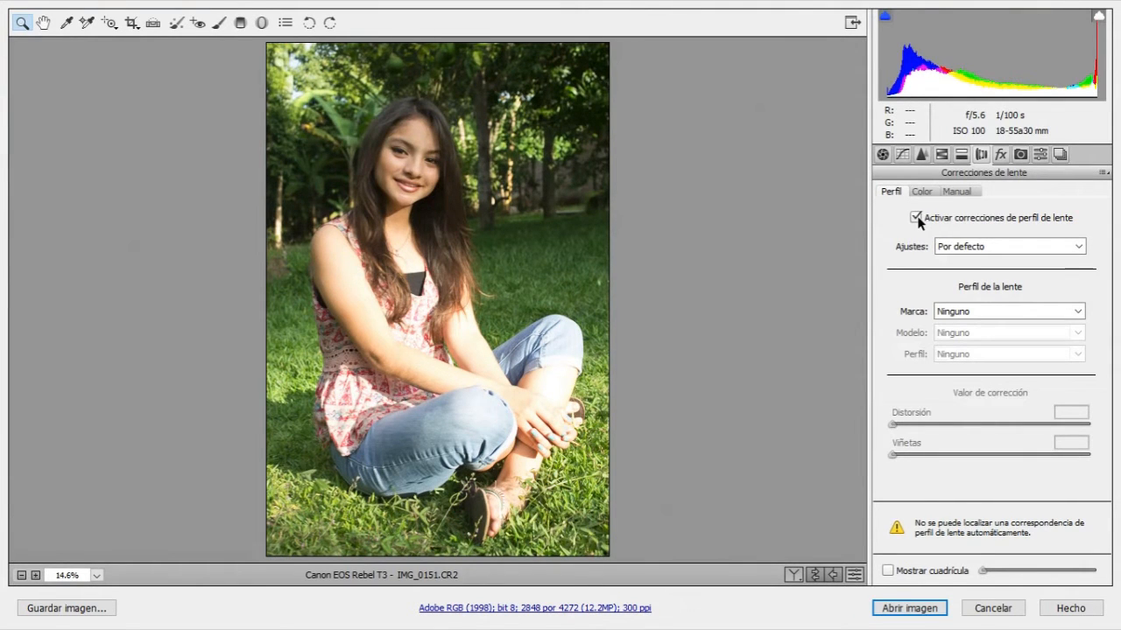
click(1007, 311)
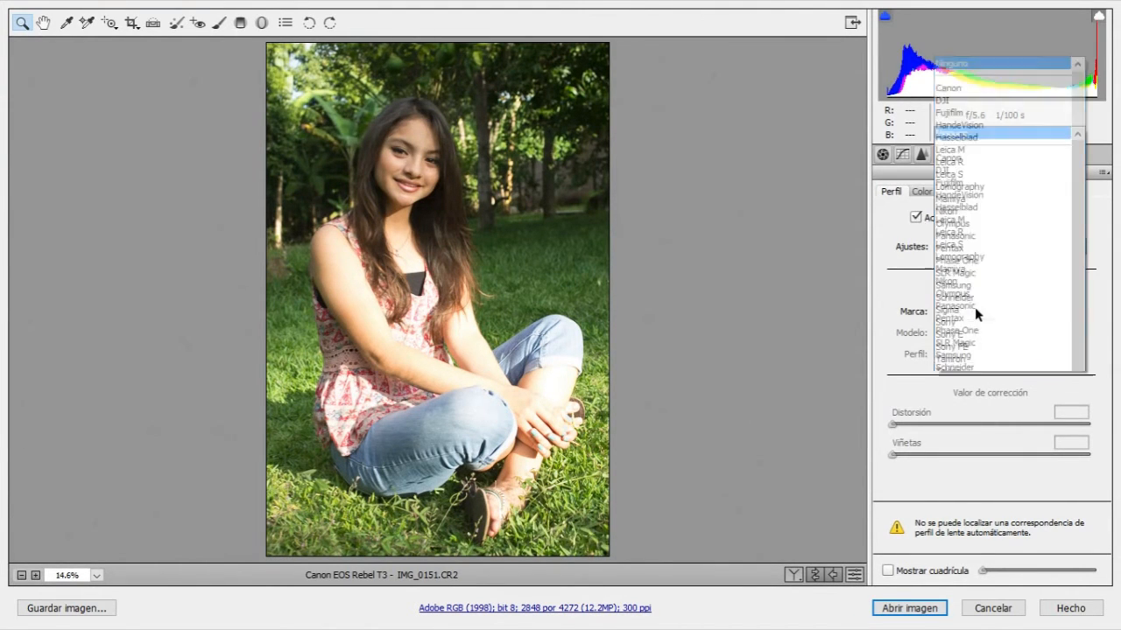
click(948, 88)
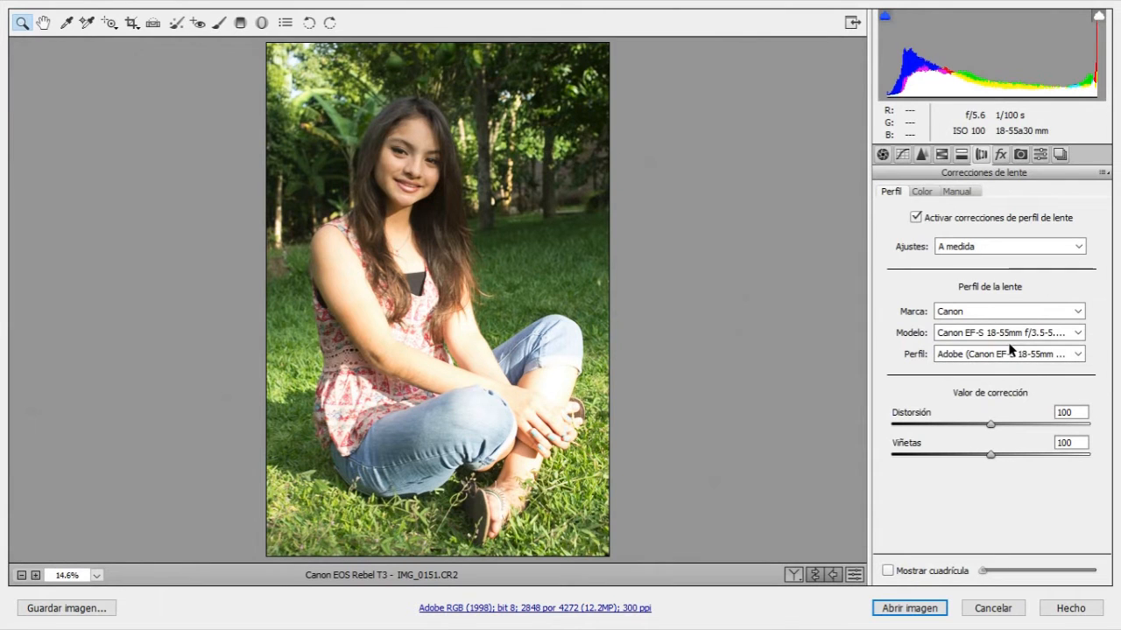
click(1007, 310)
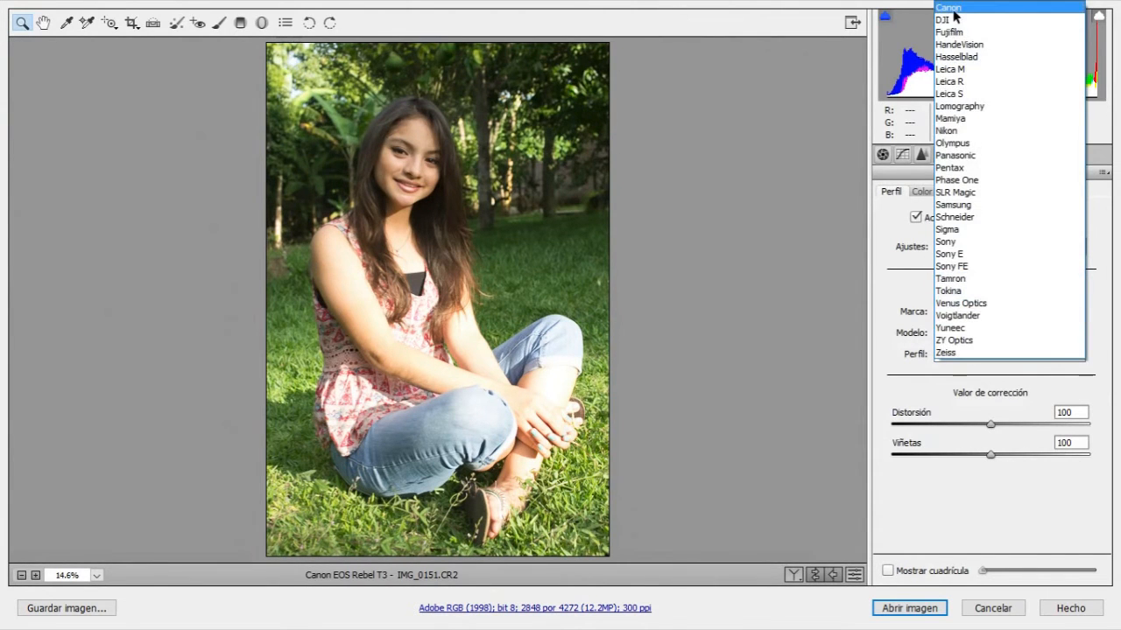
click(948, 7)
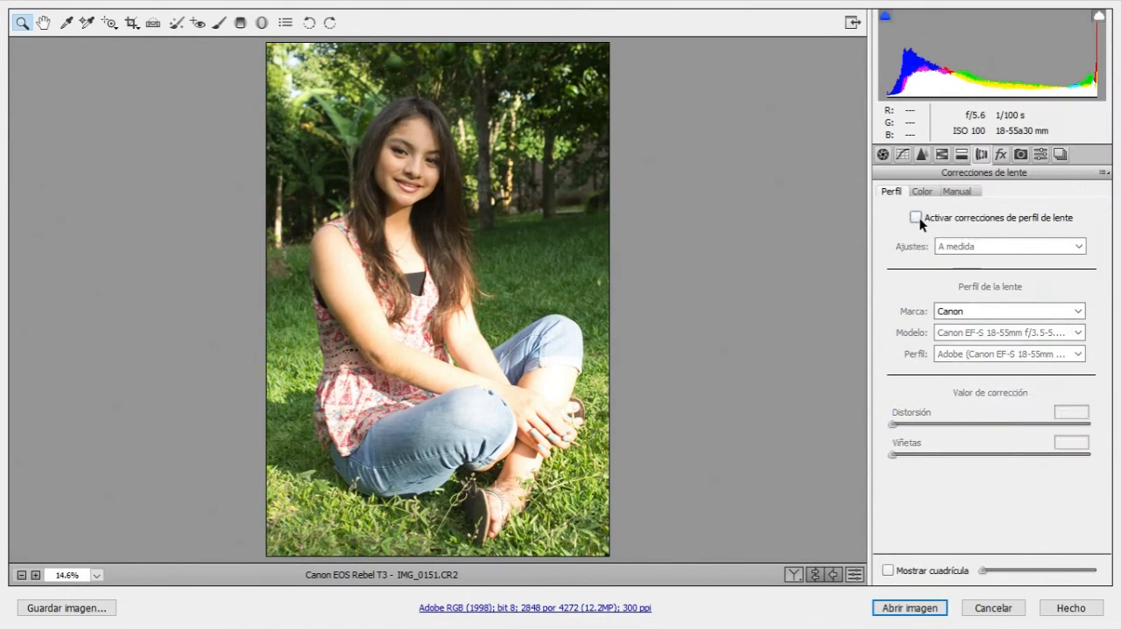
click(920, 191)
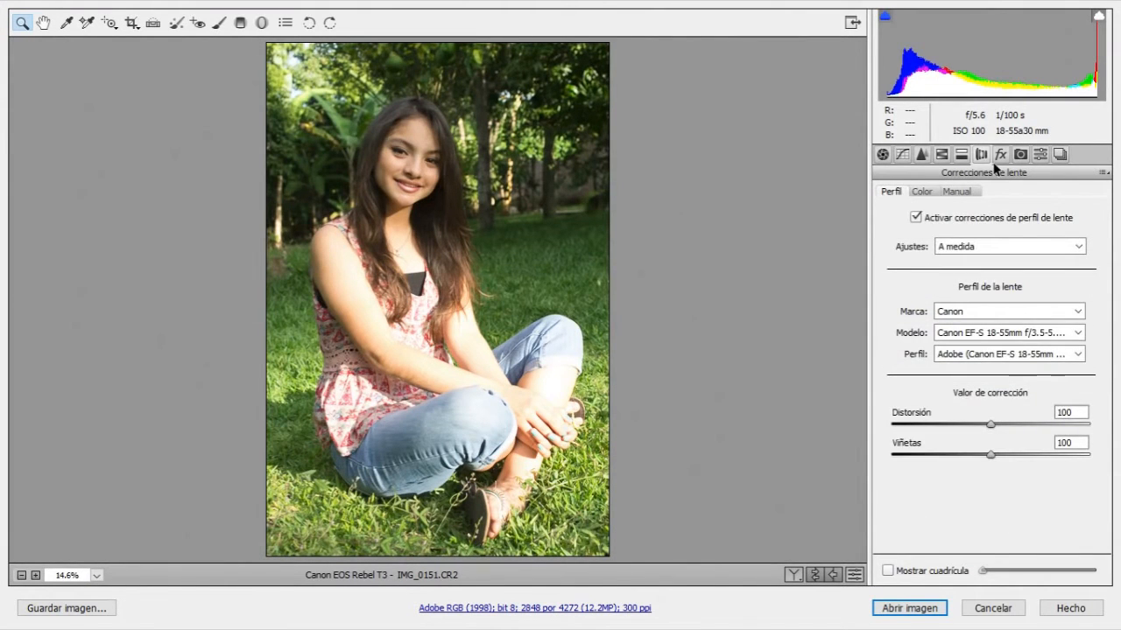
Step: Set the Dehaze amount to +48 and check the still-zero Split Toning settings
click(1000, 154)
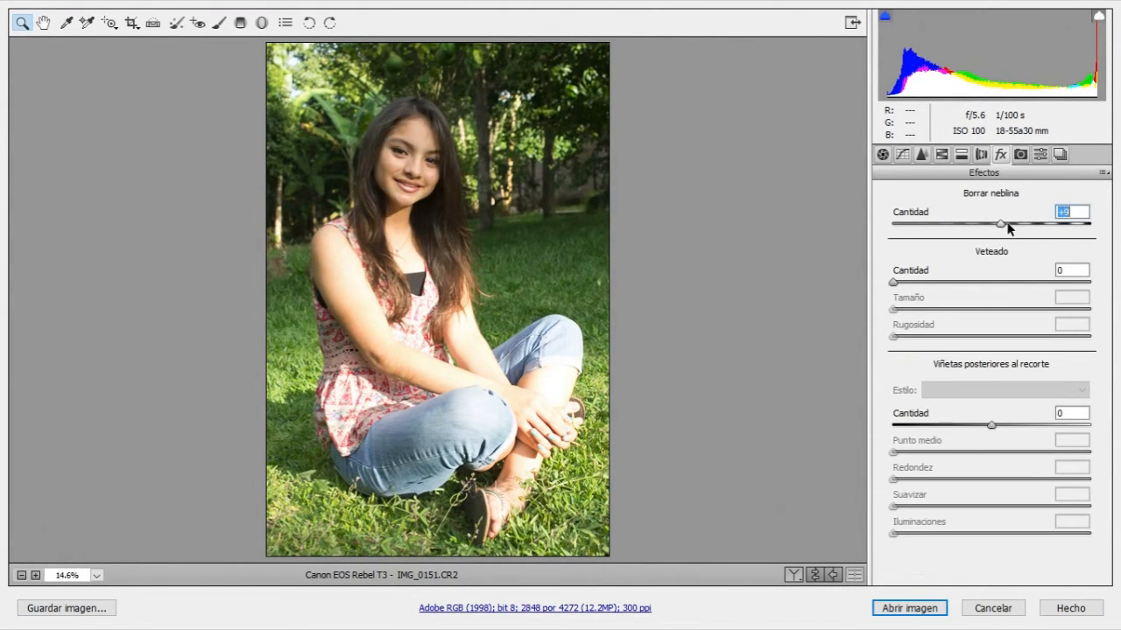
drag(1000, 224, 1047, 224)
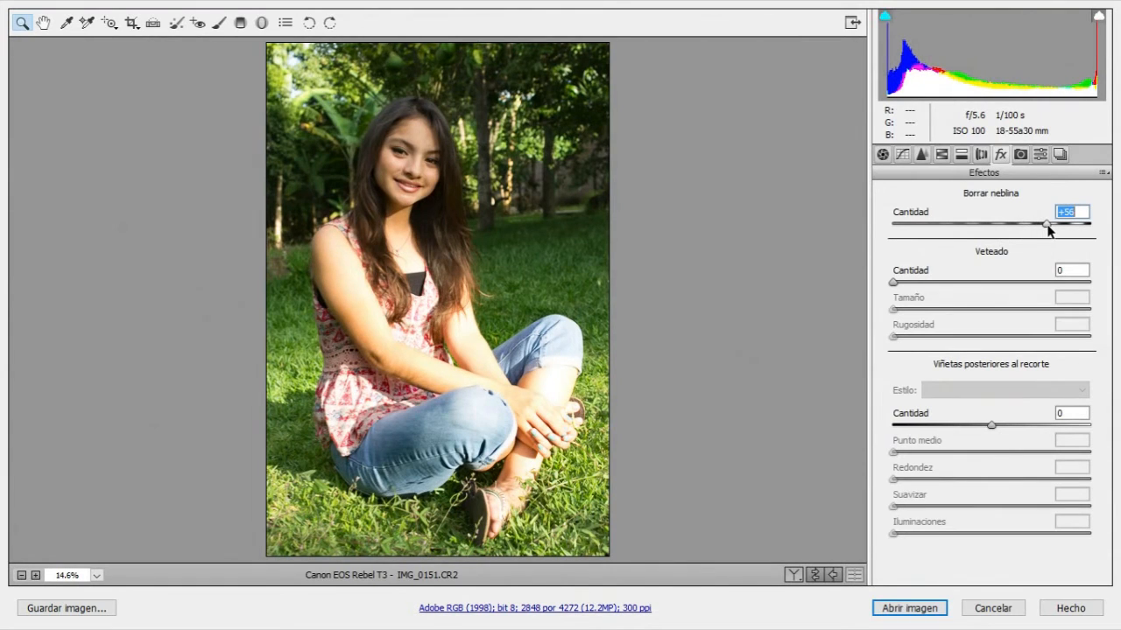
drag(1047, 225, 1038, 225)
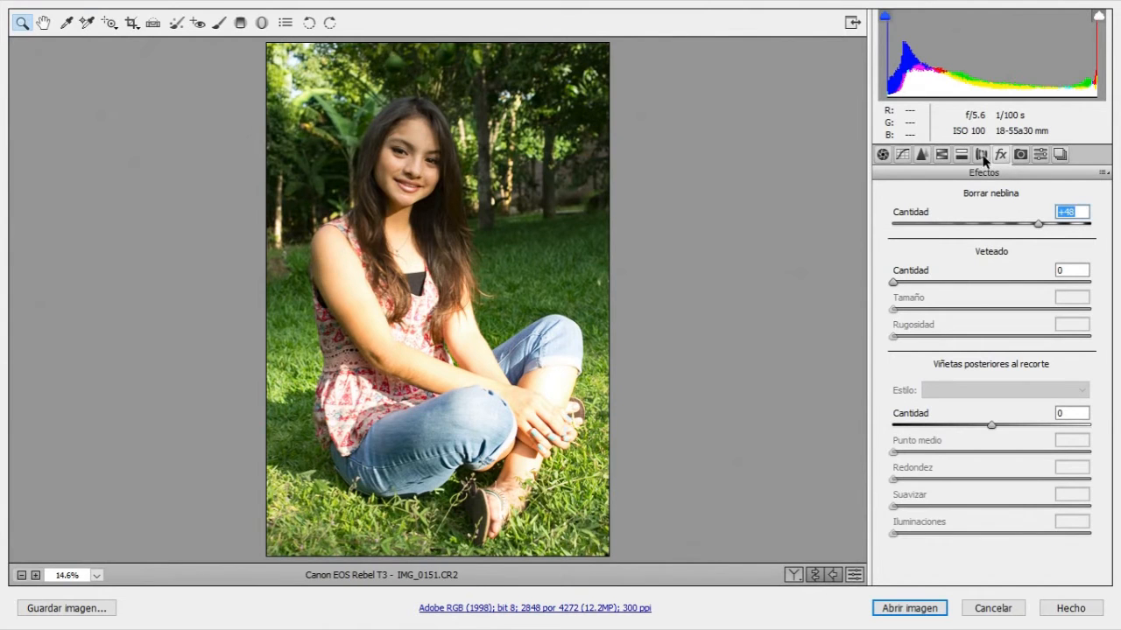
mouse_move(980, 154)
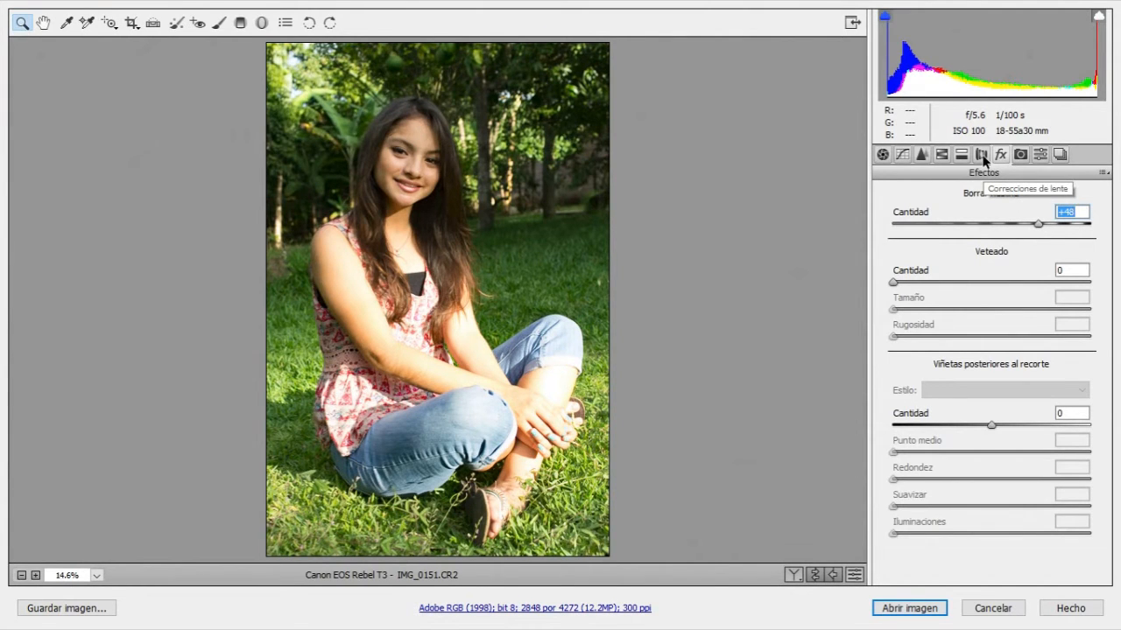
click(961, 155)
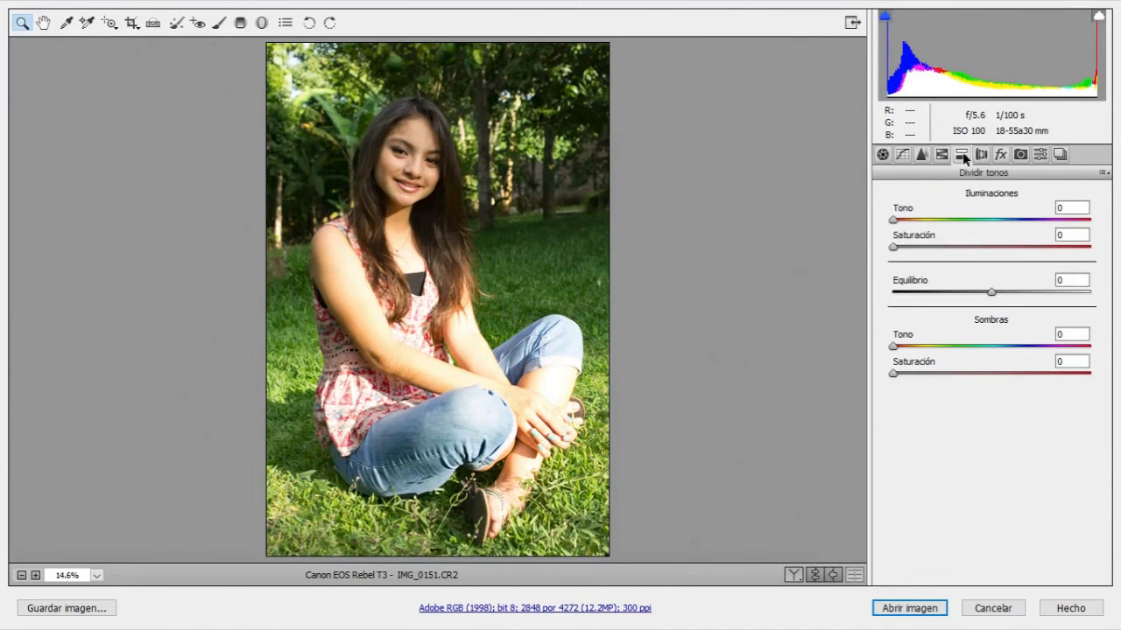
mouse_move(961, 154)
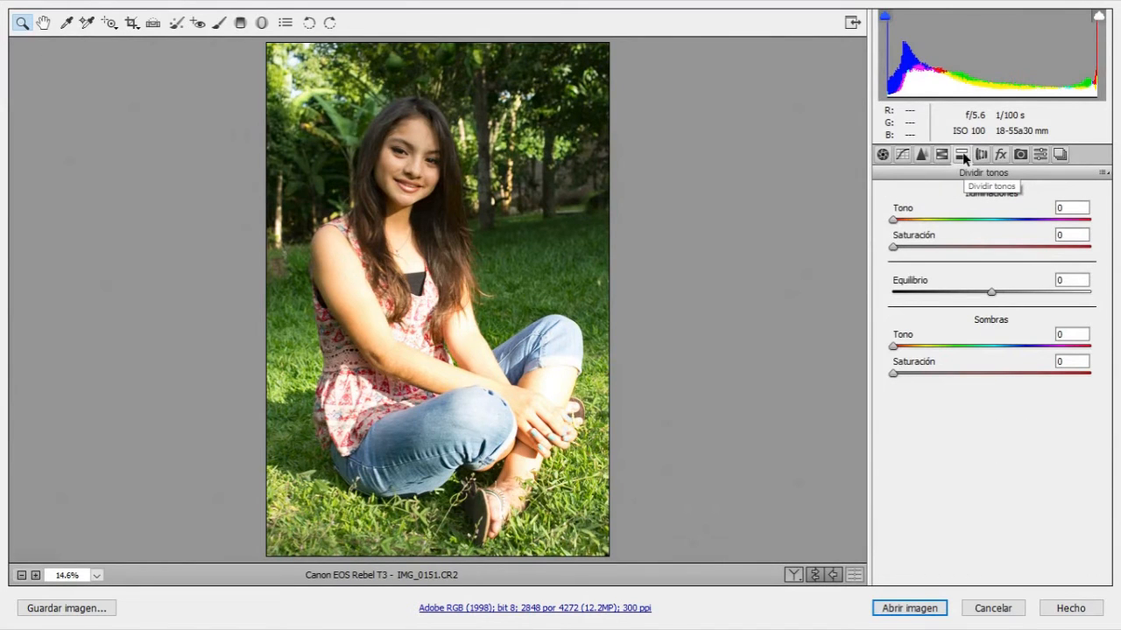
Step: In Basic, set Exposure +0.75, Contrast −59, Highlights −66 and boost Vibrance to +20
click(882, 154)
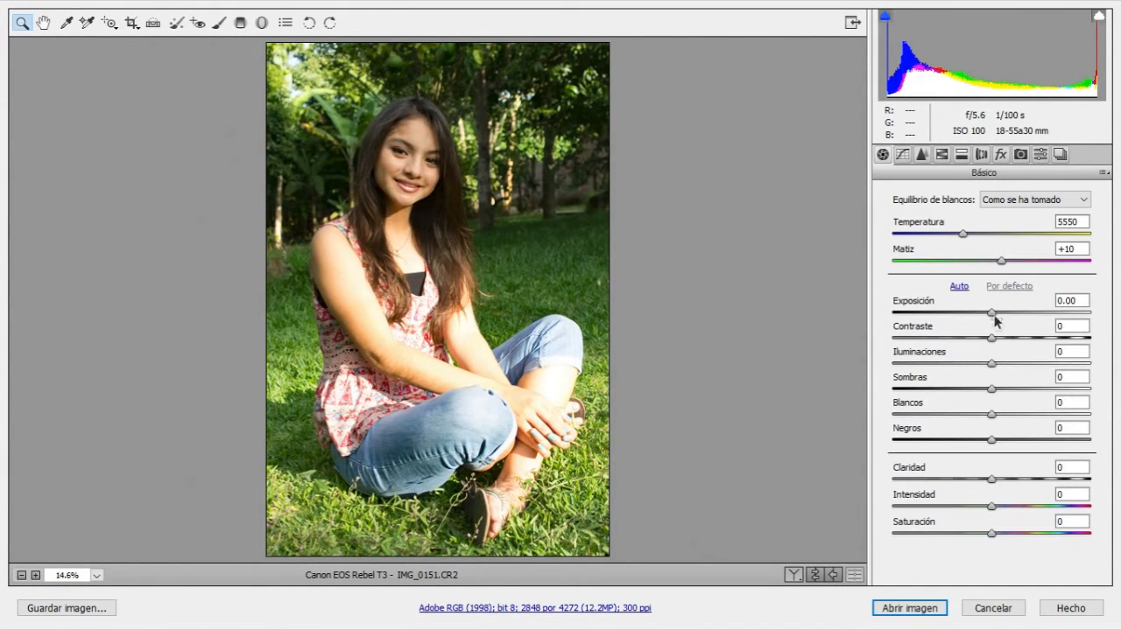
drag(991, 313, 1006, 313)
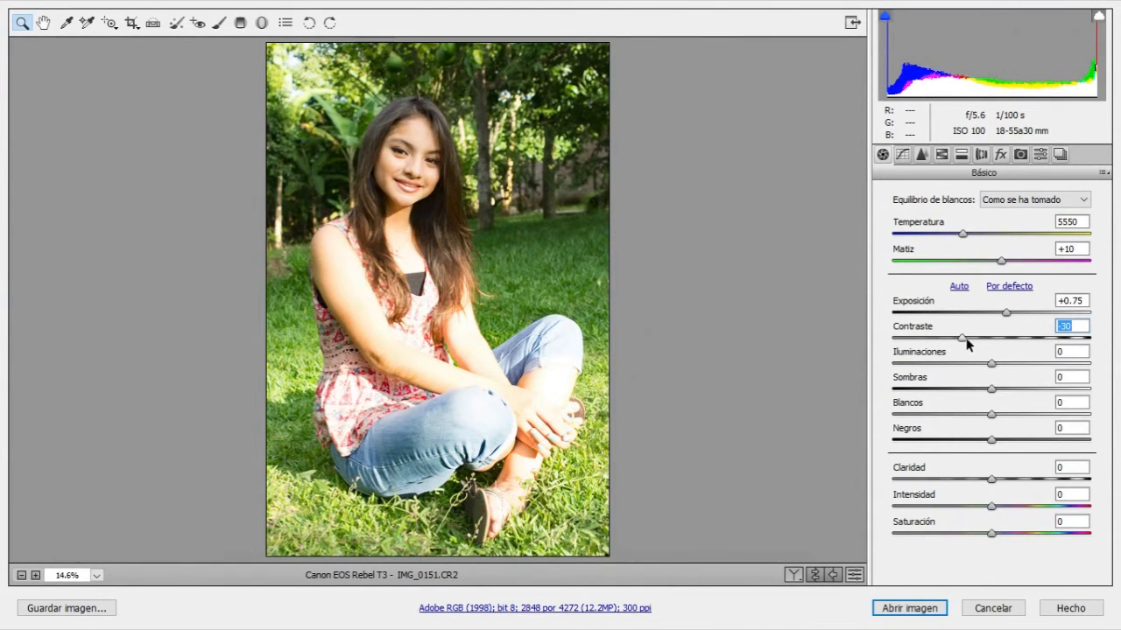
drag(962, 338, 929, 338)
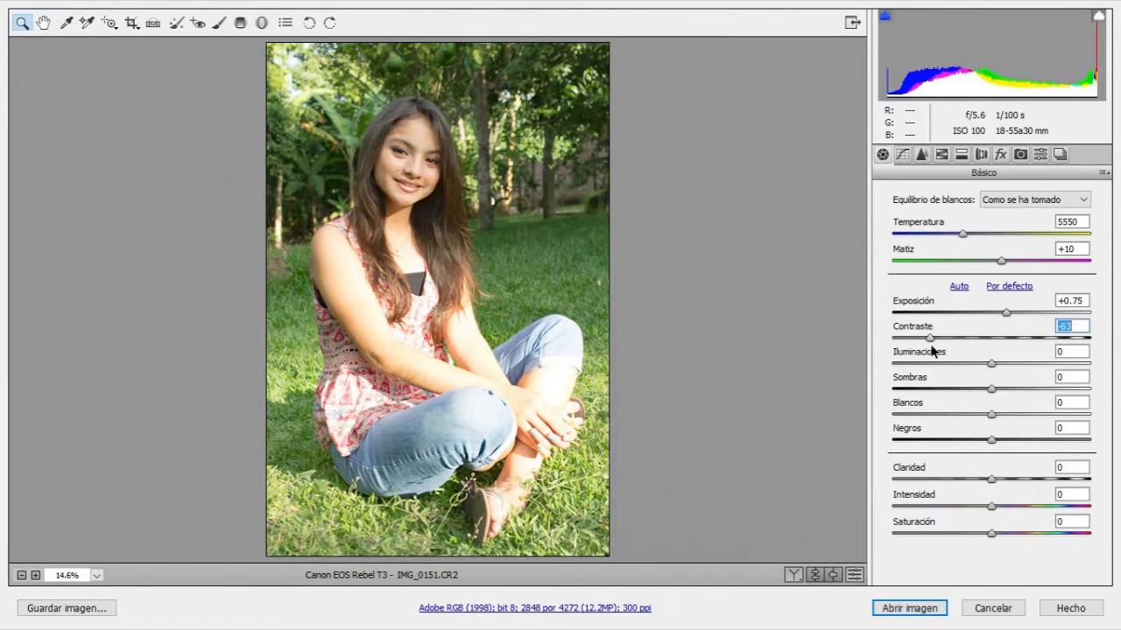
drag(930, 338, 939, 338)
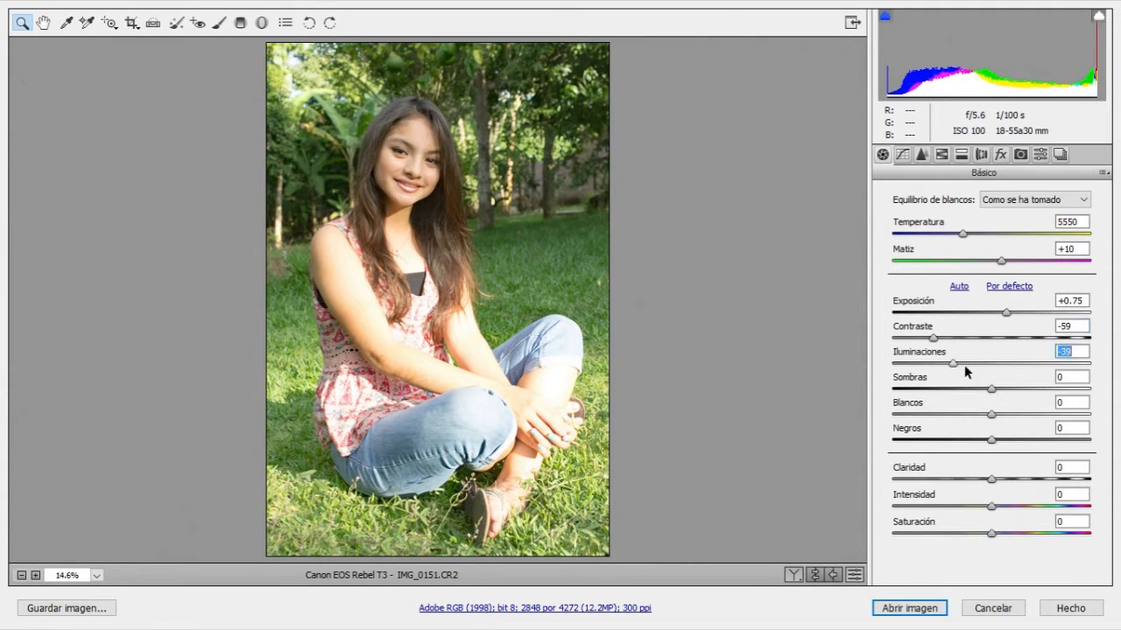
drag(952, 363, 994, 362)
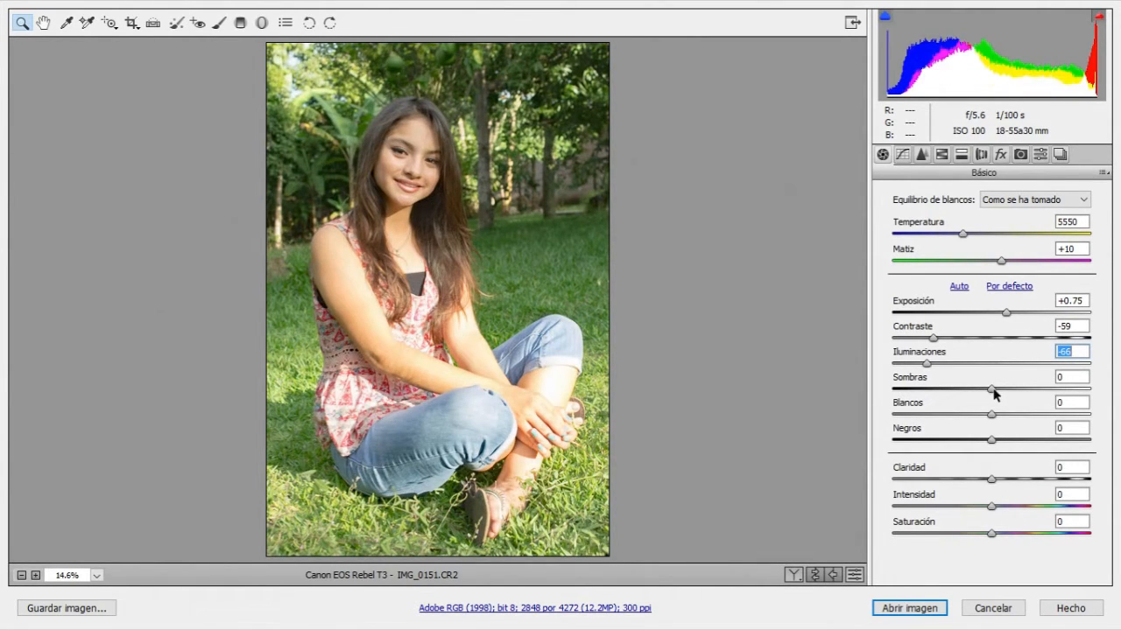
drag(990, 388, 1013, 389)
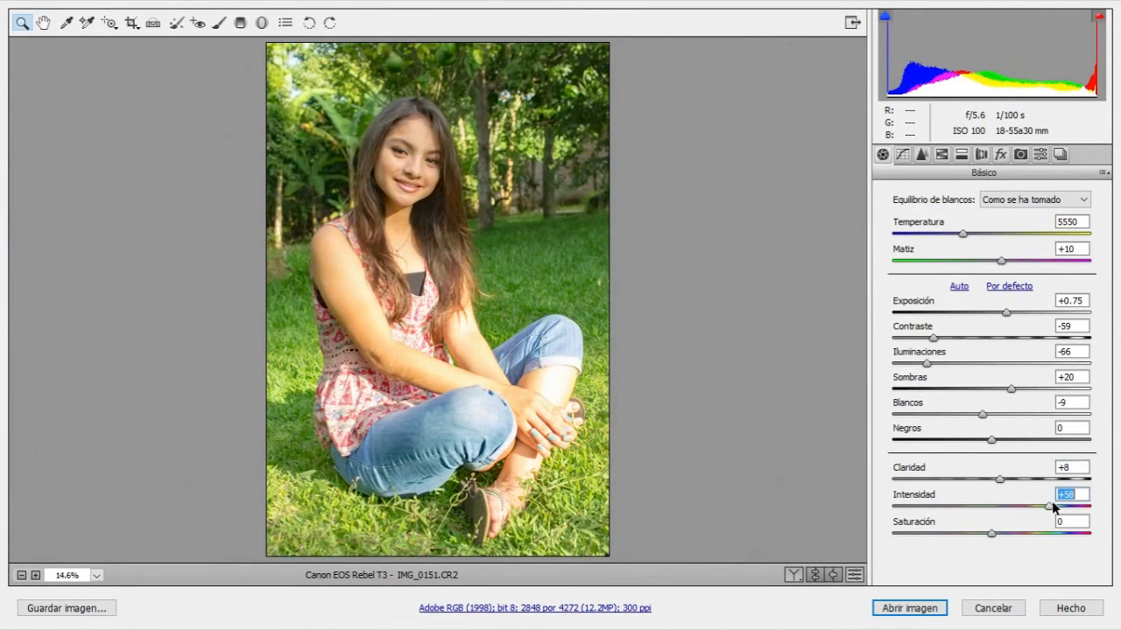
drag(1051, 506, 1011, 506)
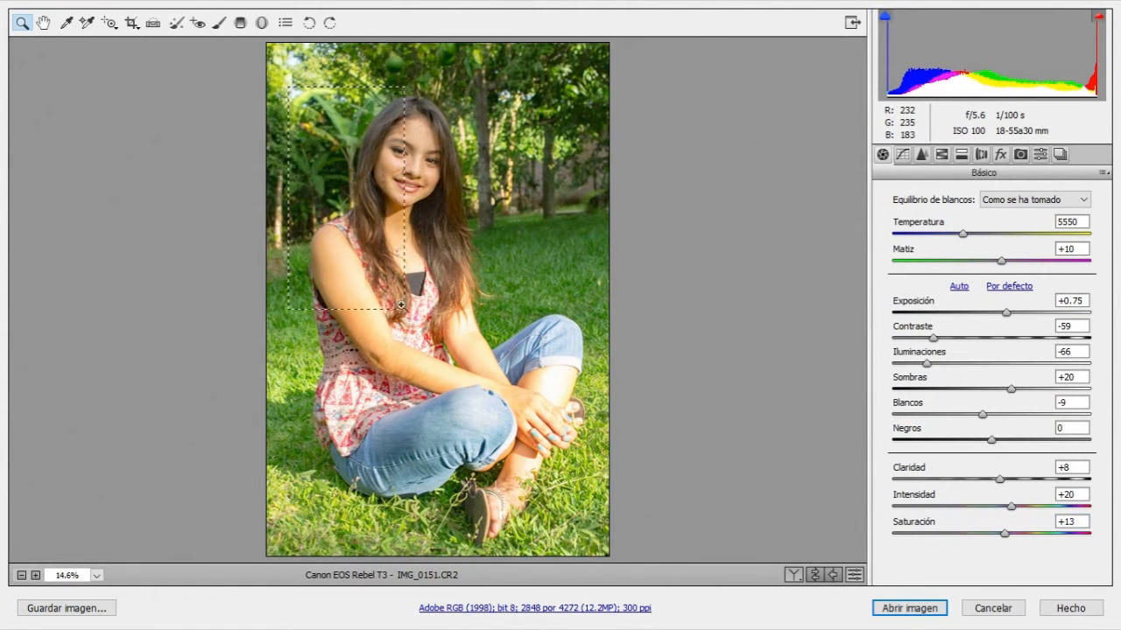
Step: Zoom the preview in on the girl's face
click(401, 305)
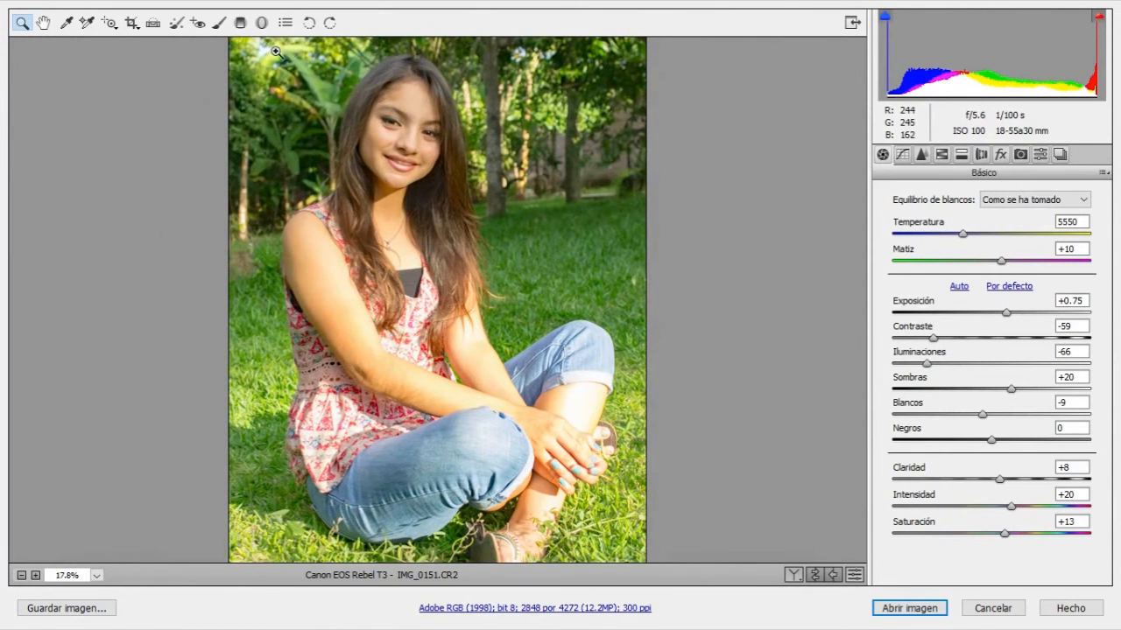
drag(276, 52, 537, 359)
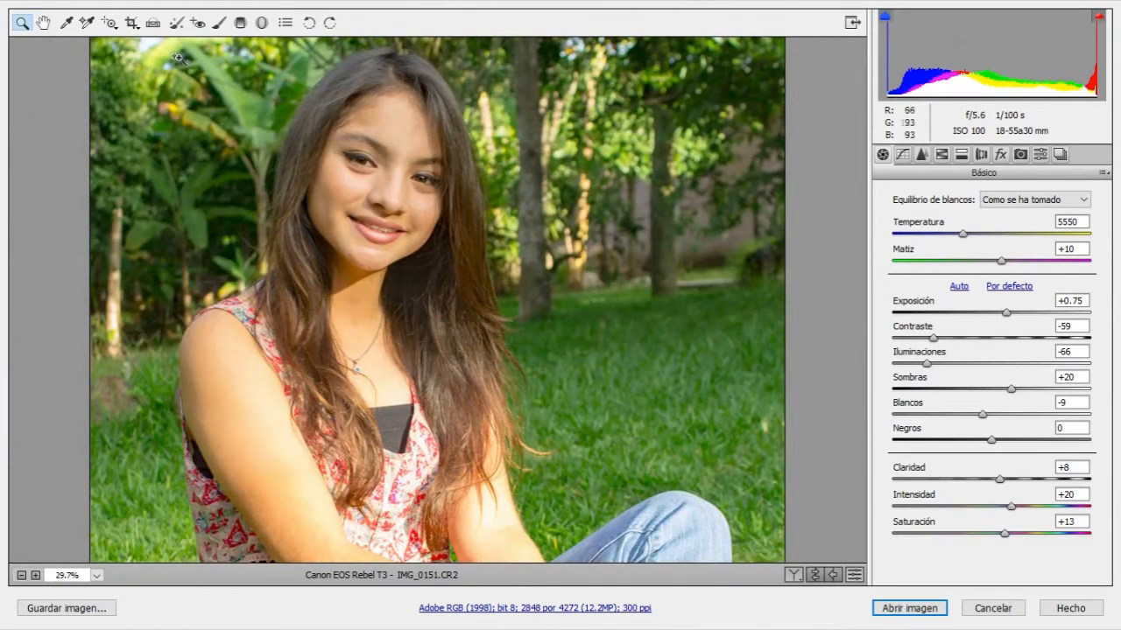
drag(180, 57, 548, 398)
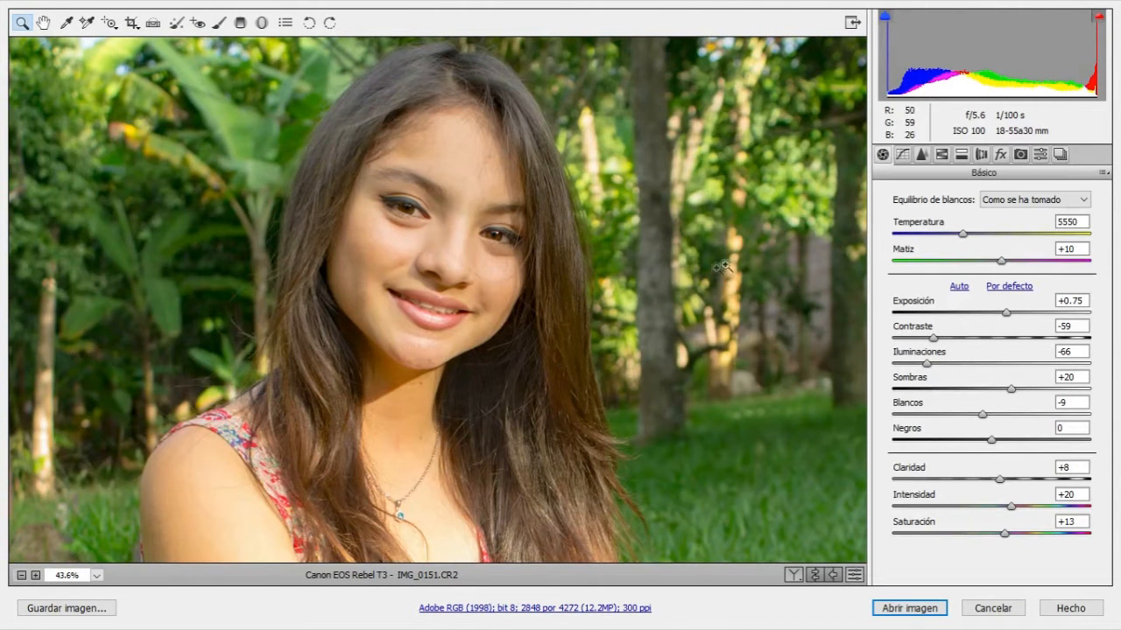
Step: Review the Tone Curve and Detail settings, then return to Effects showing Dehaze +48
click(902, 154)
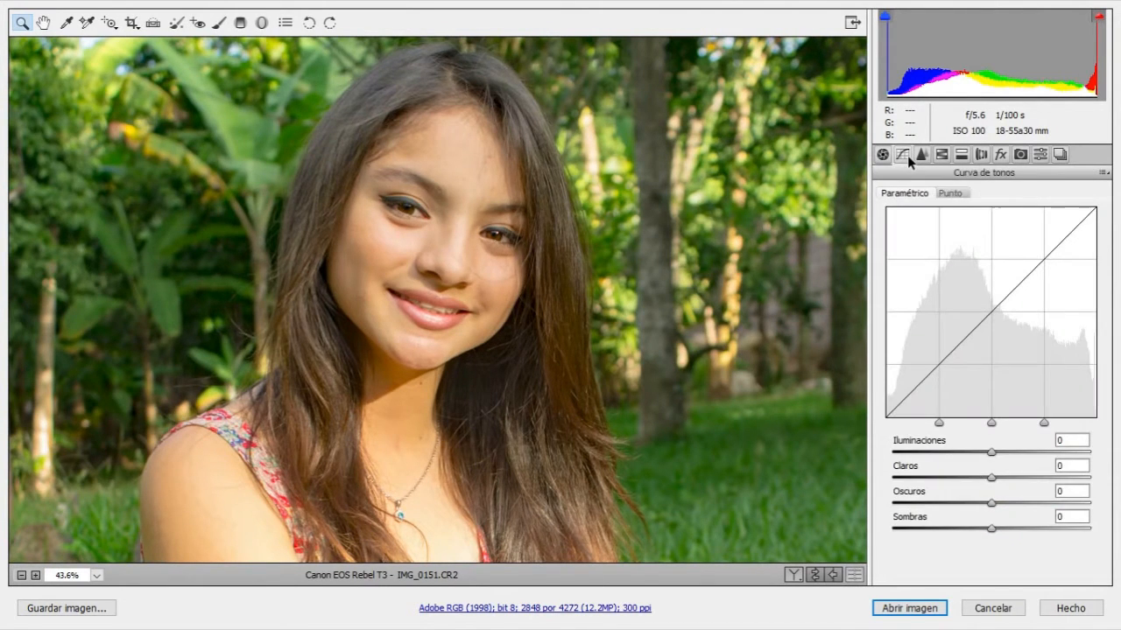
click(942, 155)
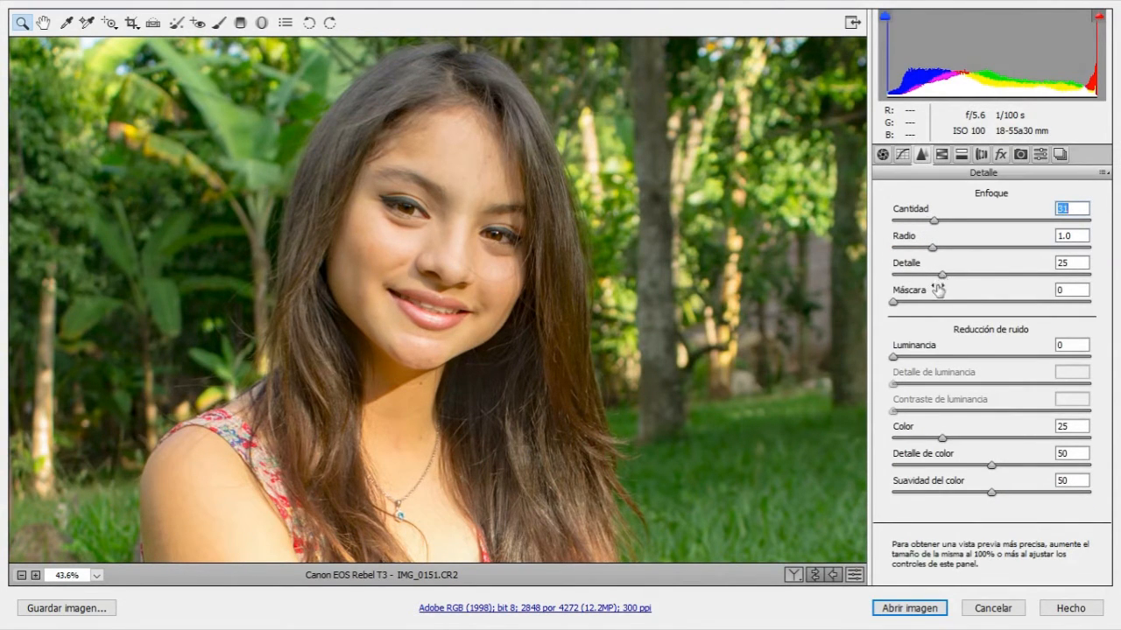
click(1001, 154)
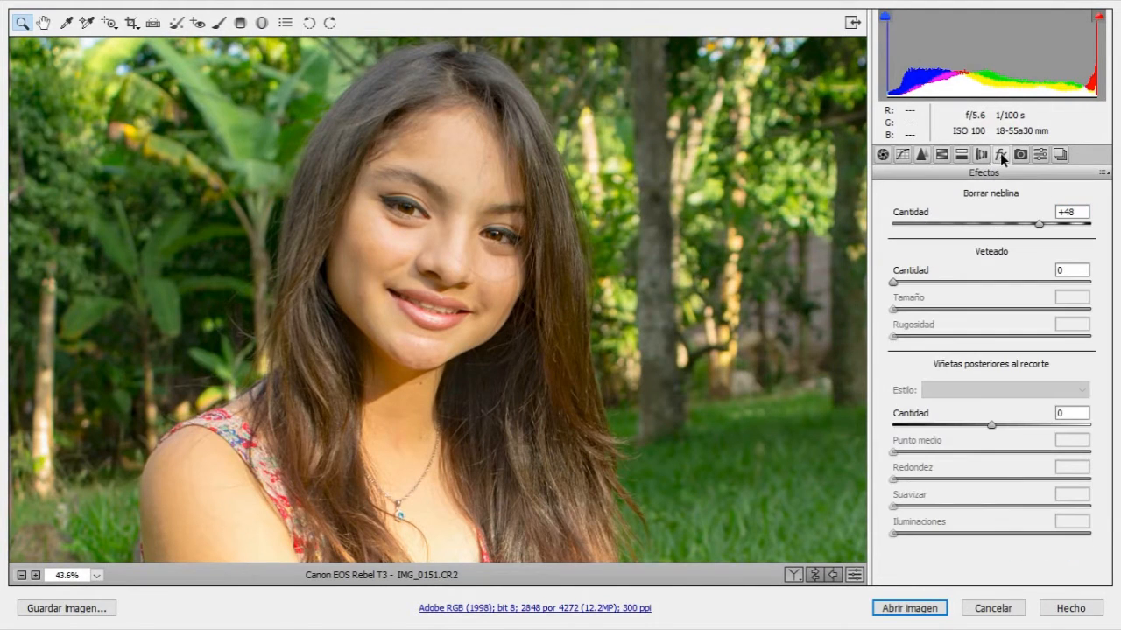
click(1020, 155)
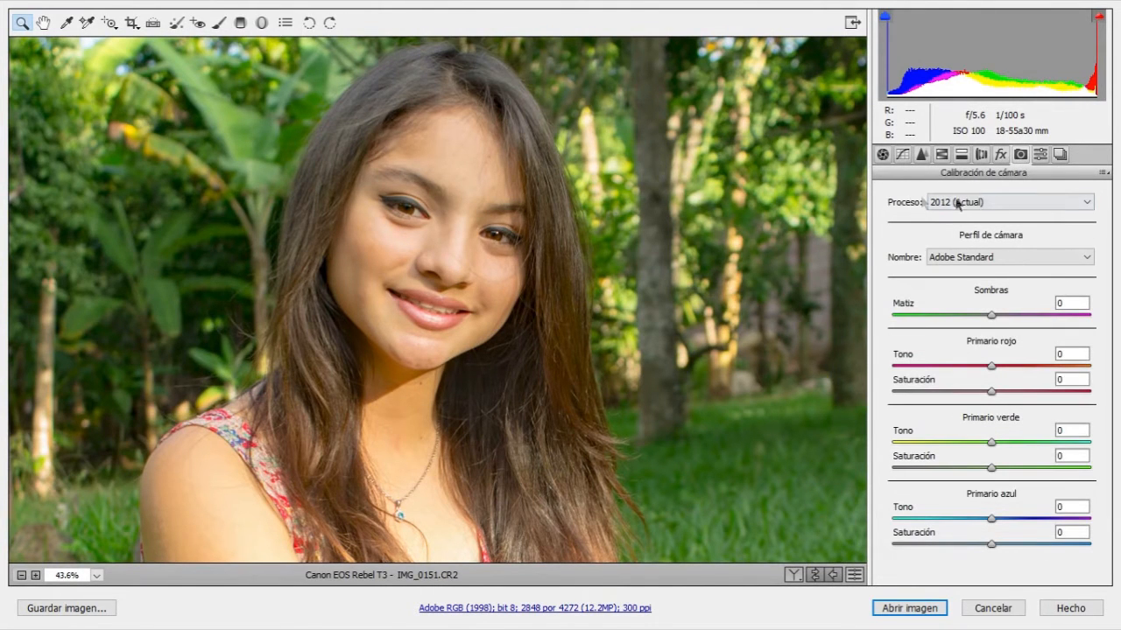
click(1008, 257)
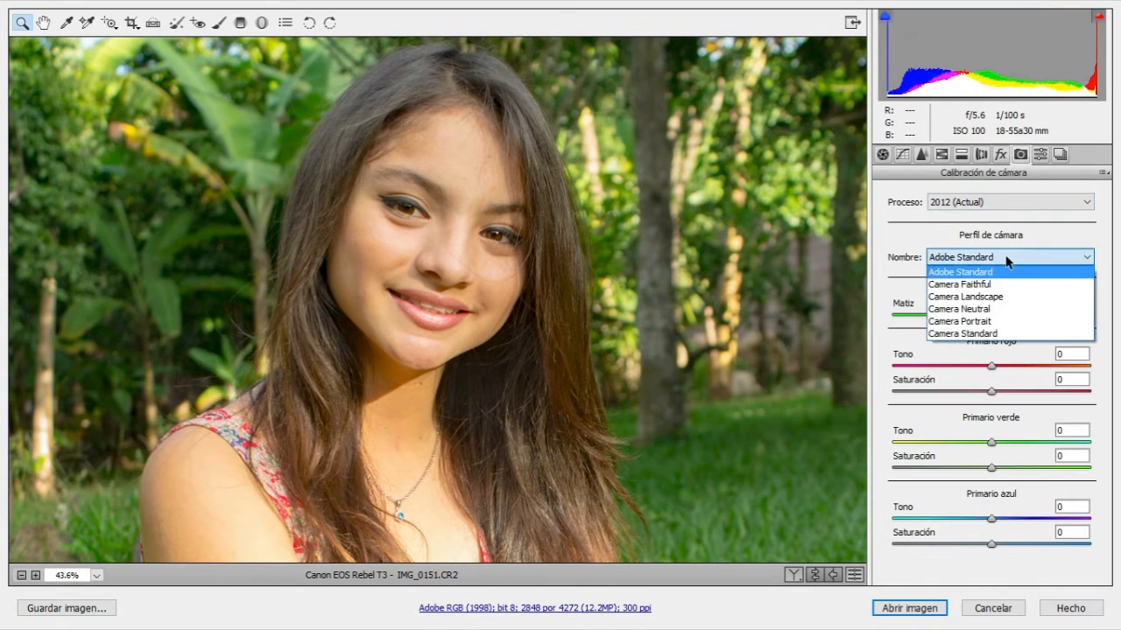
click(962, 333)
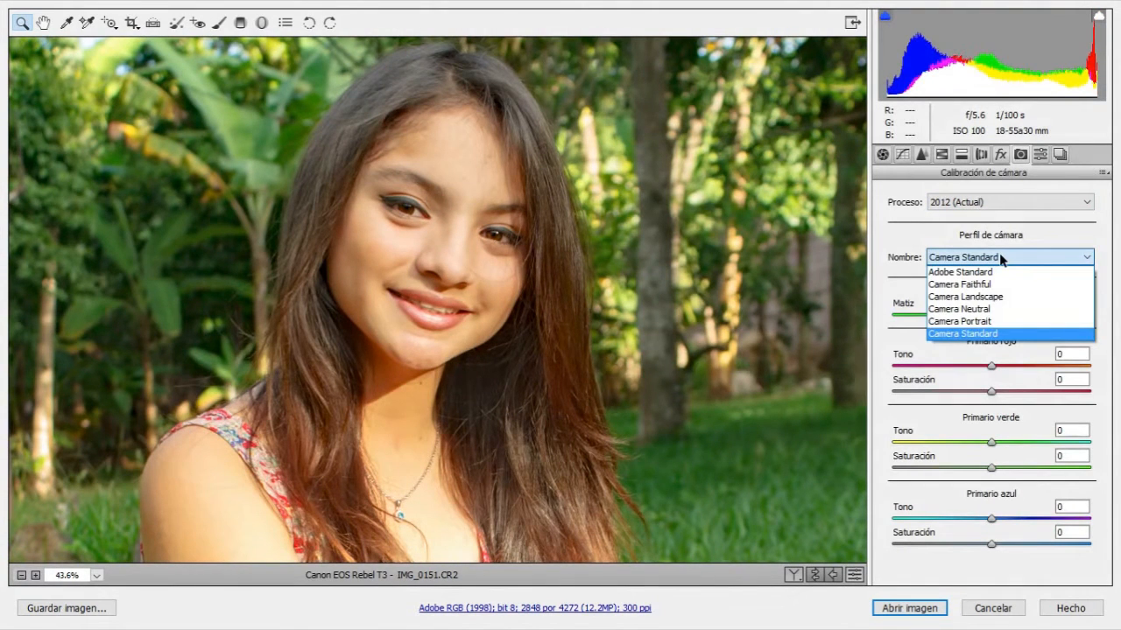
click(960, 271)
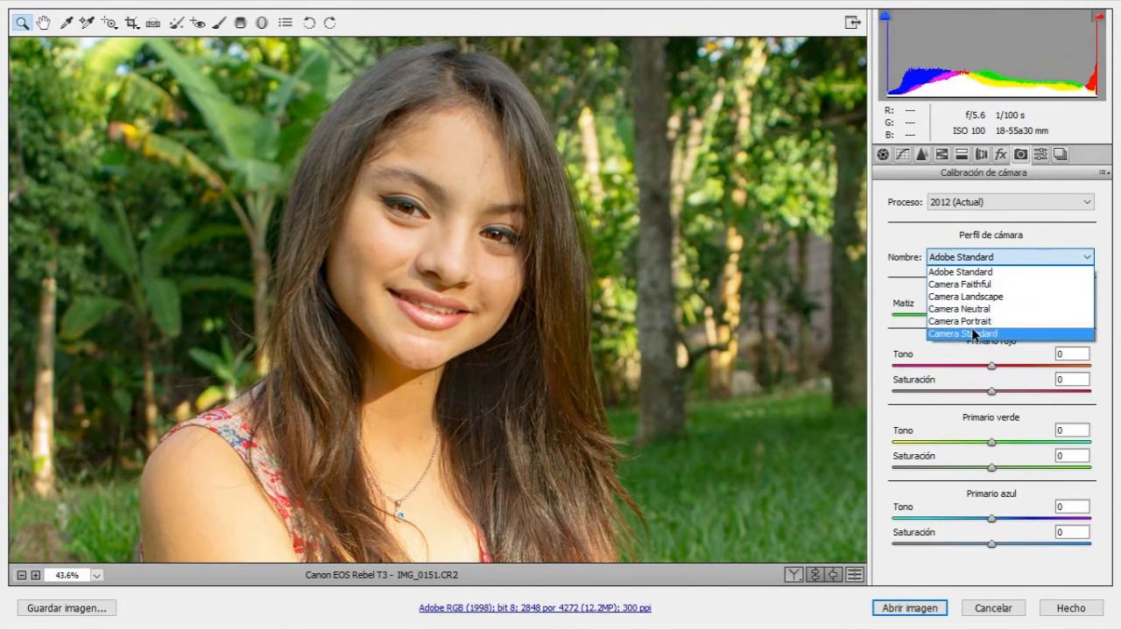
click(962, 334)
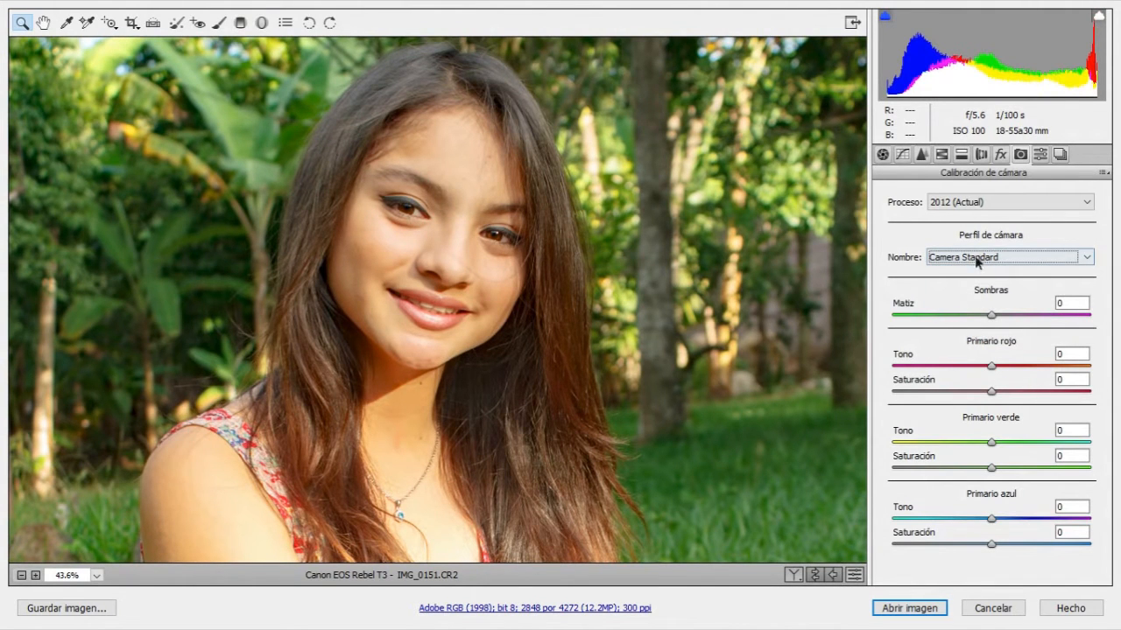
click(1007, 256)
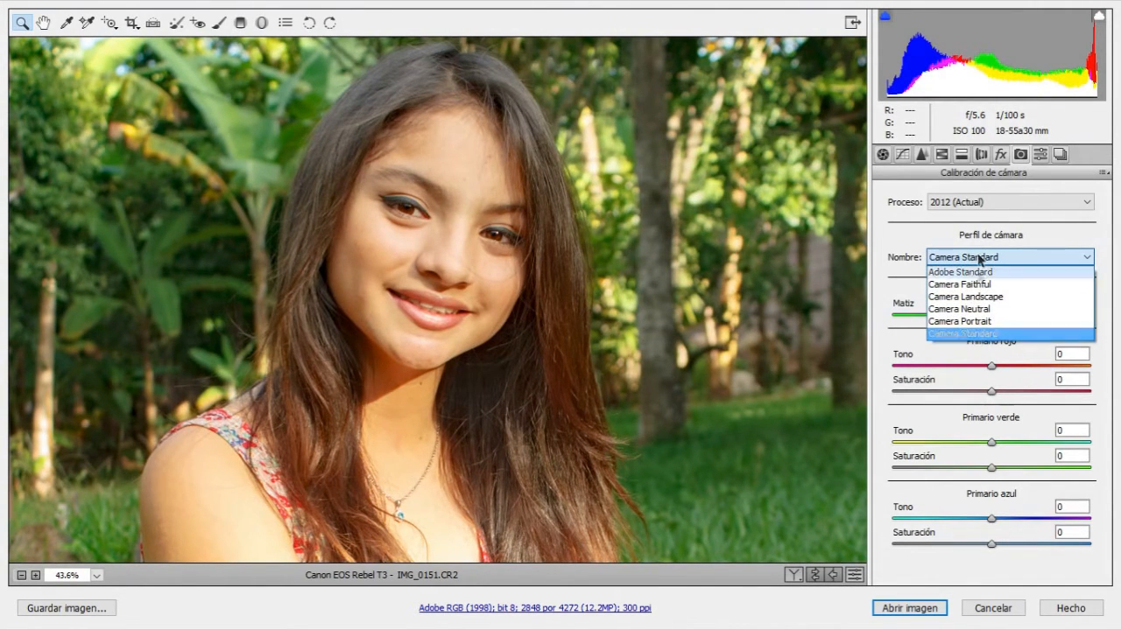
click(961, 321)
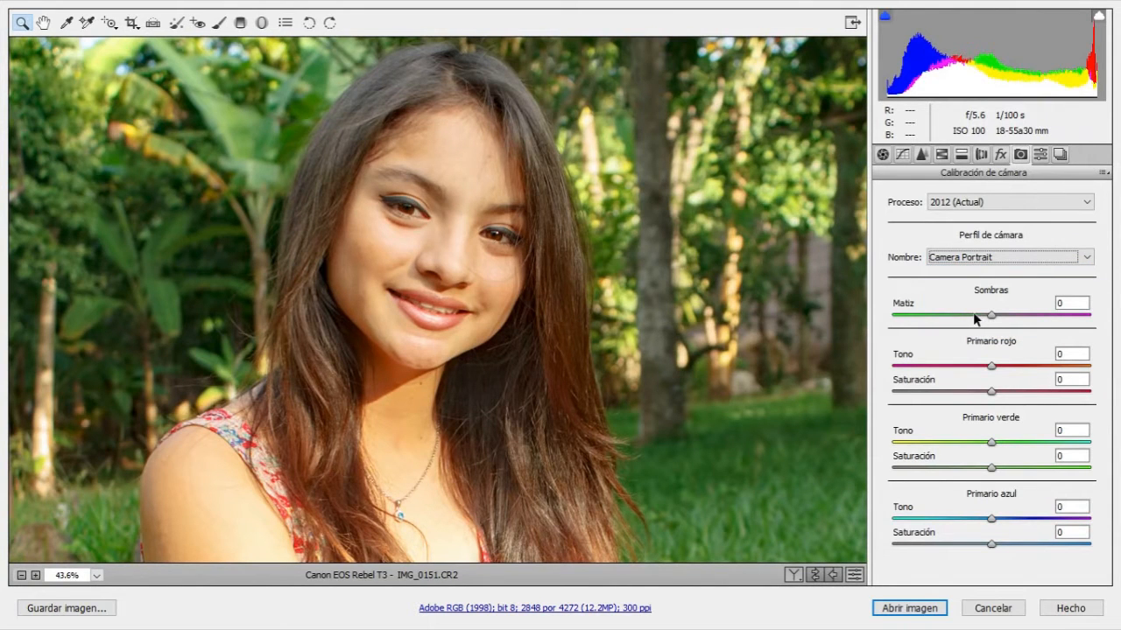
click(1007, 257)
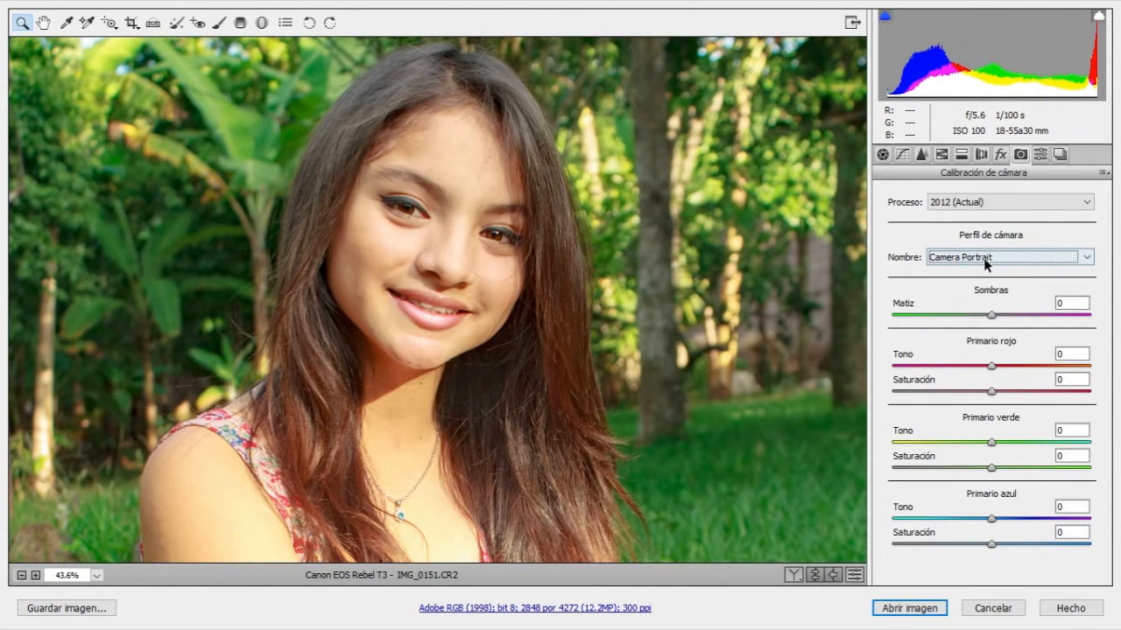
click(1007, 256)
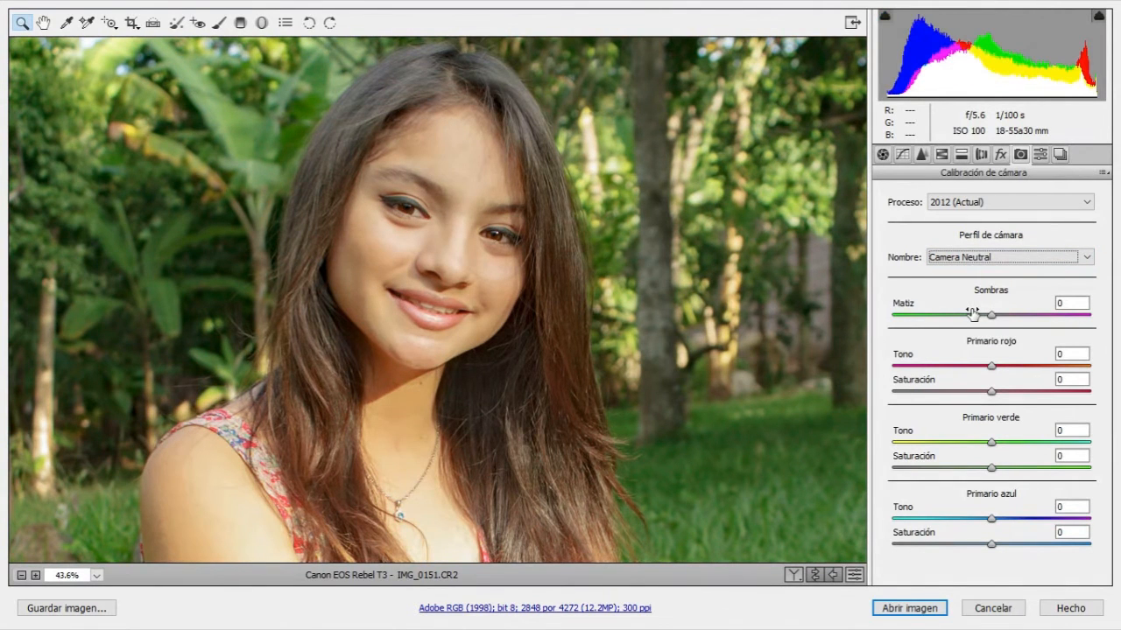
click(1007, 257)
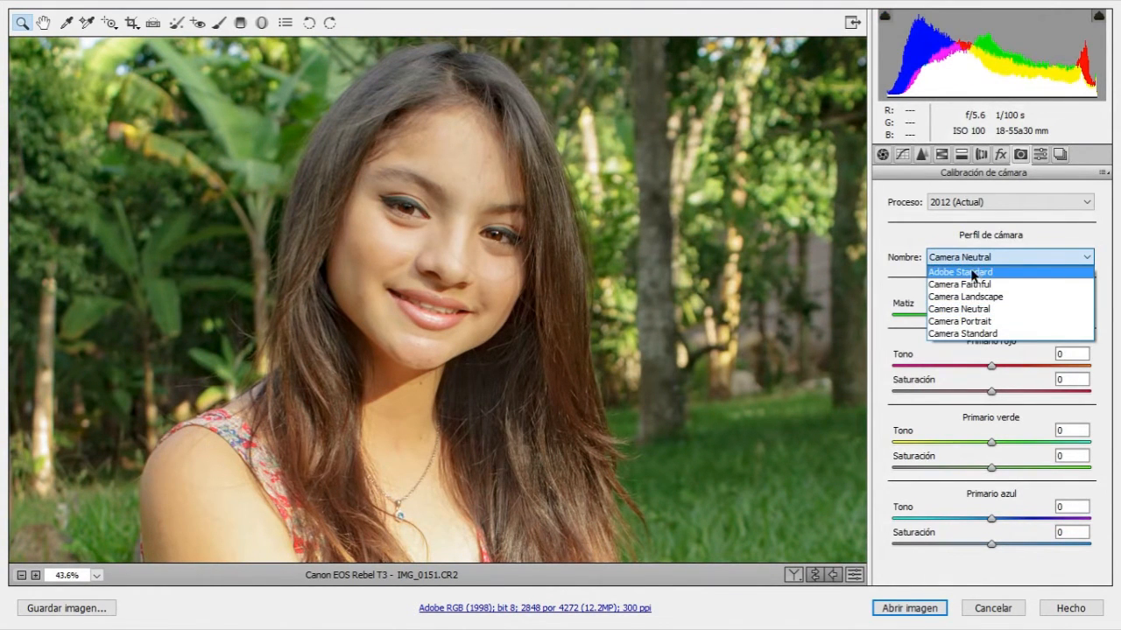
click(960, 284)
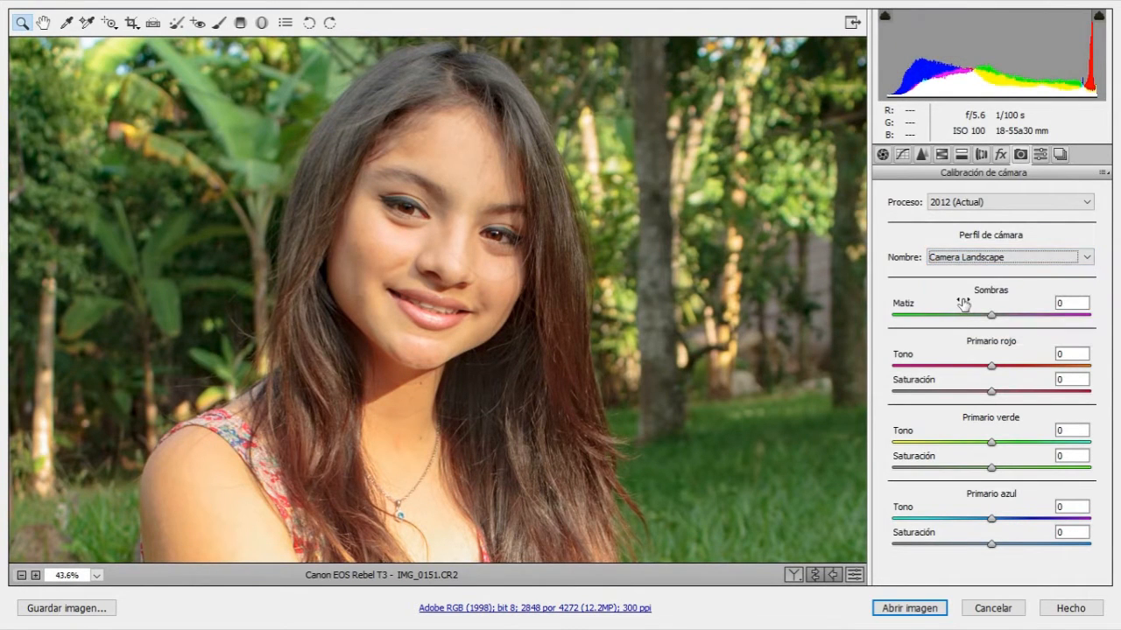
click(1007, 256)
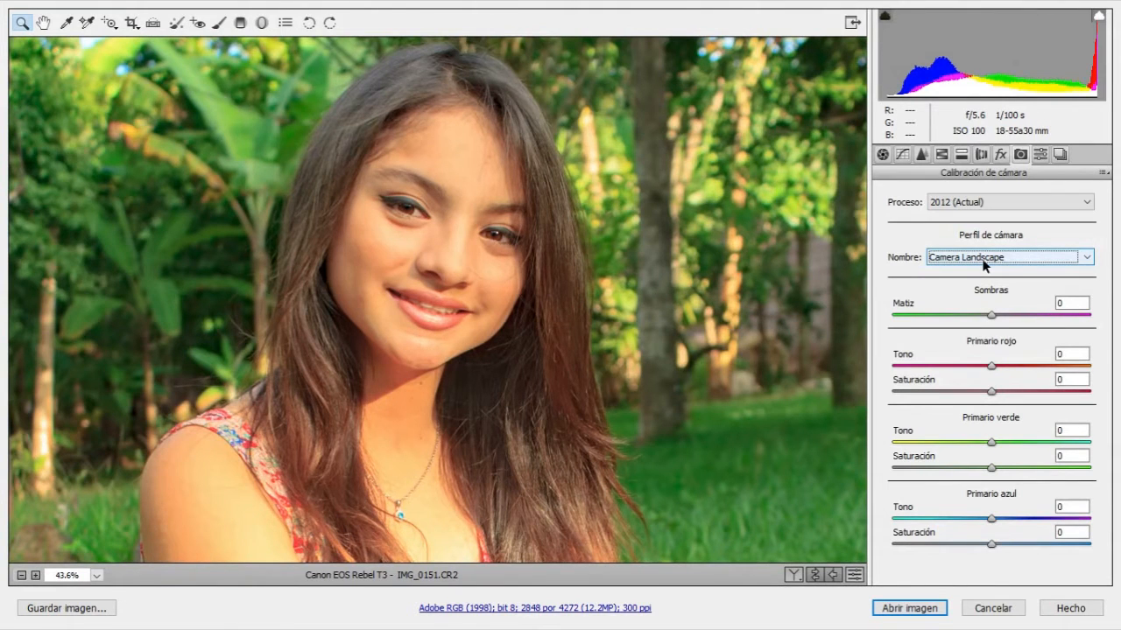
click(1006, 256)
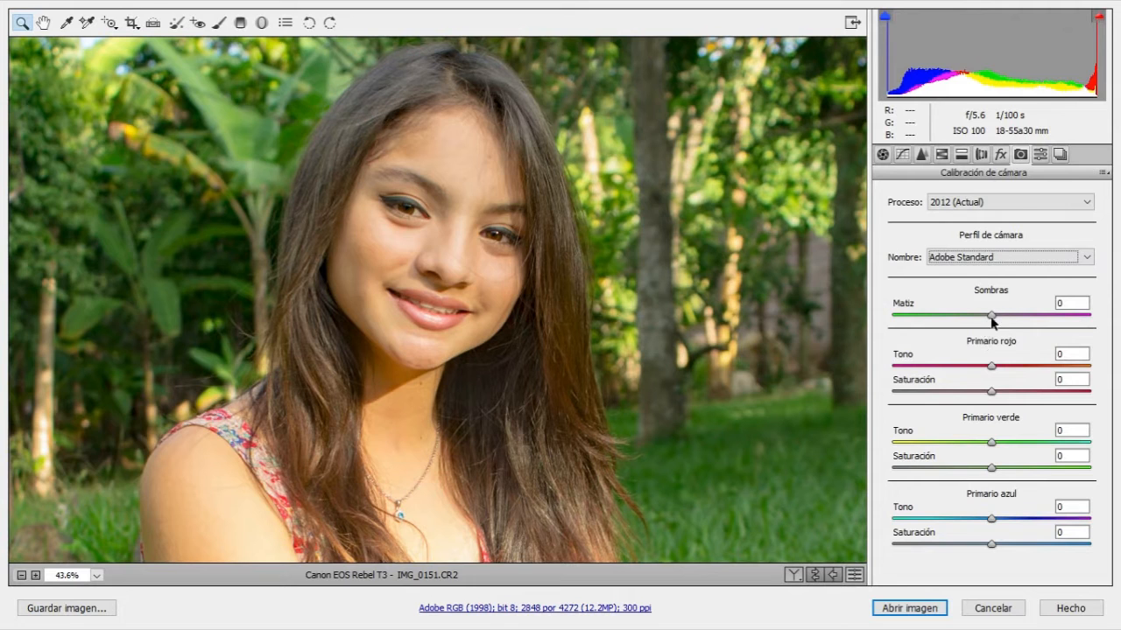
Step: Set calibration Shadows Tint to −5 and Red Primary Hue to −16
drag(990, 315, 1015, 316)
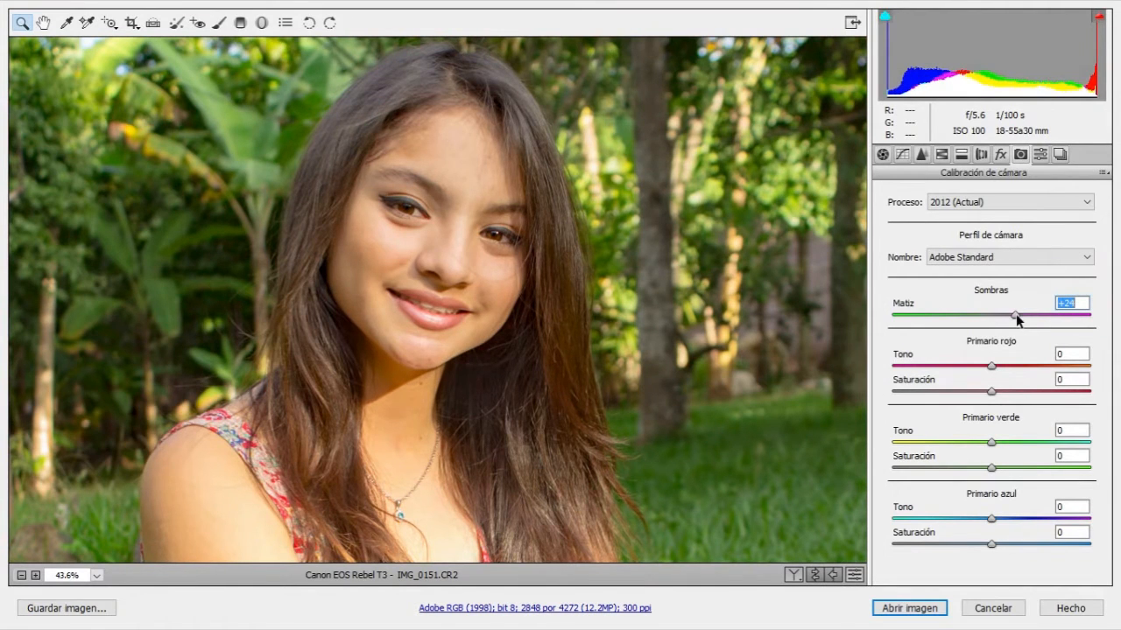
drag(1014, 315, 970, 317)
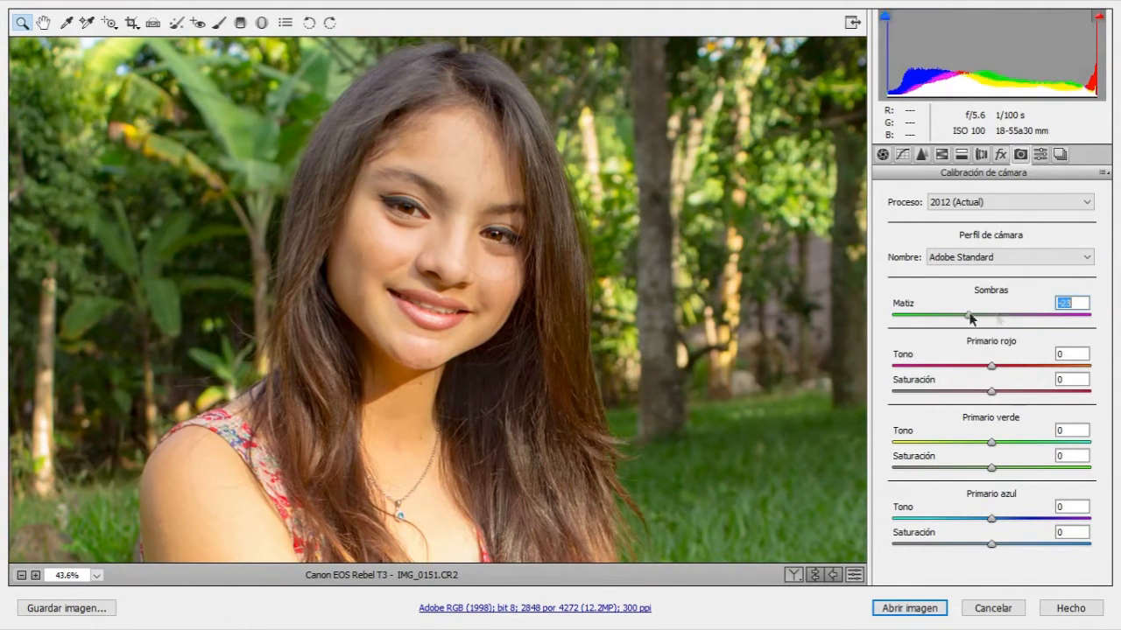
drag(969, 316, 974, 316)
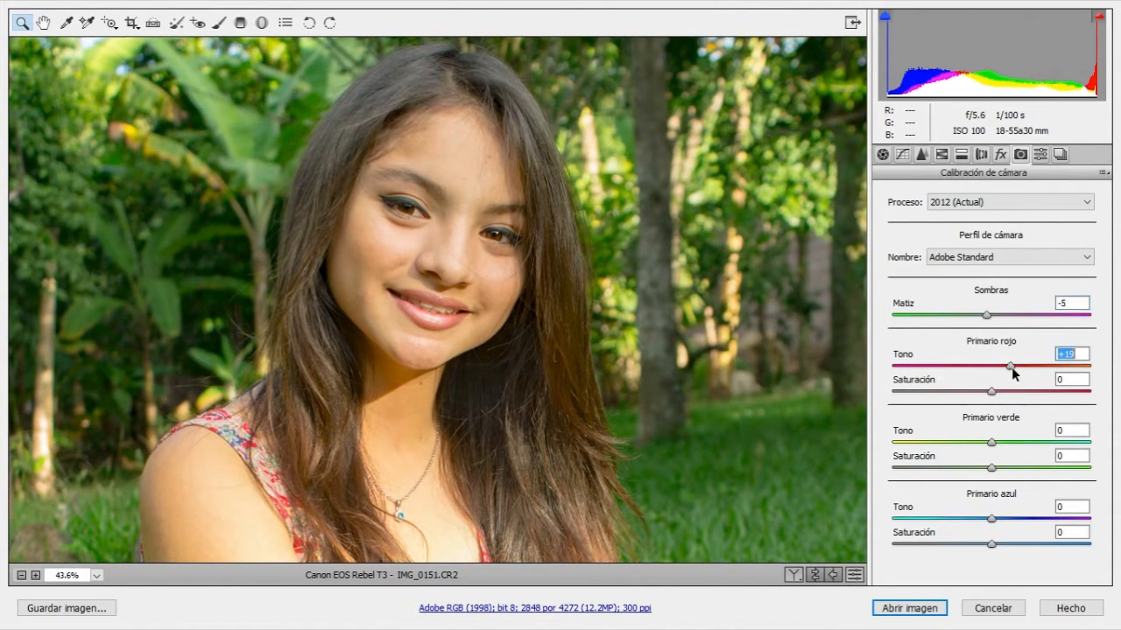
drag(1010, 367, 1004, 367)
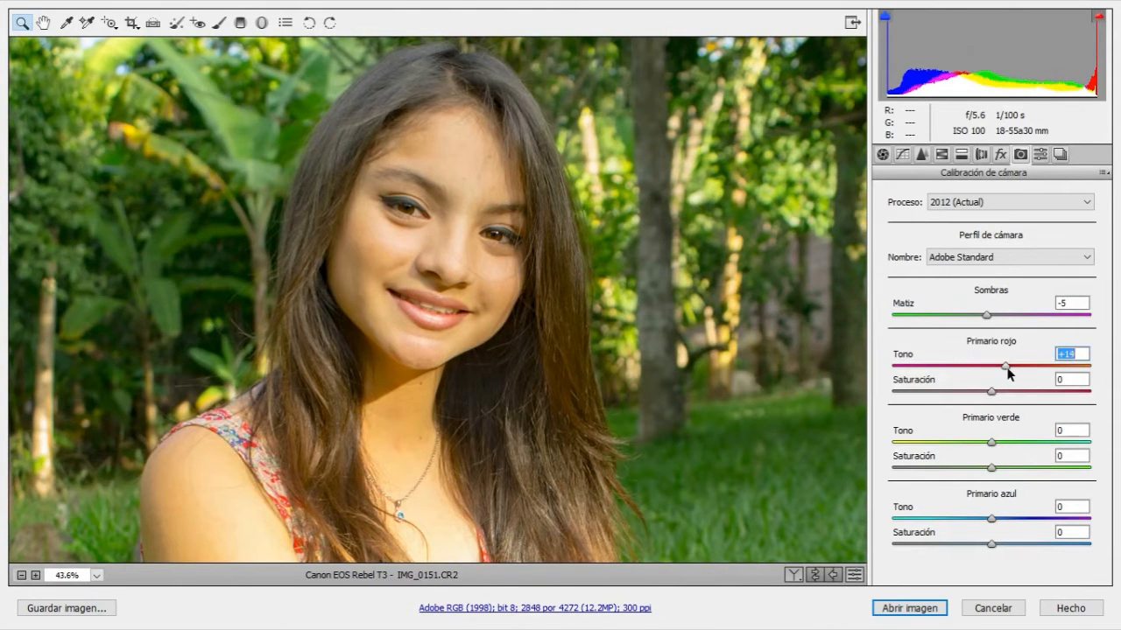
drag(1005, 366, 976, 366)
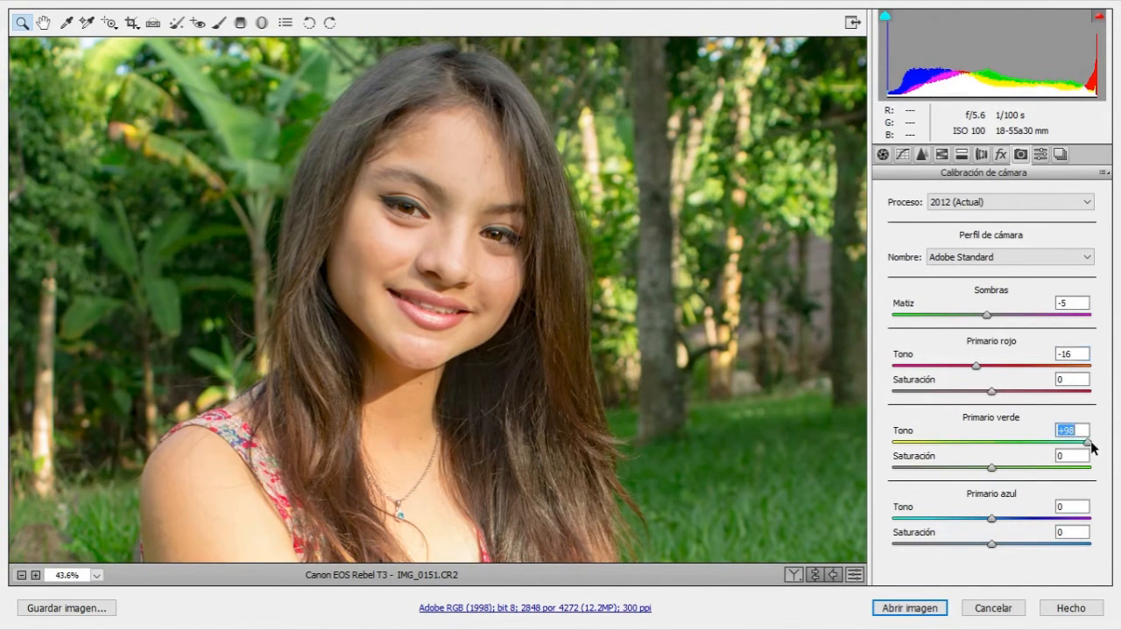
Step: Set the Green Primary Hue to +18, zooming in on the face to judge
drag(1092, 442, 1083, 442)
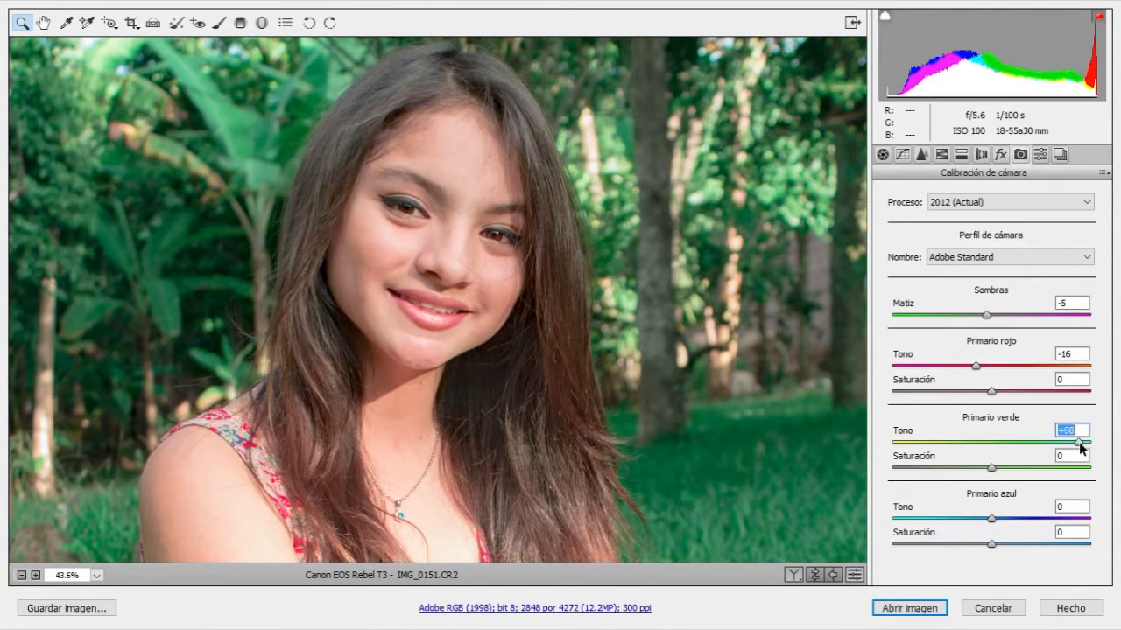
drag(1082, 442, 1020, 441)
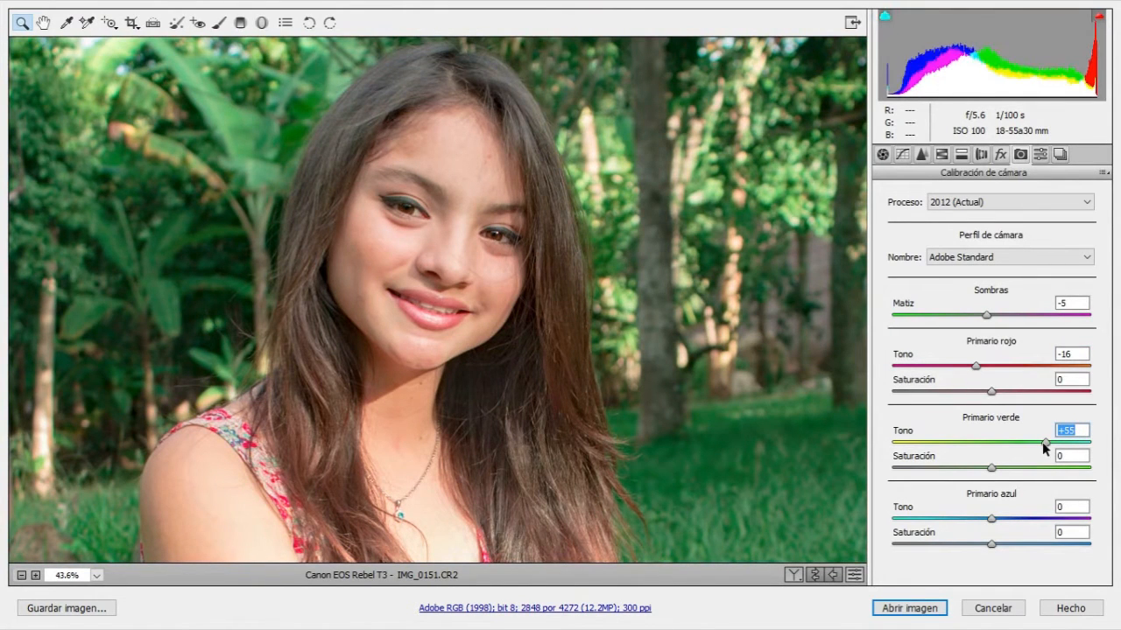
drag(1044, 443, 1024, 443)
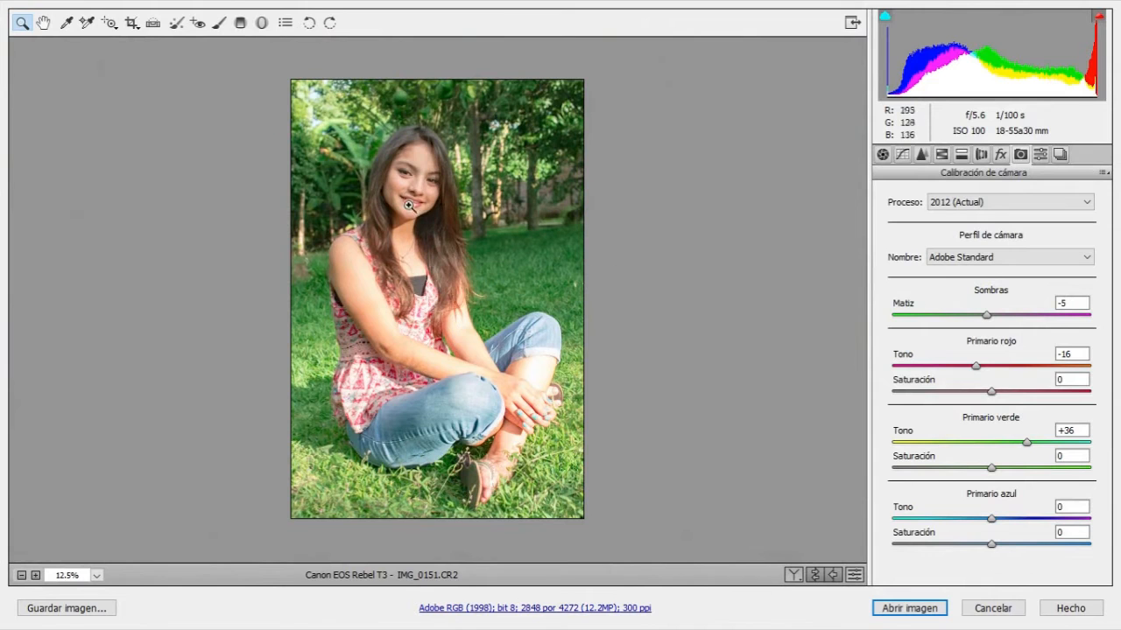
click(407, 205)
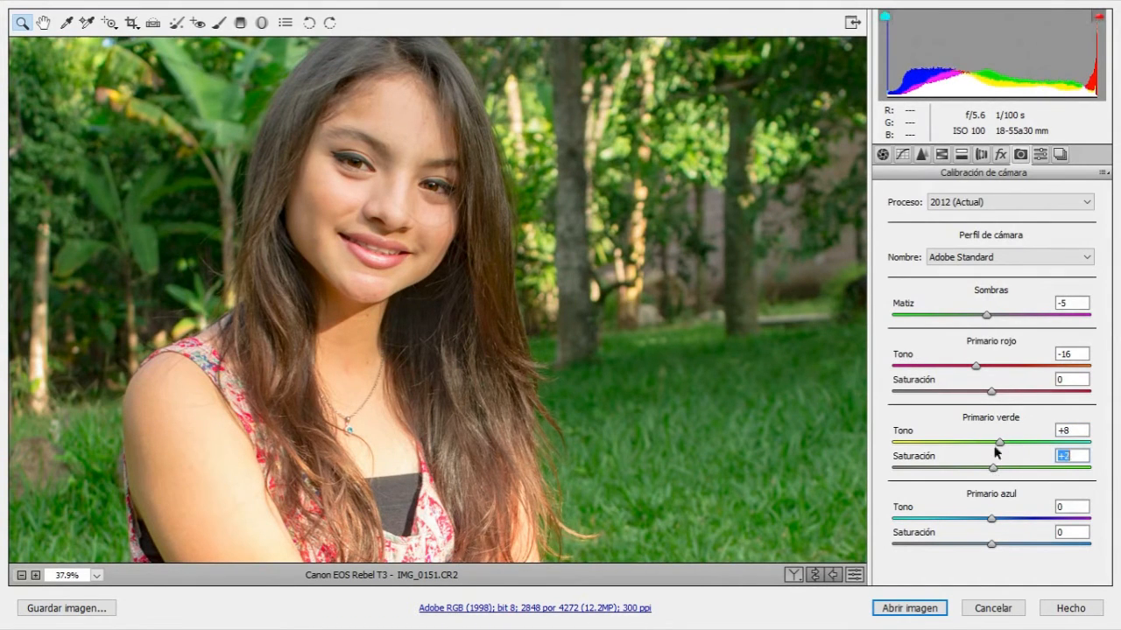
drag(998, 442, 1006, 442)
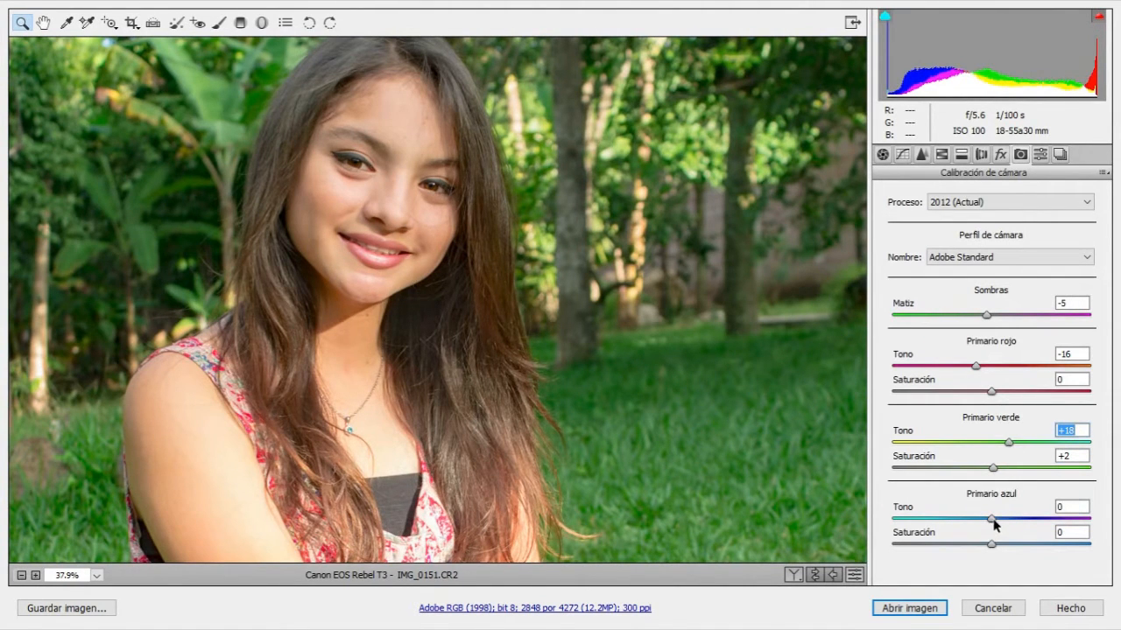
Step: Set the Blue Primary Hue to −3
drag(991, 518, 1020, 518)
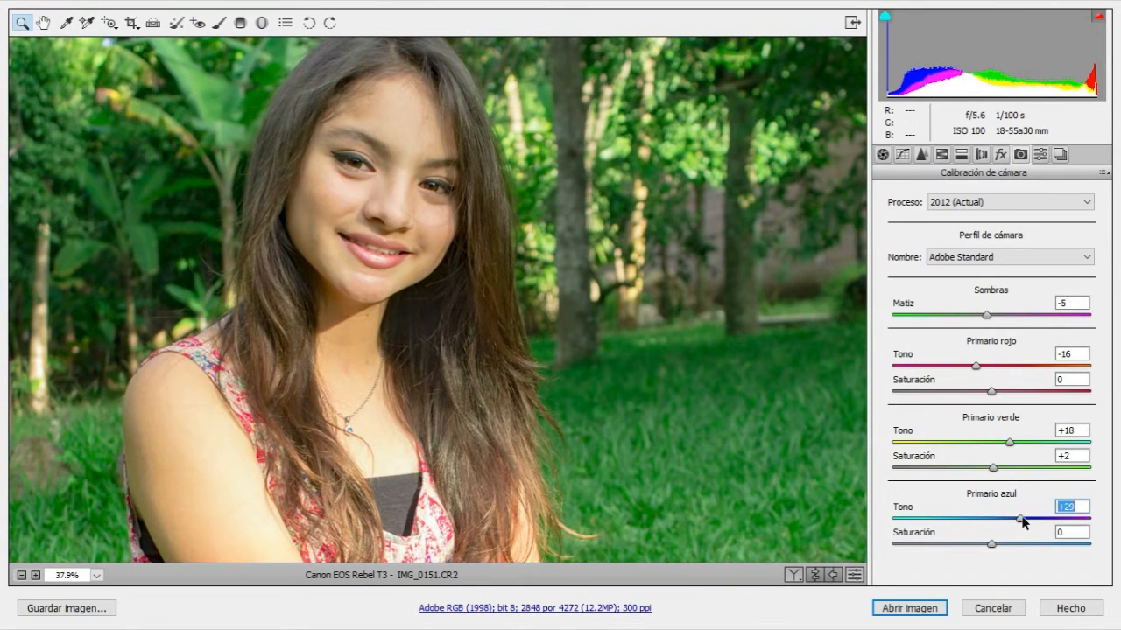
drag(1024, 519, 978, 518)
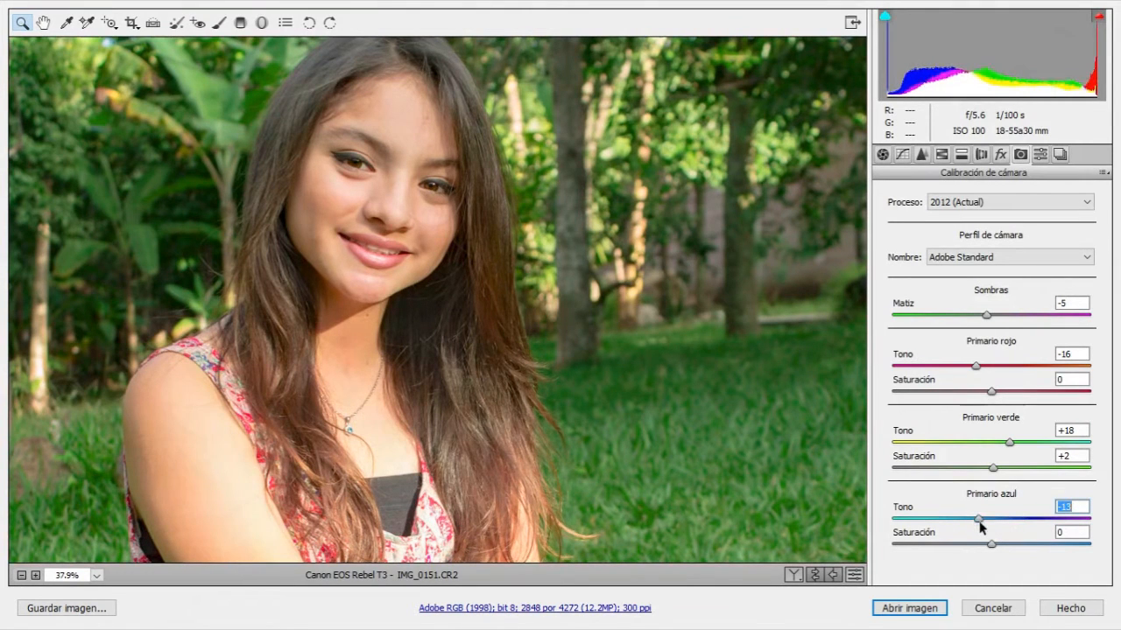
drag(977, 518, 985, 518)
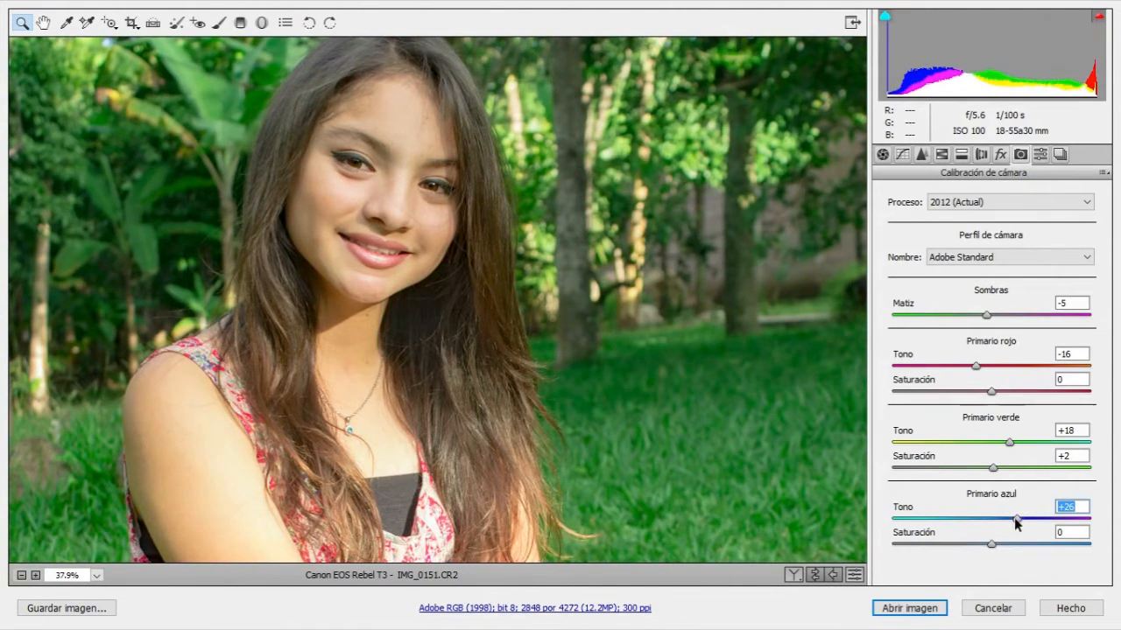
drag(1017, 518, 1002, 519)
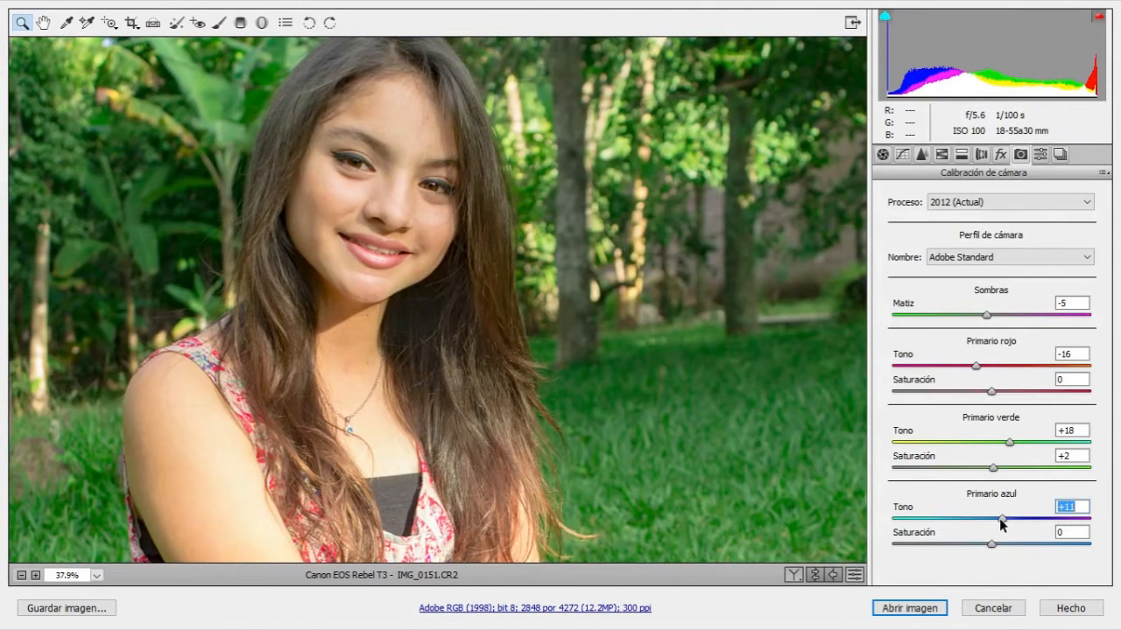
drag(1002, 519, 994, 519)
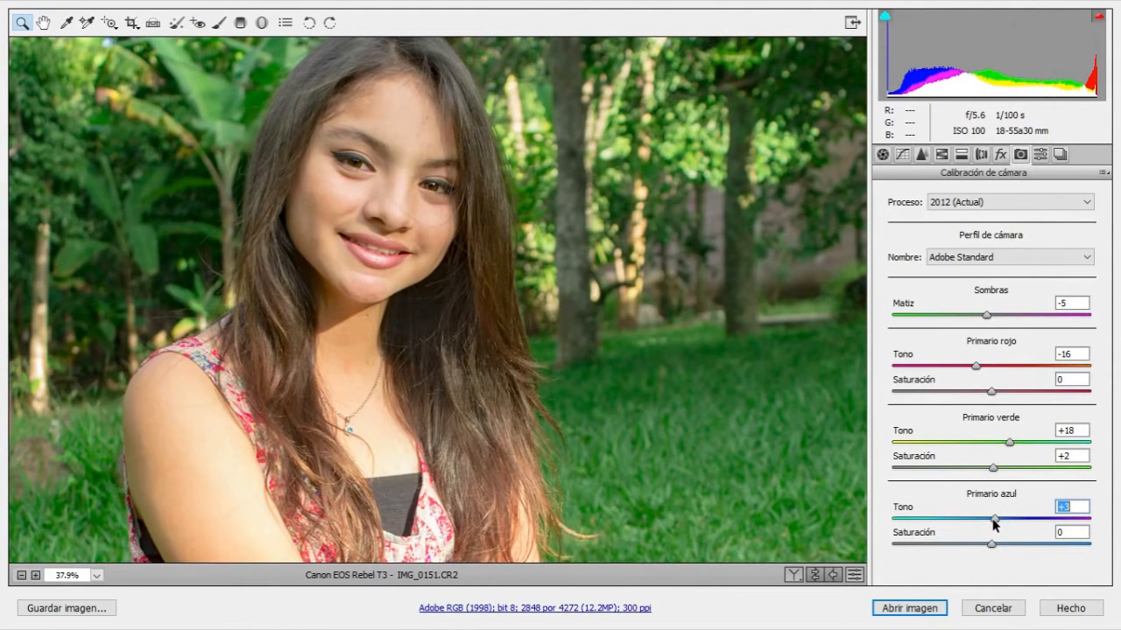
drag(994, 519, 988, 519)
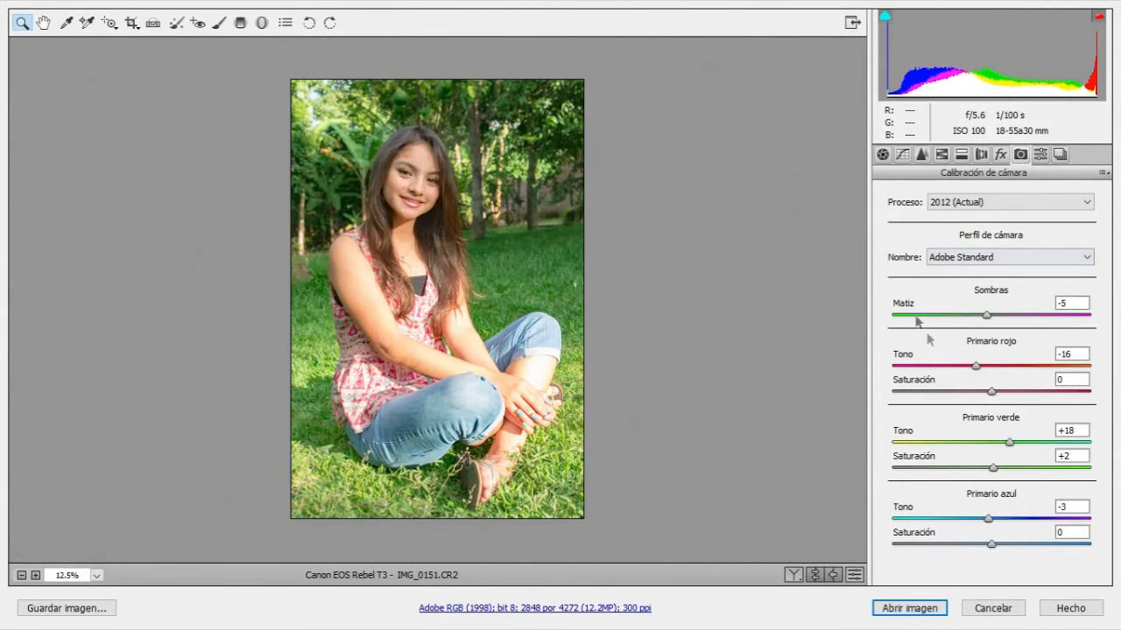
Step: Open the photo in Photoshop and add Brightness/Contrast at brightness −10, contrast −8
click(908, 608)
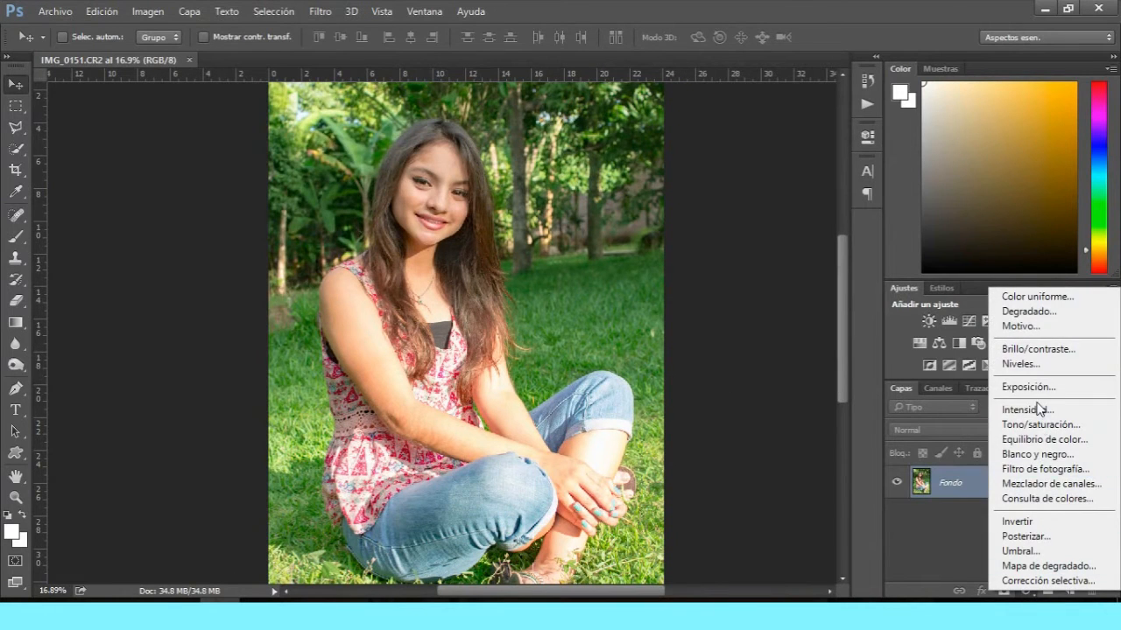
click(1038, 349)
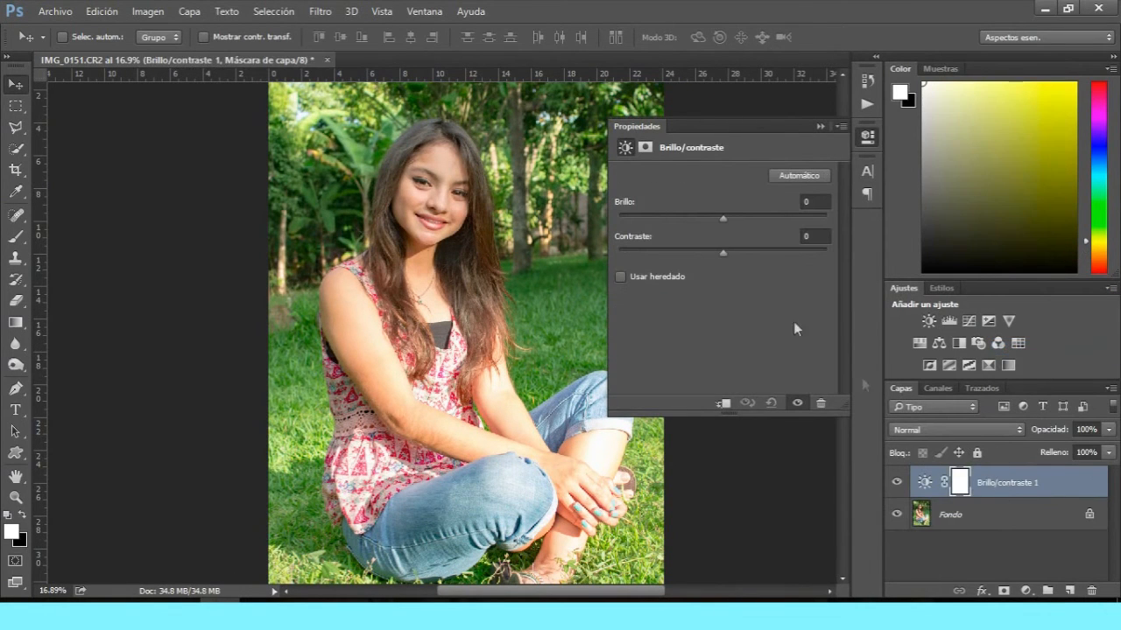
drag(724, 218, 734, 218)
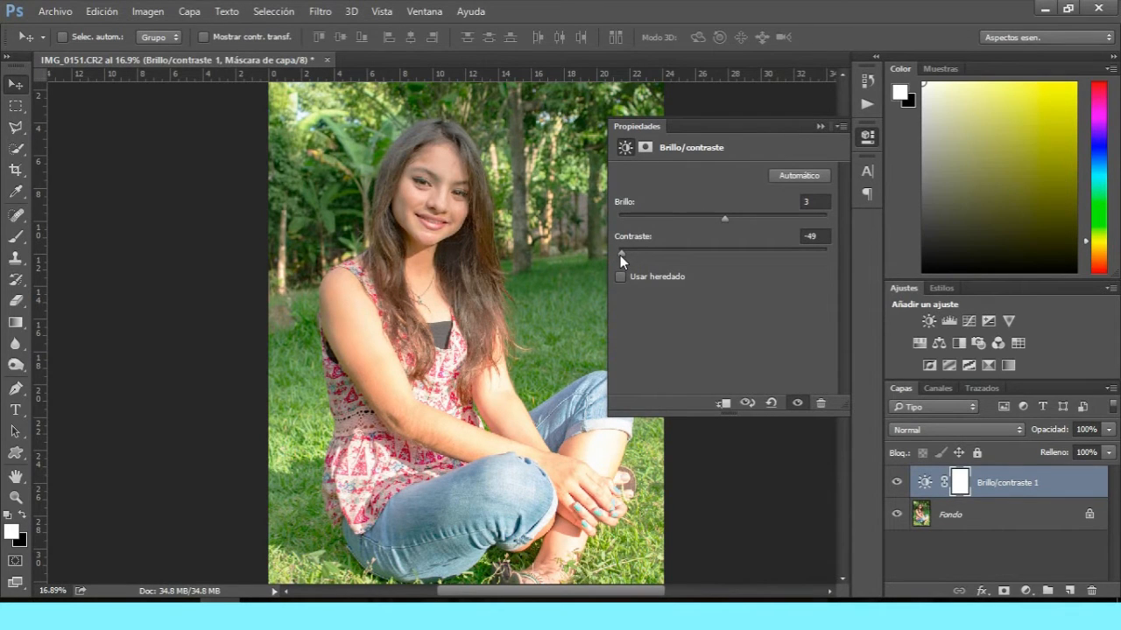
drag(621, 254, 706, 254)
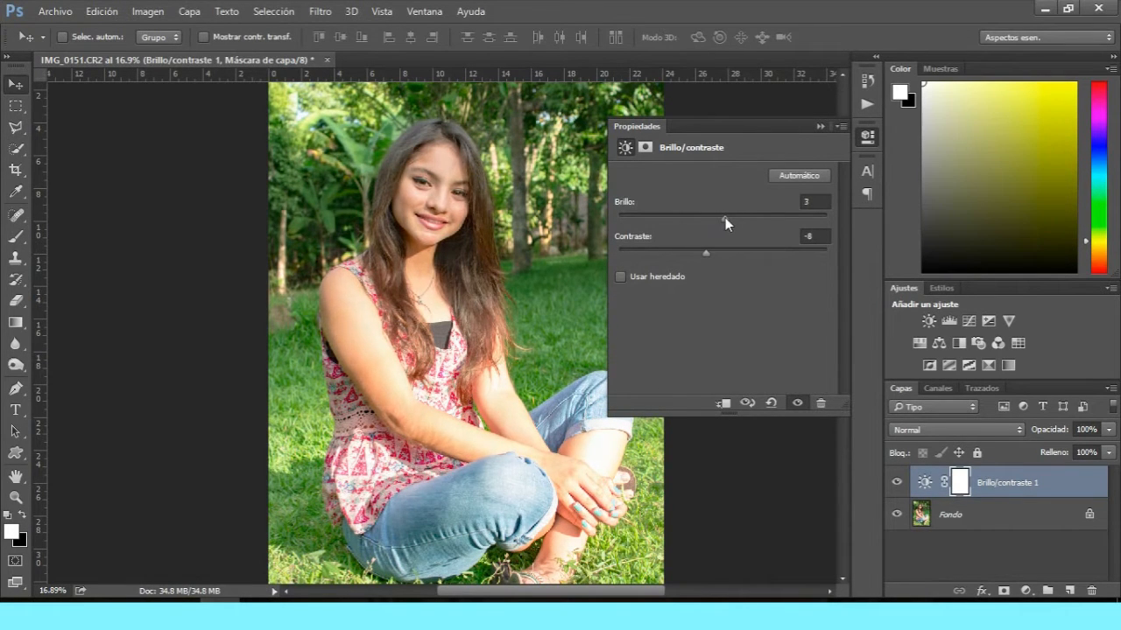
drag(725, 216, 713, 217)
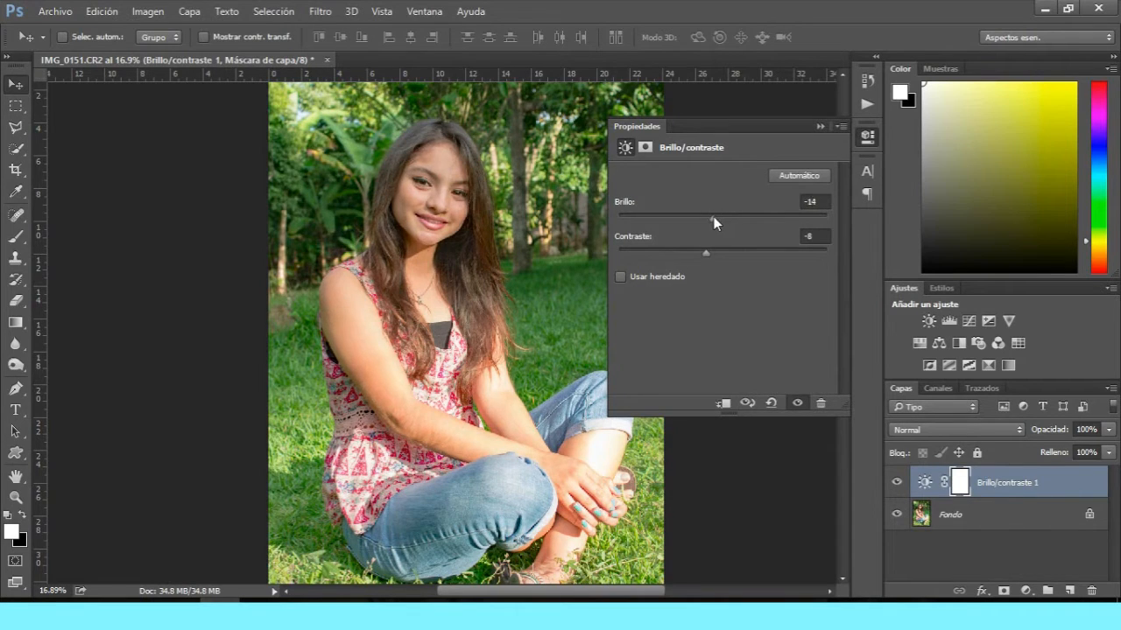
drag(706, 216, 716, 215)
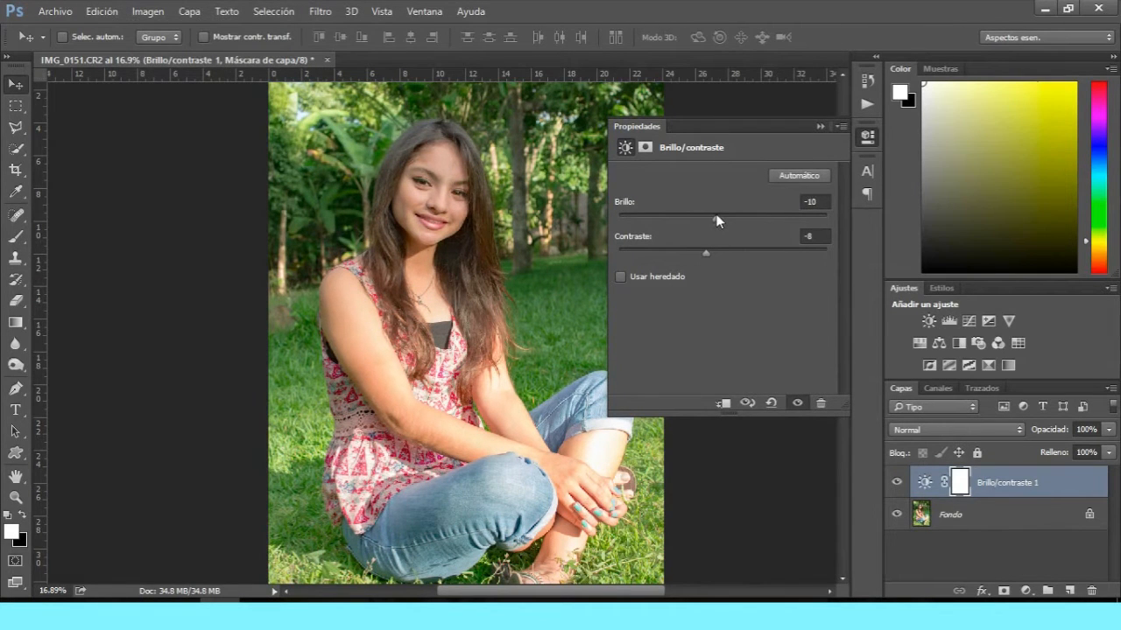
click(818, 126)
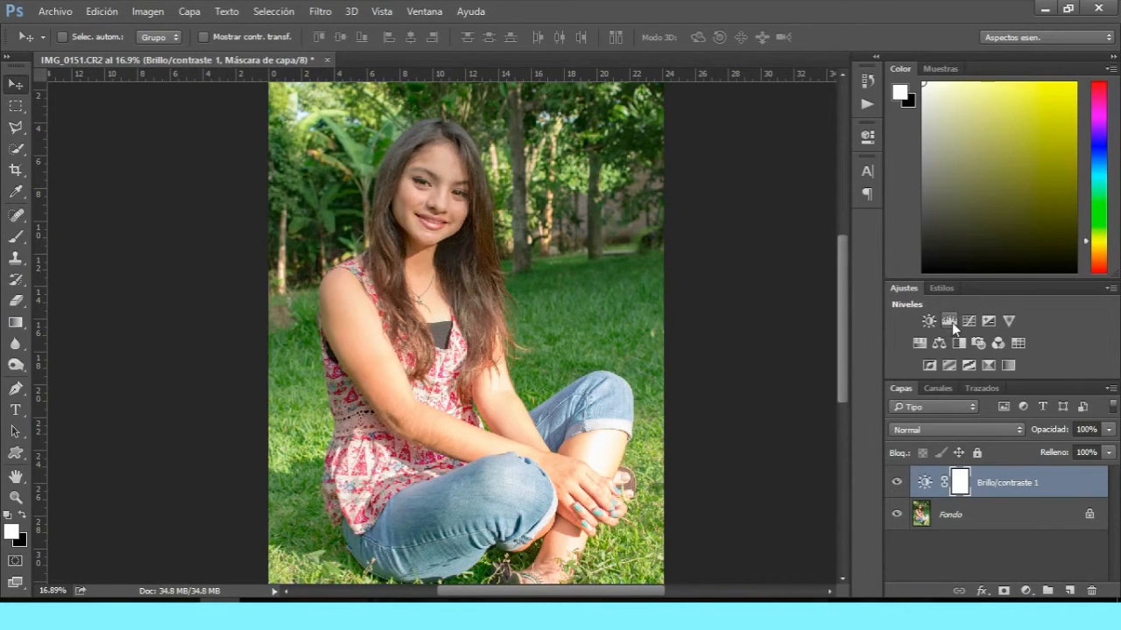
Step: Add a Levels adjustment layer and set its blend mode to Soft Light
click(948, 320)
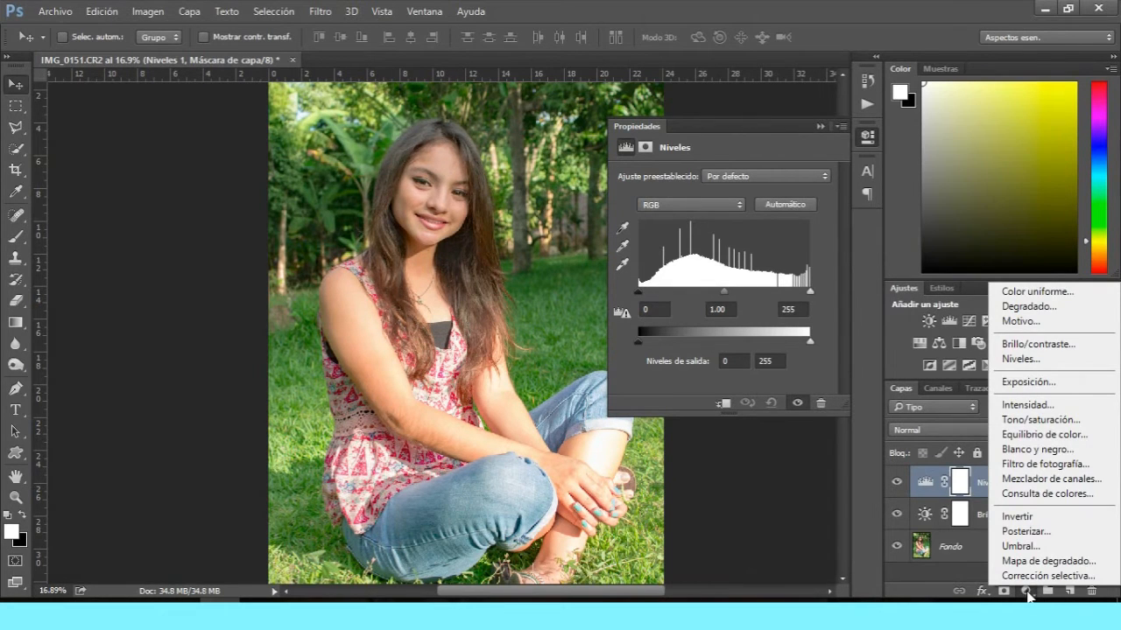
click(1026, 590)
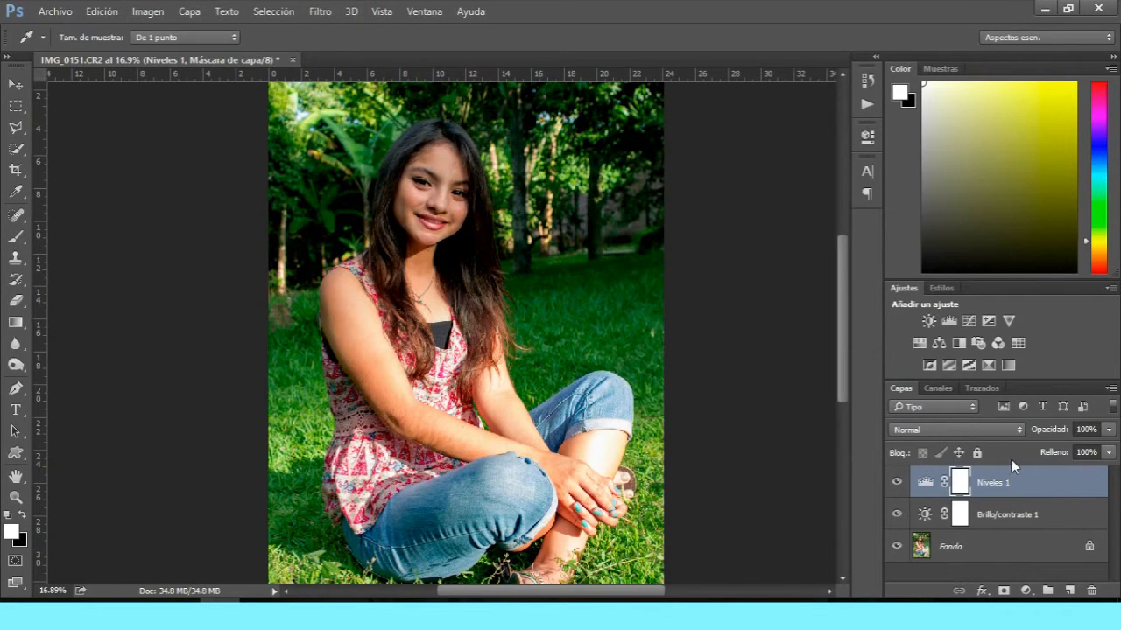
click(955, 429)
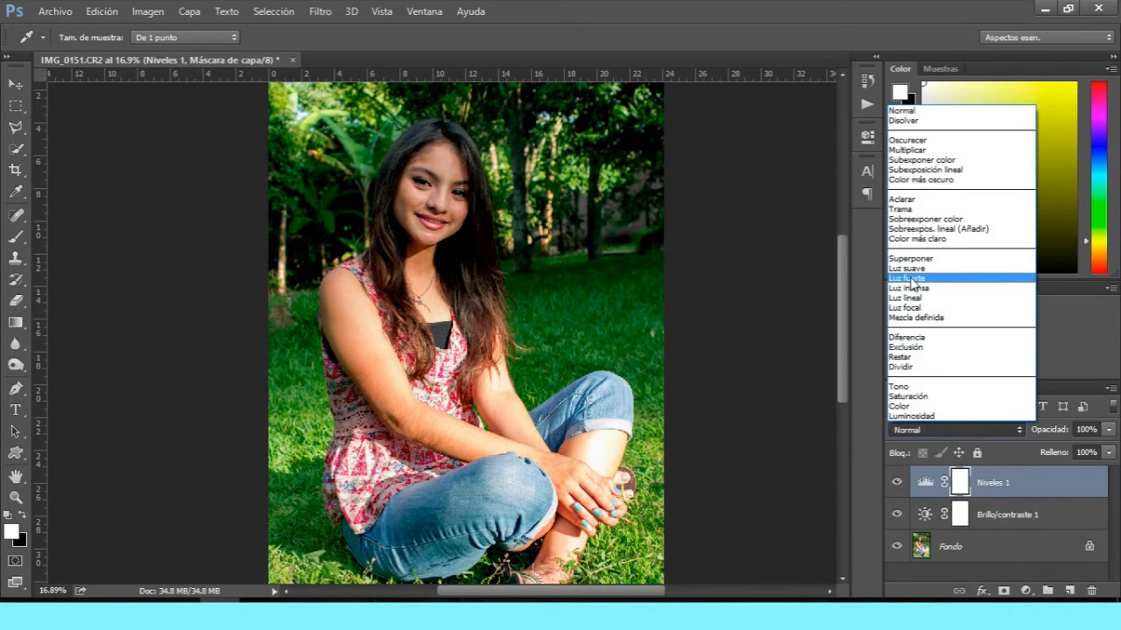
click(907, 277)
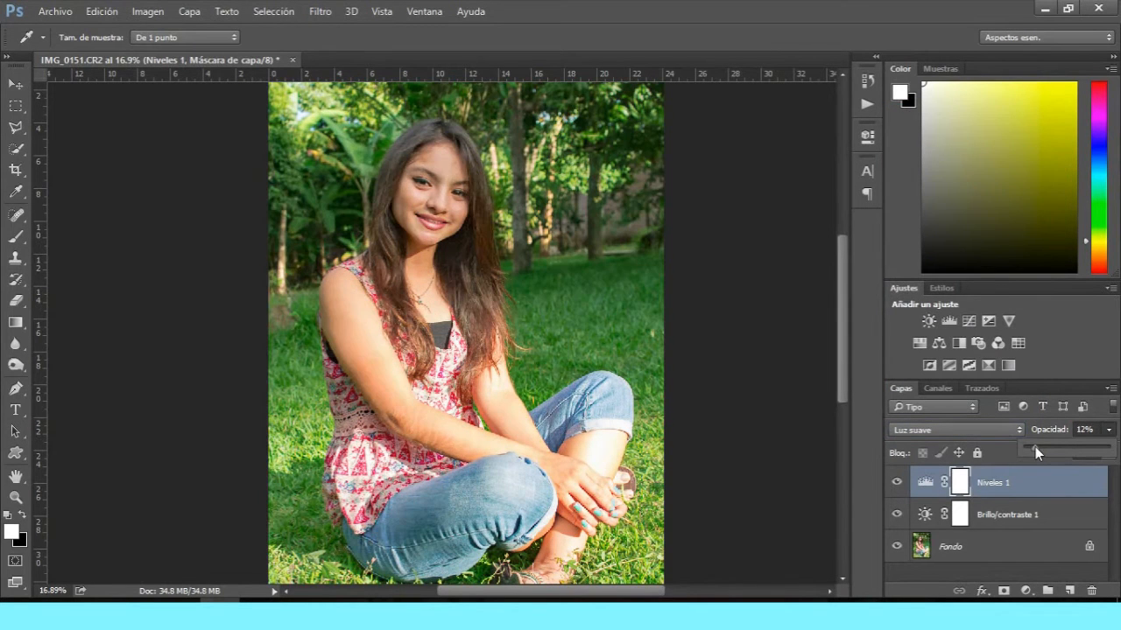
Step: Compare the Levels effect by varying its opacity, settling at 28%
drag(1038, 450, 1063, 450)
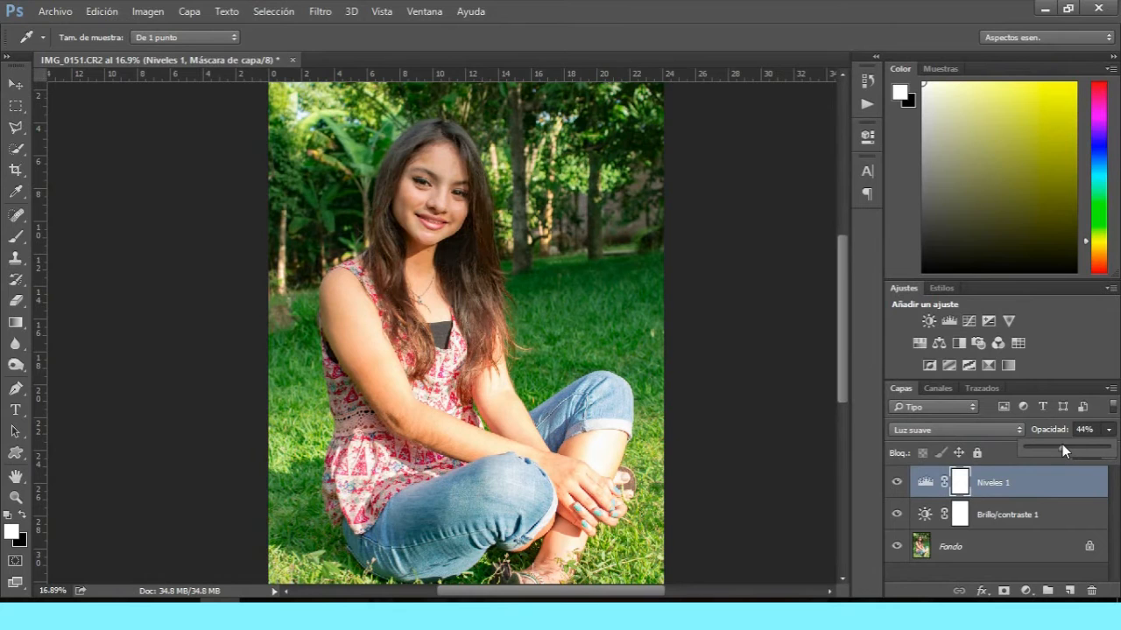
double_click(926, 482)
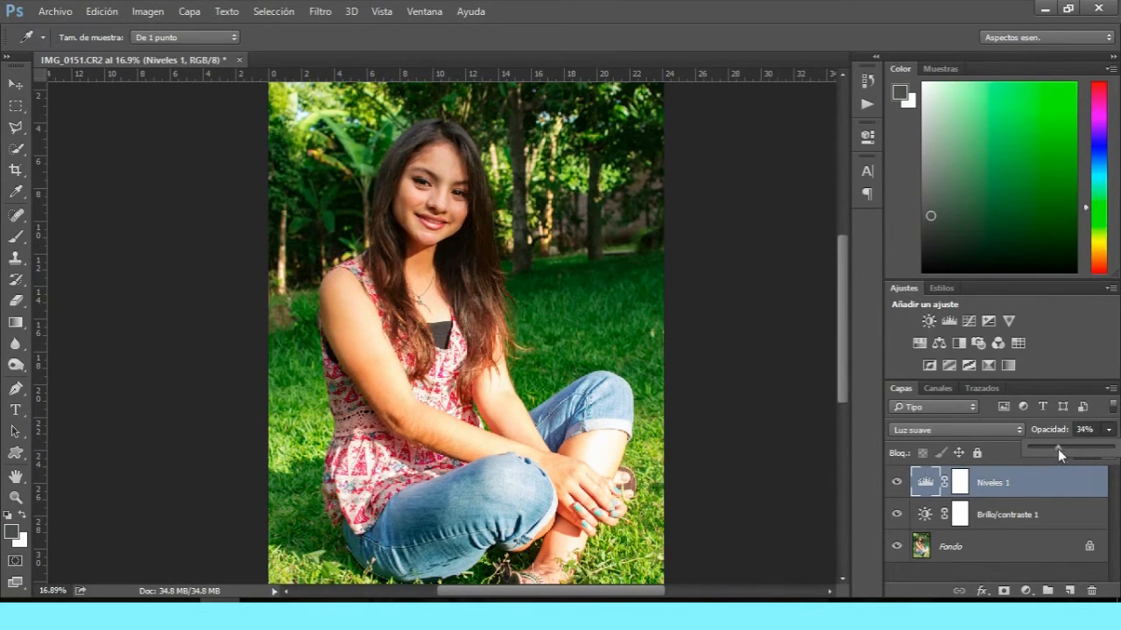
drag(1059, 452, 1064, 453)
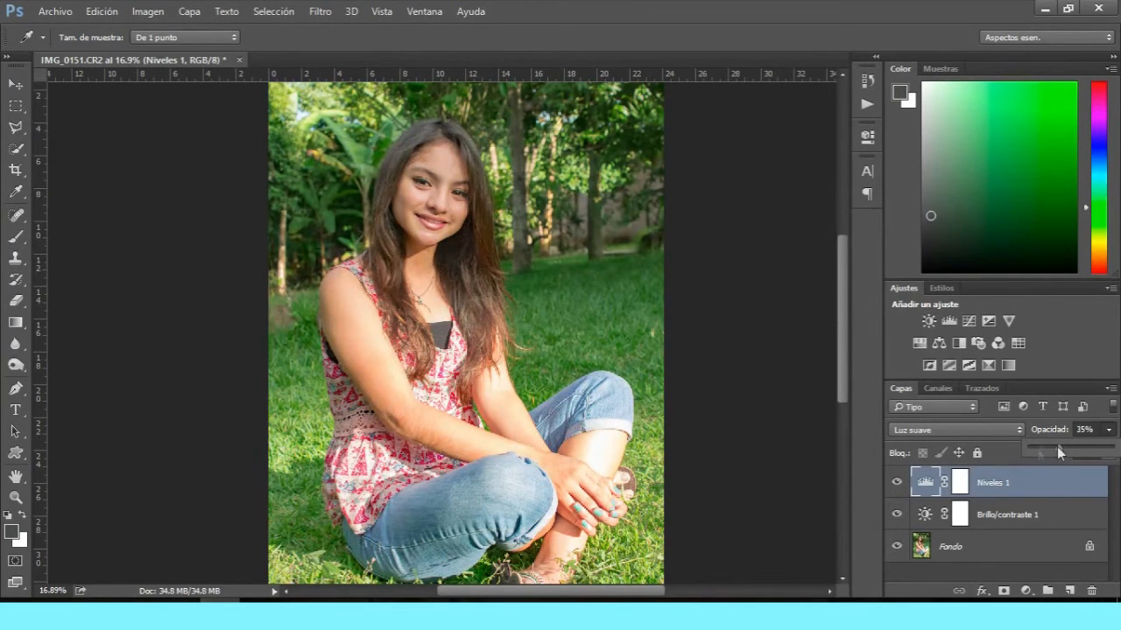
drag(1059, 451, 1029, 451)
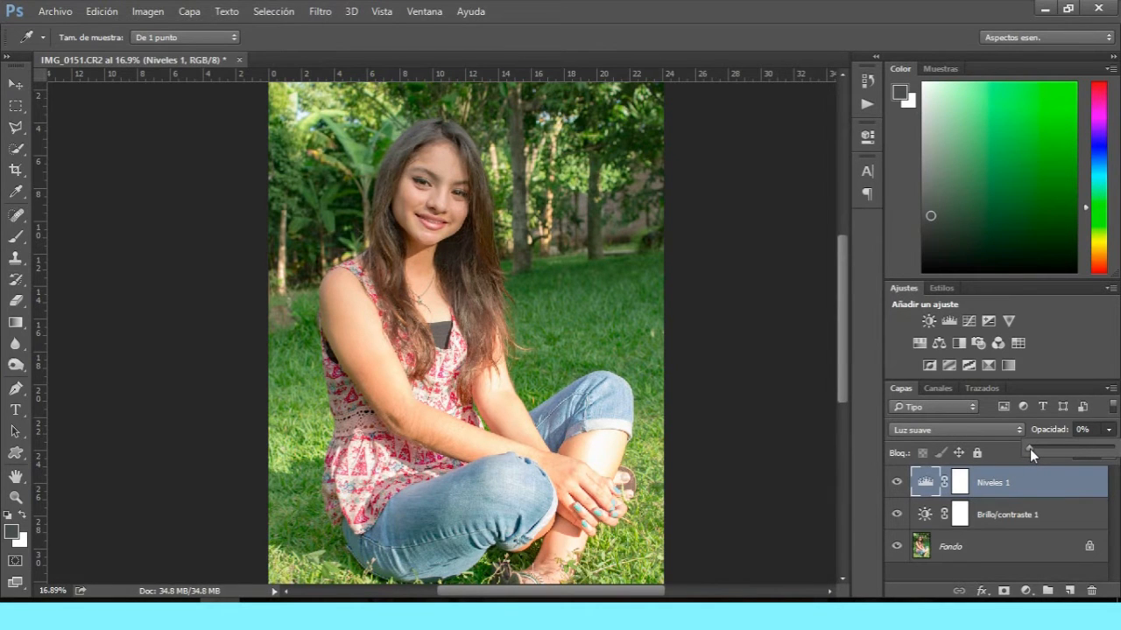
drag(1033, 451, 1046, 451)
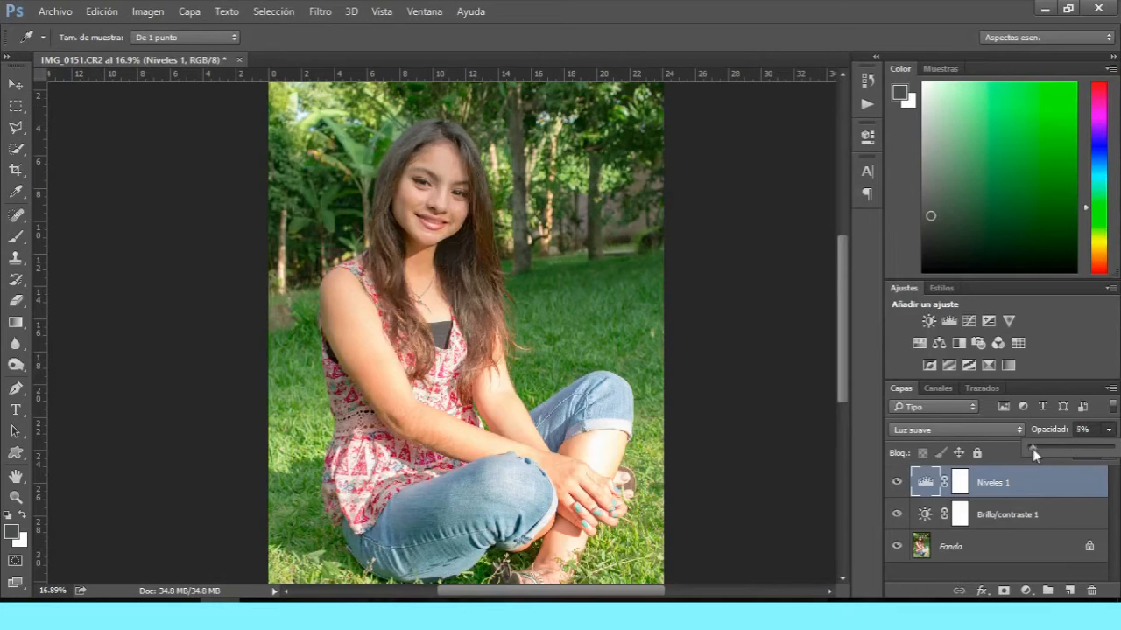
drag(1033, 453, 1055, 453)
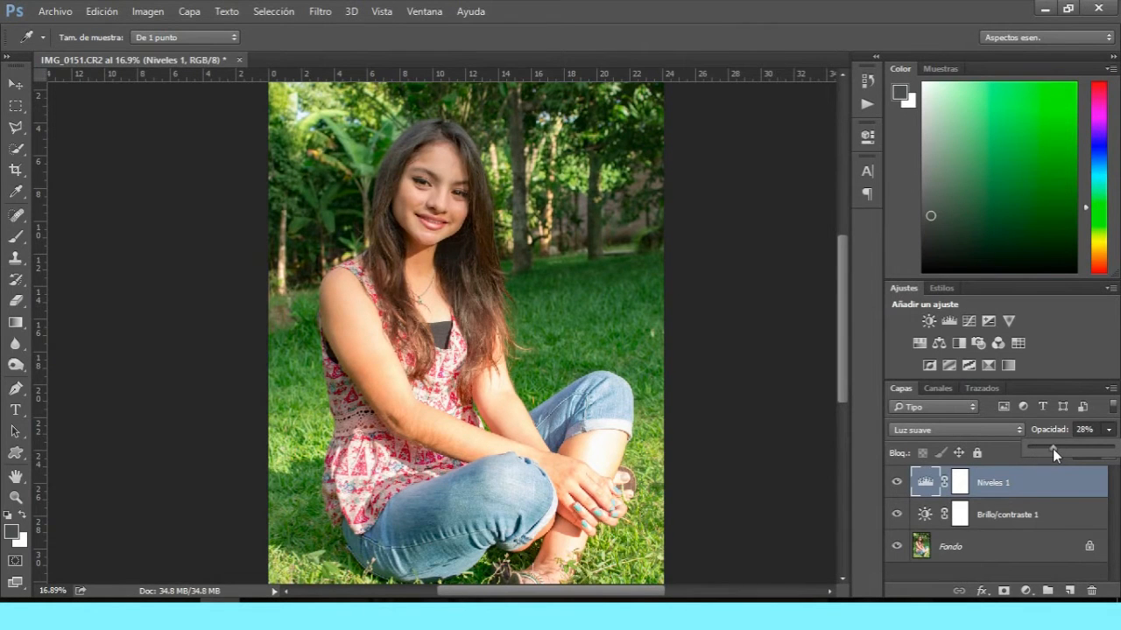
drag(1051, 453, 1059, 453)
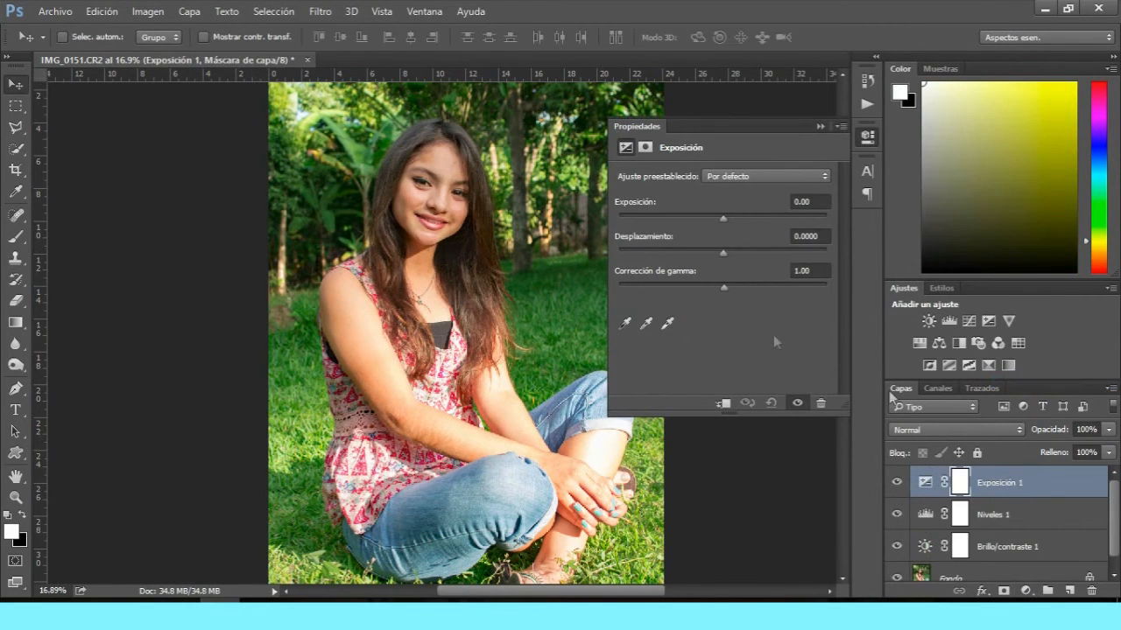
Step: Set the Exposure layer to exposure +0.13 and gamma correction 1.03
drag(722, 217, 731, 218)
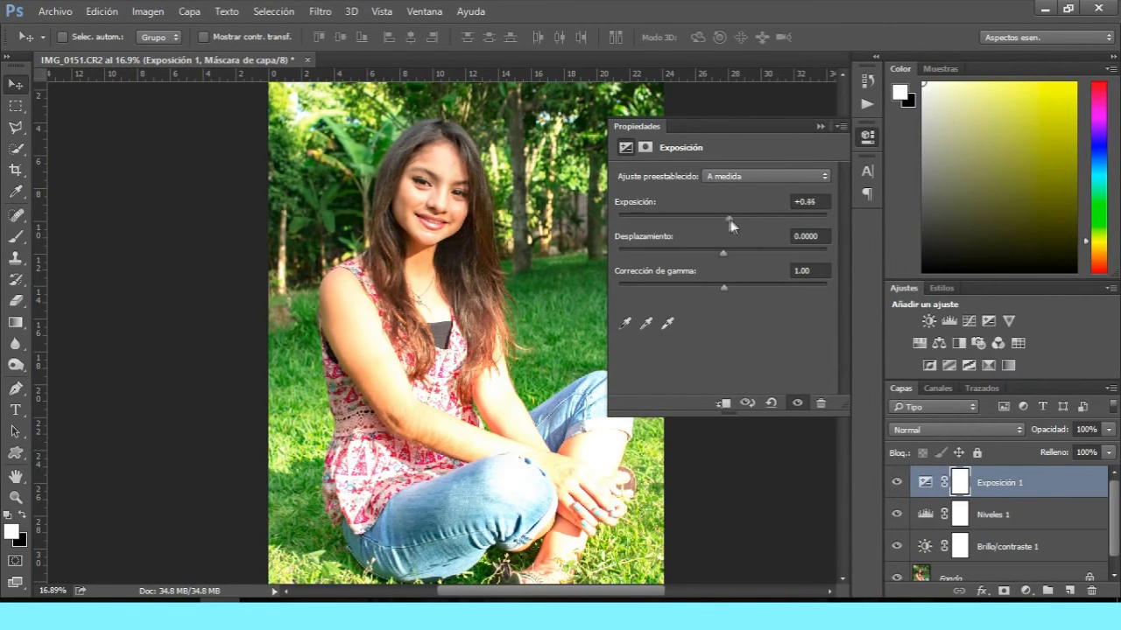
drag(732, 217, 723, 217)
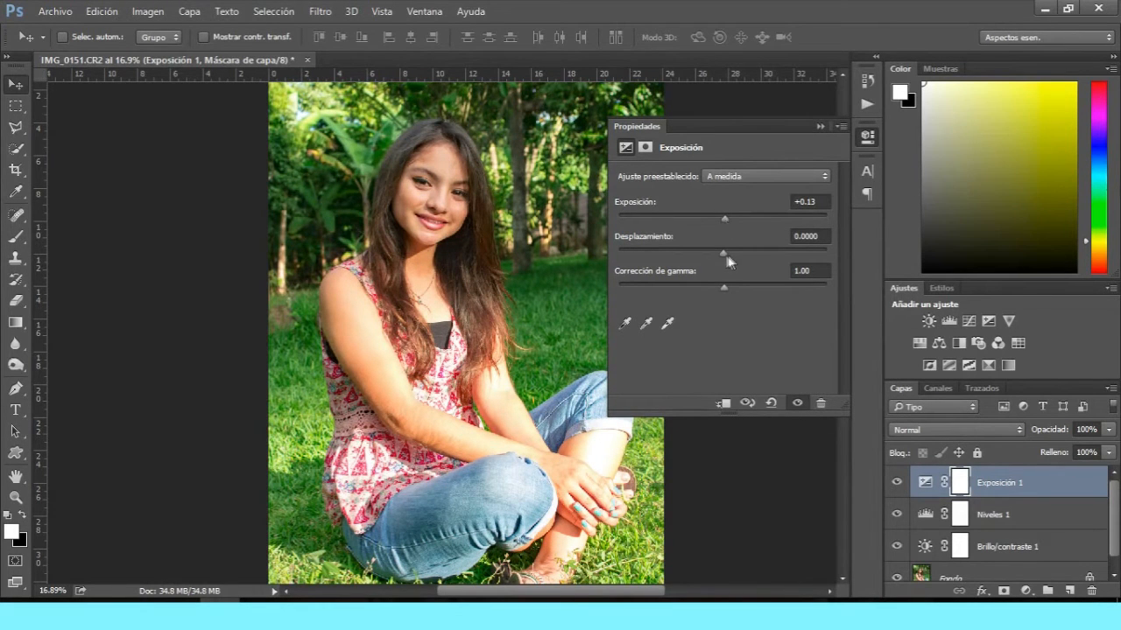
drag(724, 287, 735, 287)
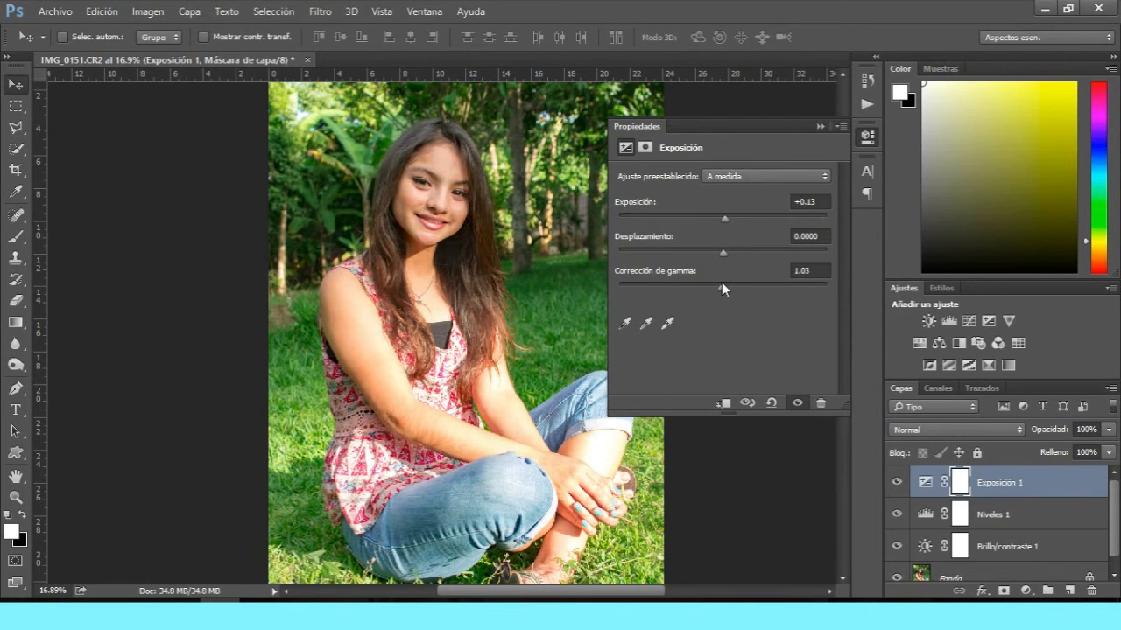
mouse_move(796, 168)
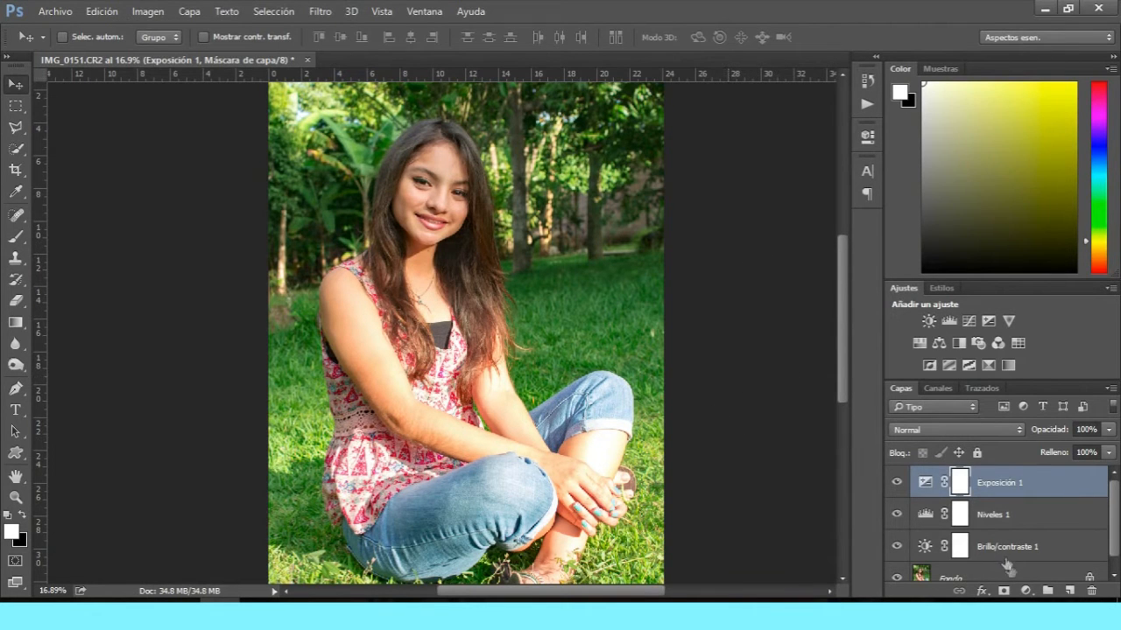
Step: Add a Curves layer deepening the tones, then bring up Apply Image set to Multiply
click(929, 320)
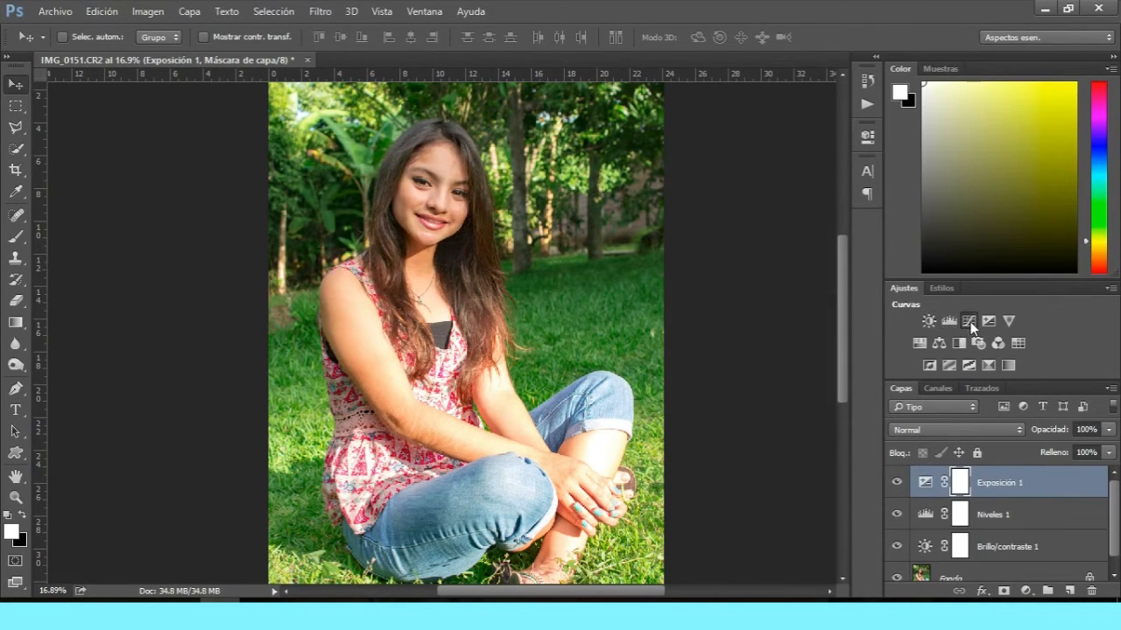
click(968, 321)
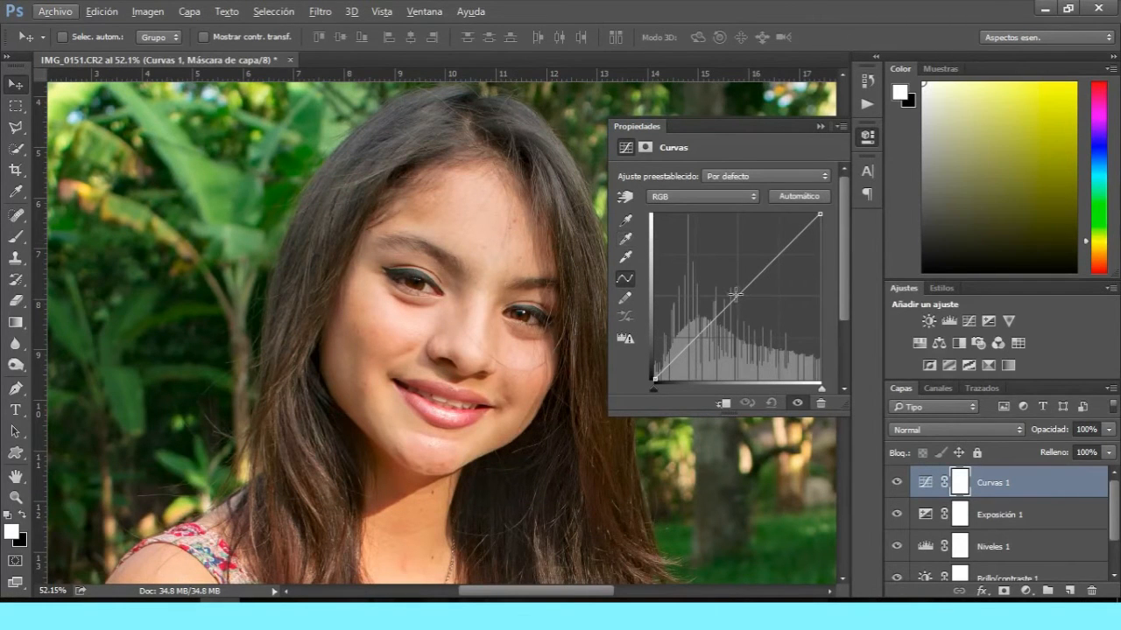
drag(736, 295, 750, 309)
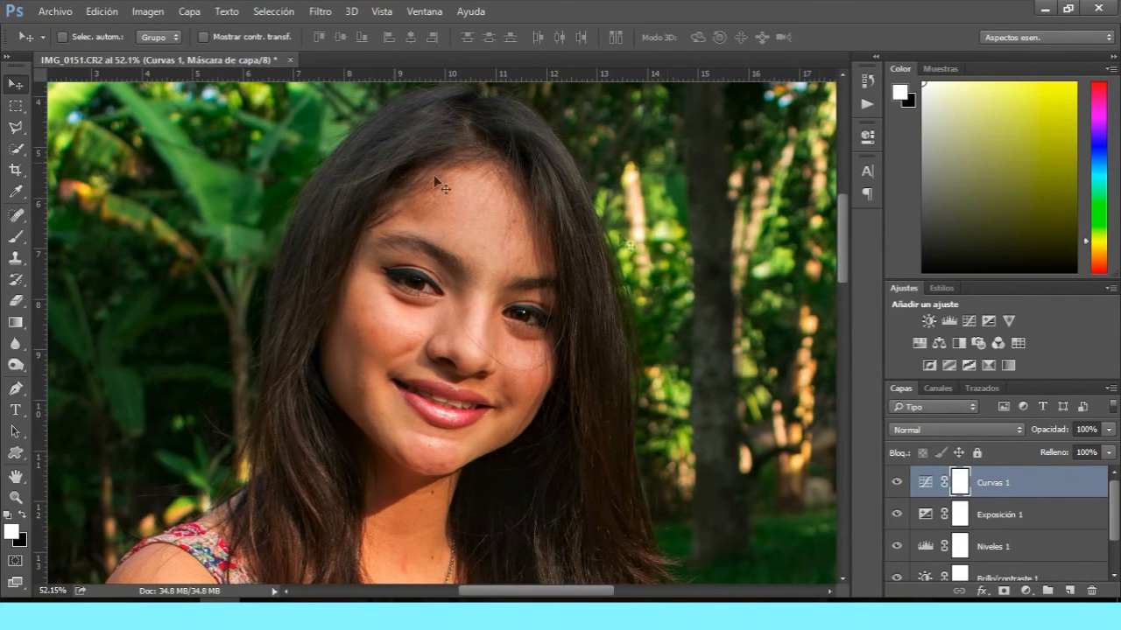
click(147, 12)
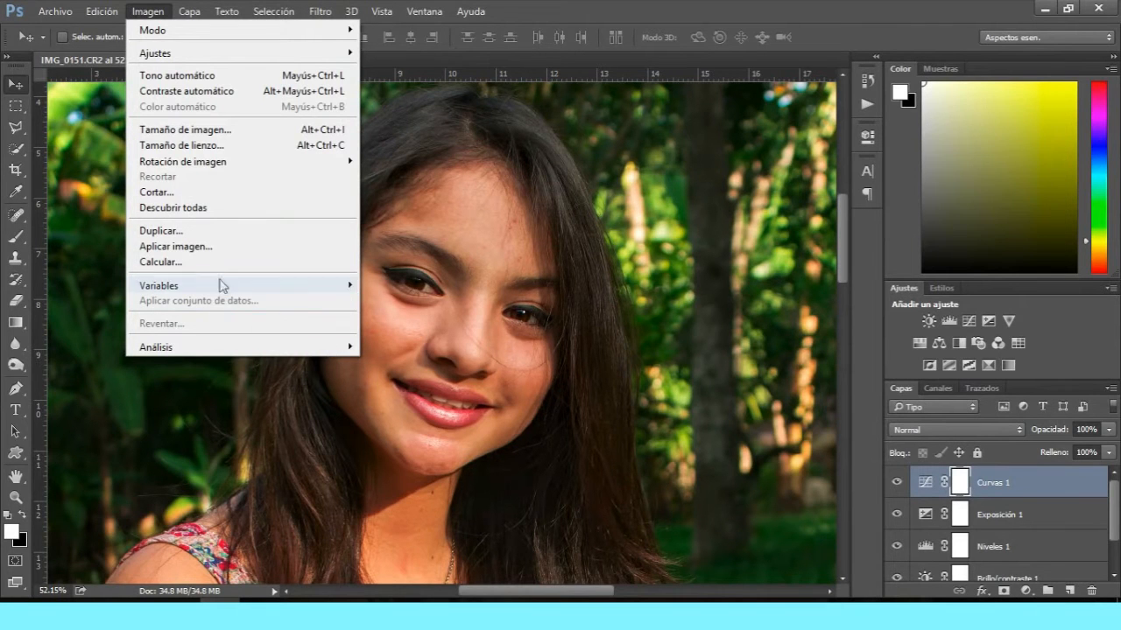
click(175, 246)
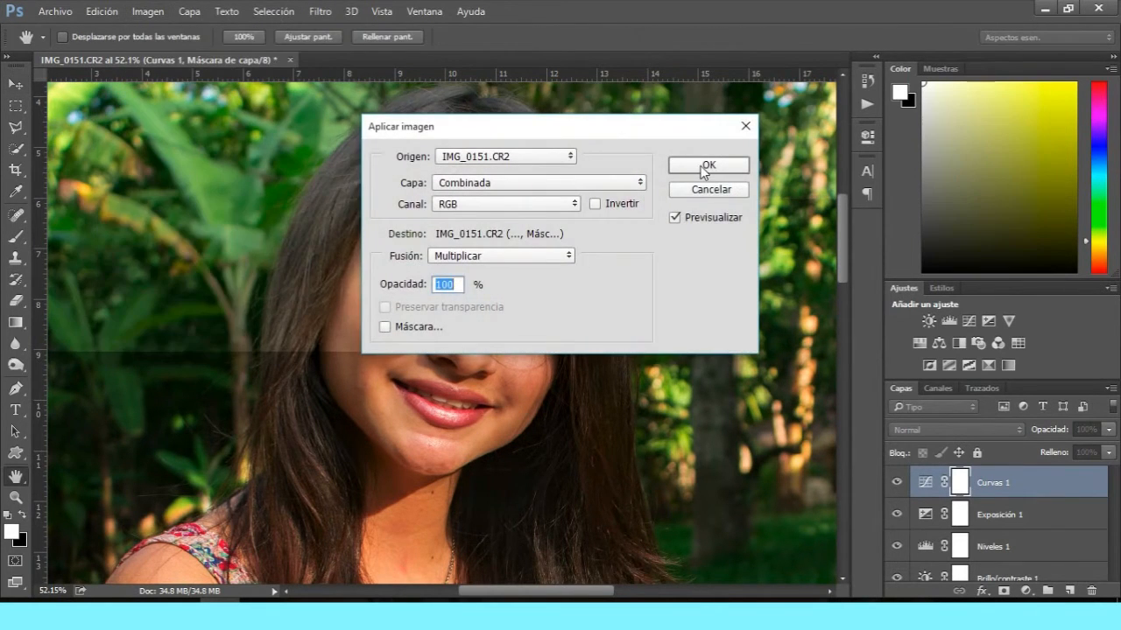
click(708, 165)
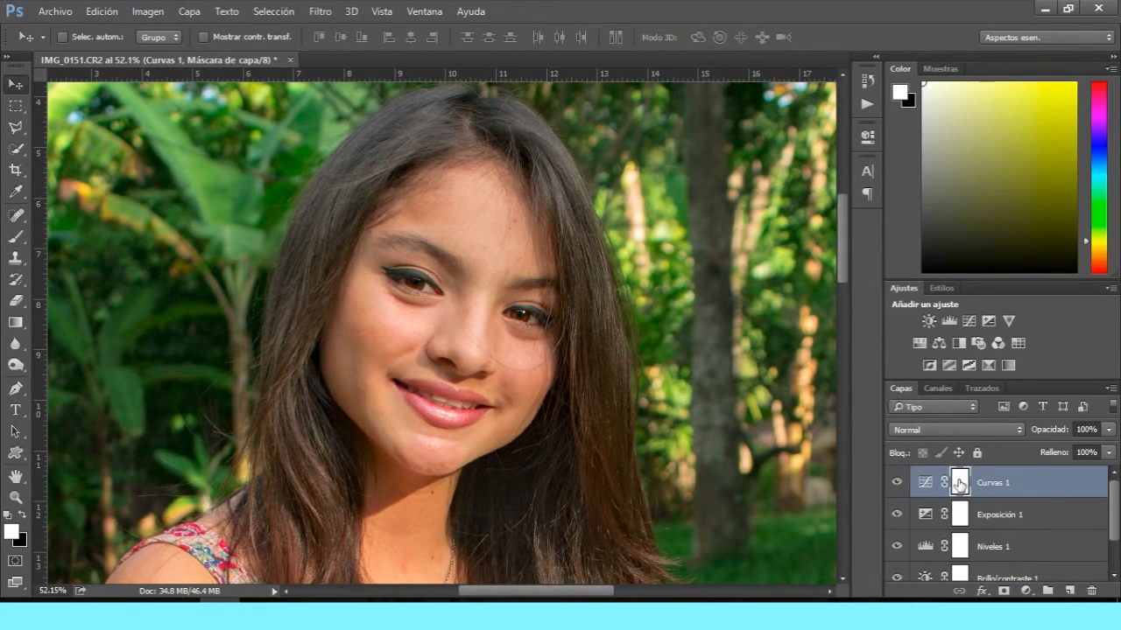
click(895, 482)
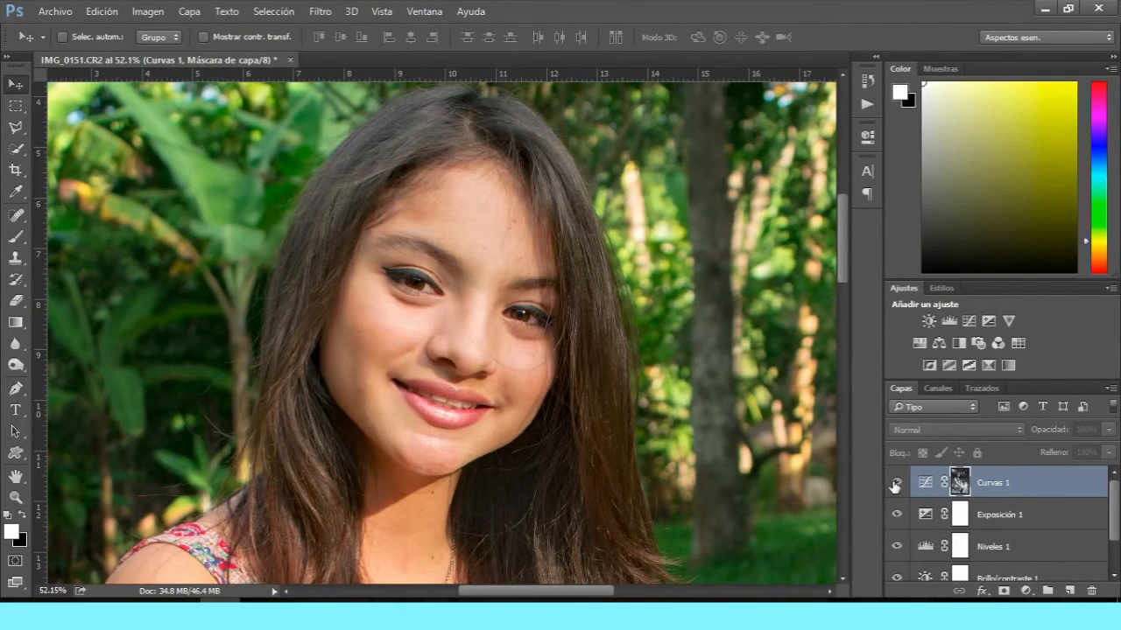
click(895, 482)
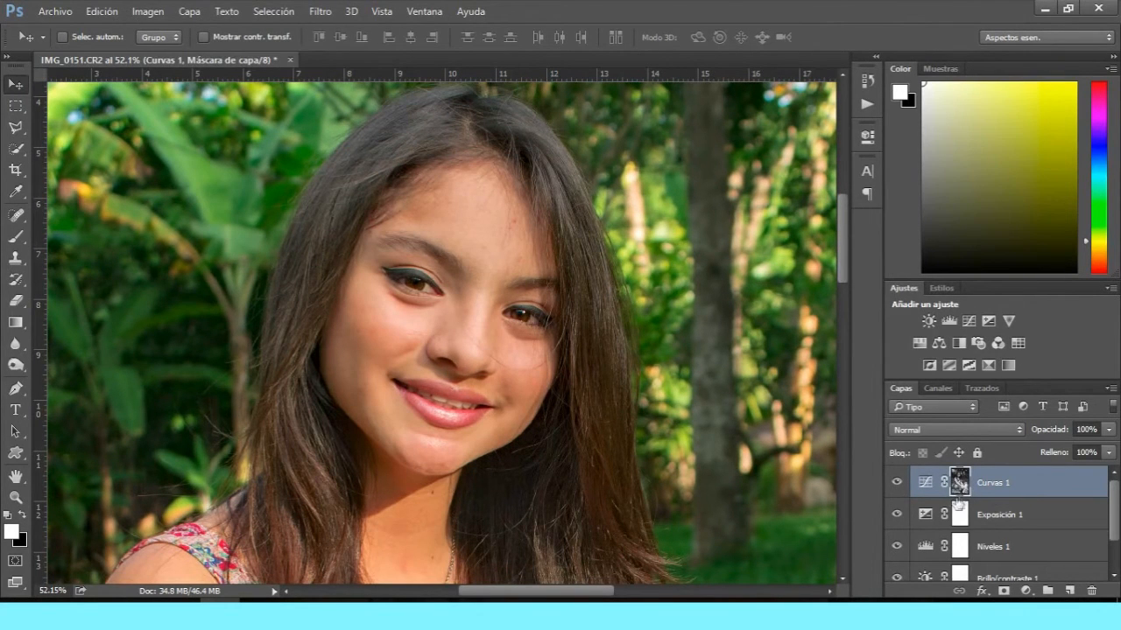
mouse_move(960, 483)
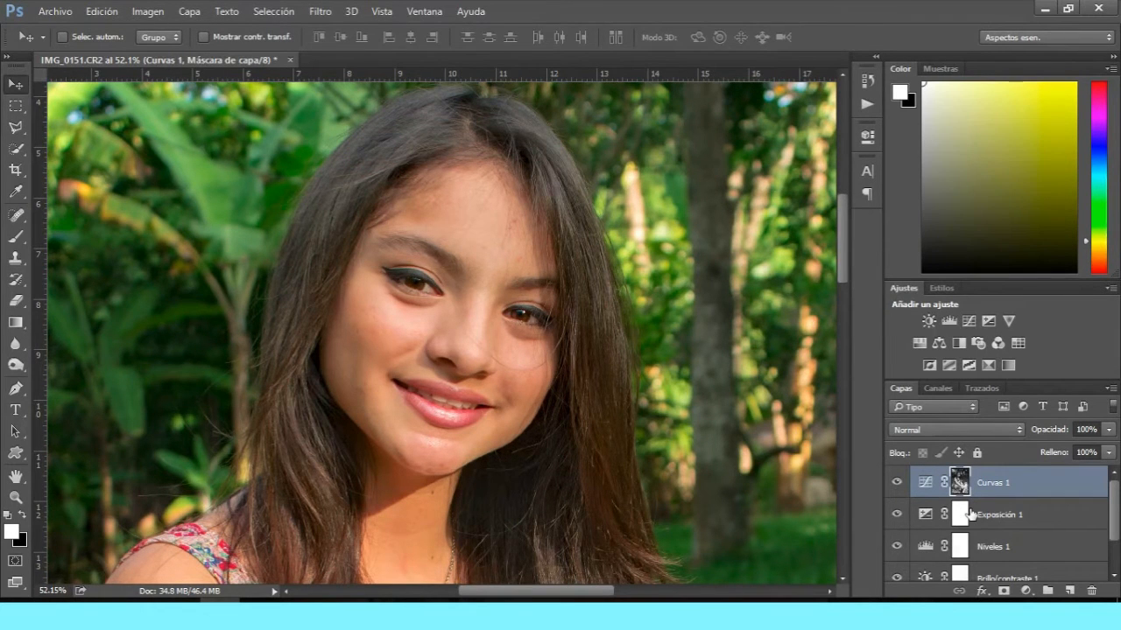
click(896, 482)
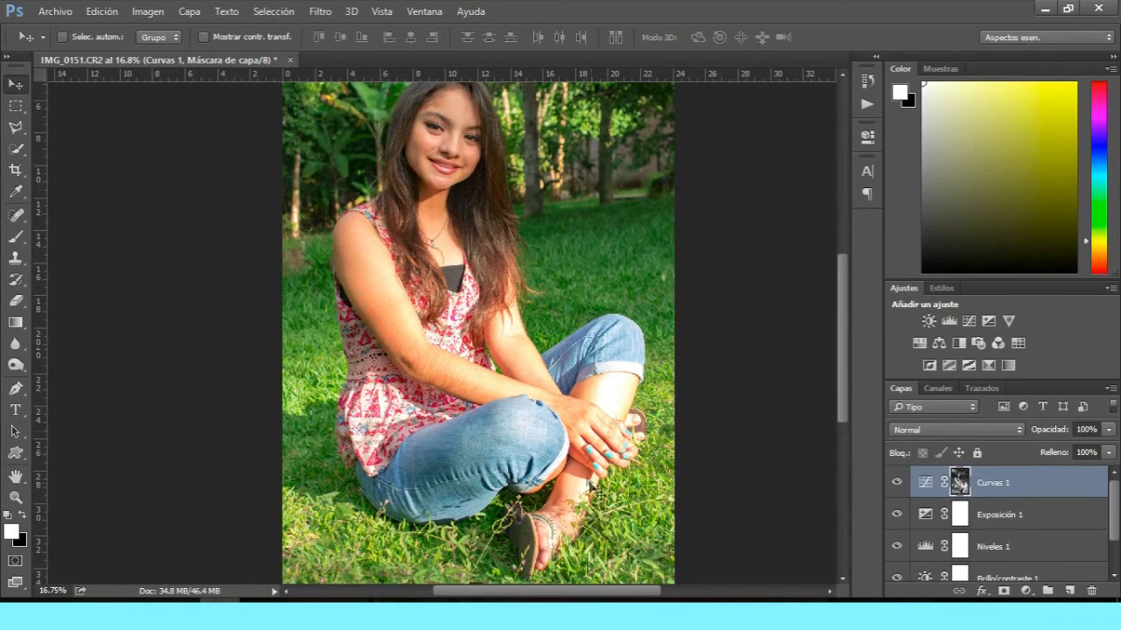
mouse_move(407, 355)
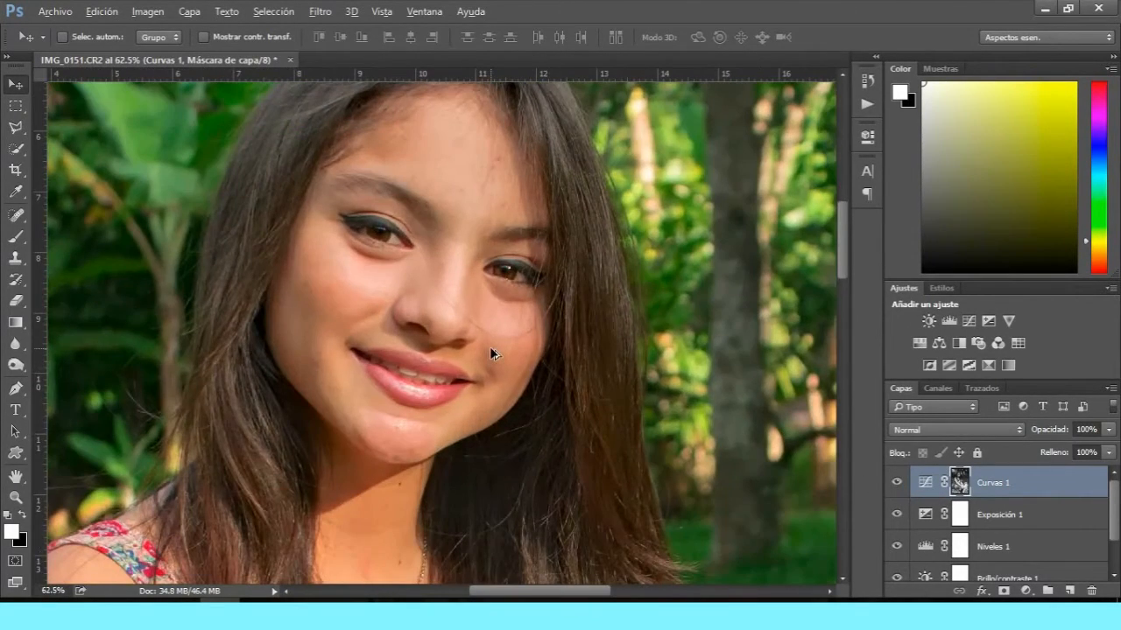
click(895, 482)
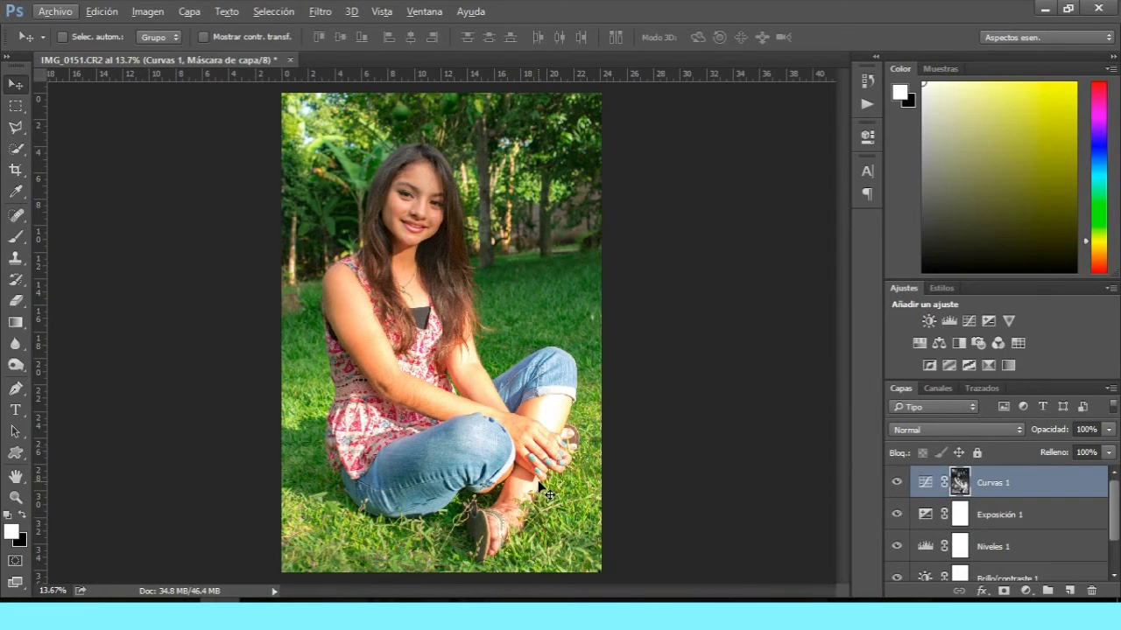
mouse_move(1030, 545)
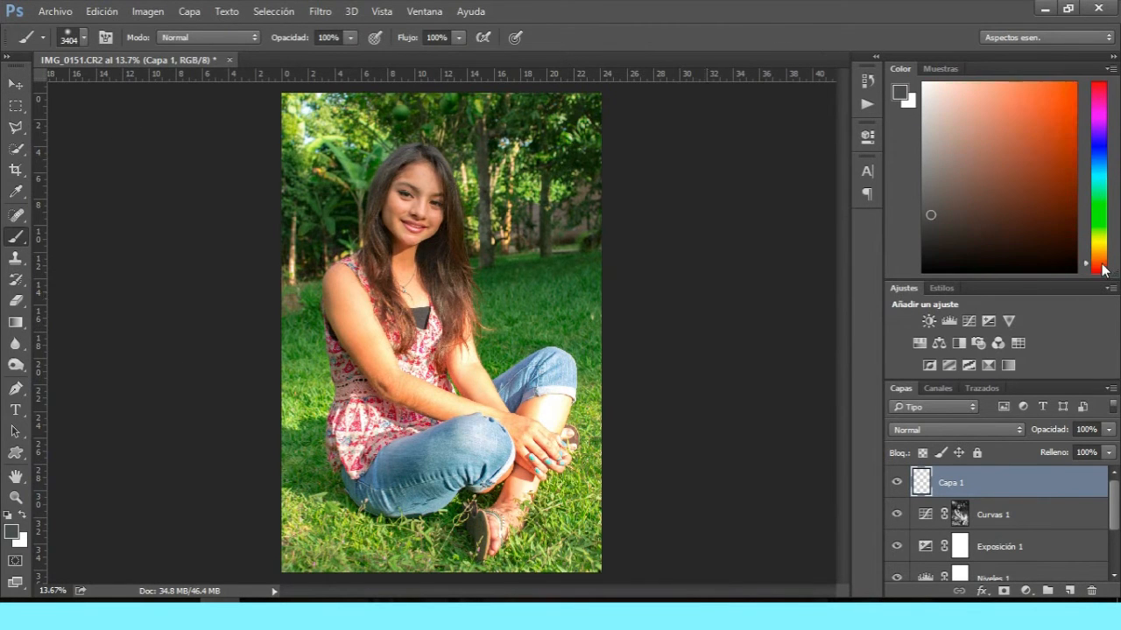
Step: Pick an orange colour and blend the glow layer as Trama at around 36% opacity
click(1037, 112)
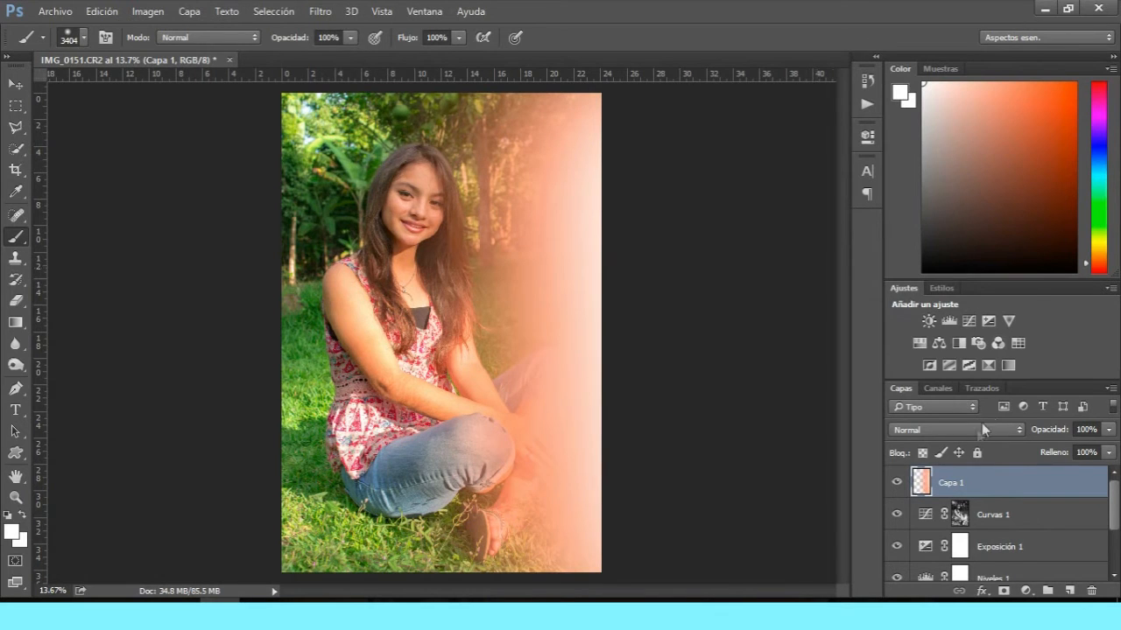
click(954, 429)
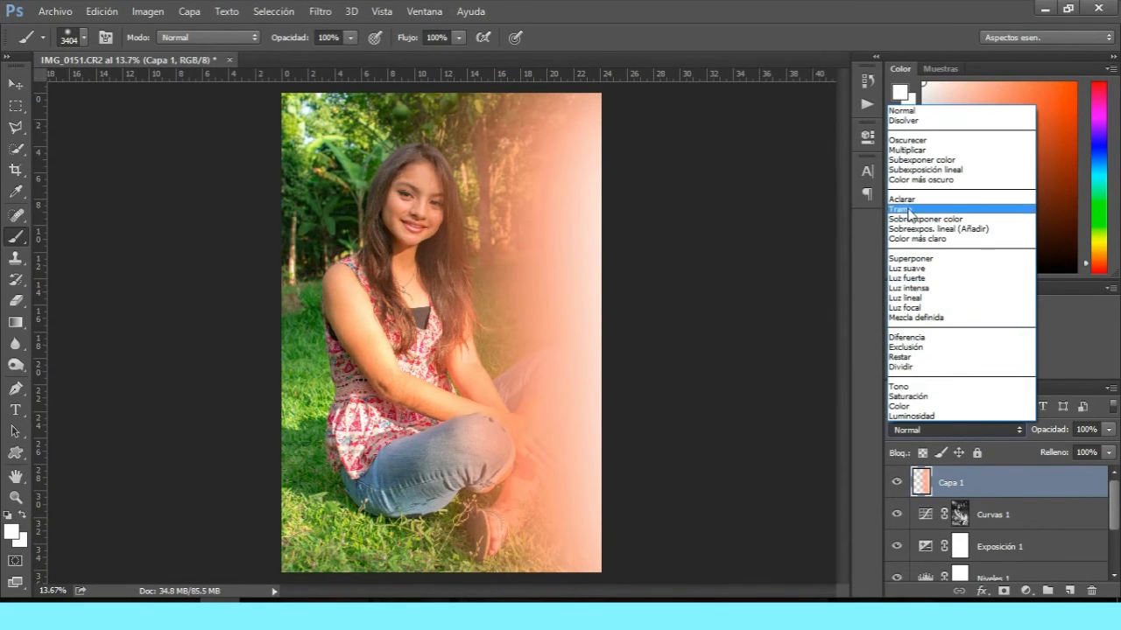
click(903, 208)
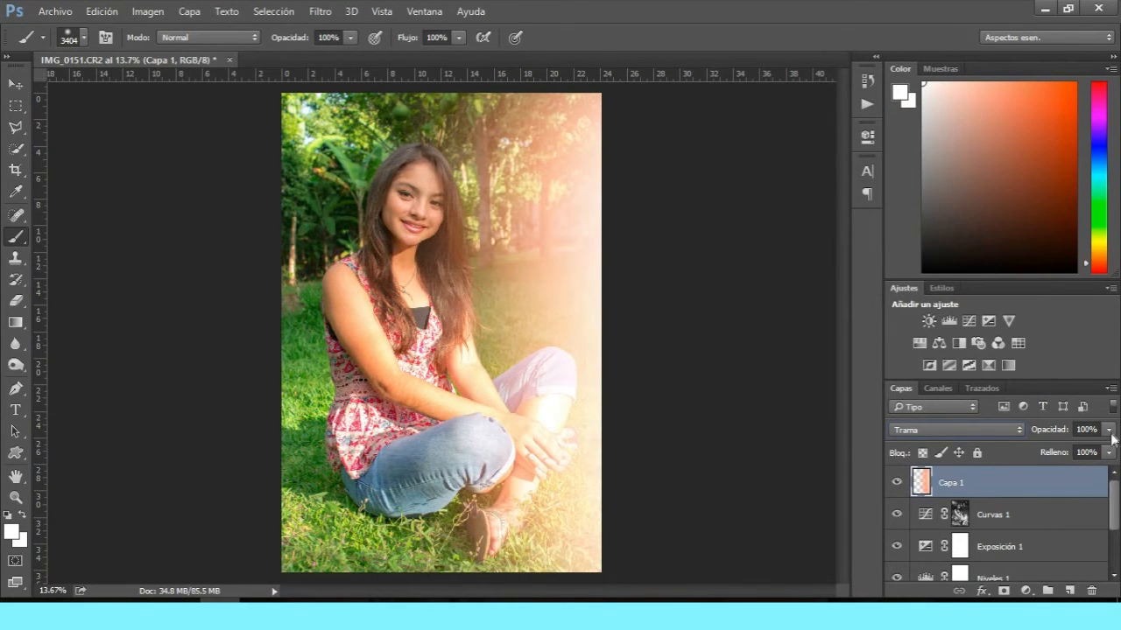
drag(1111, 440, 1067, 449)
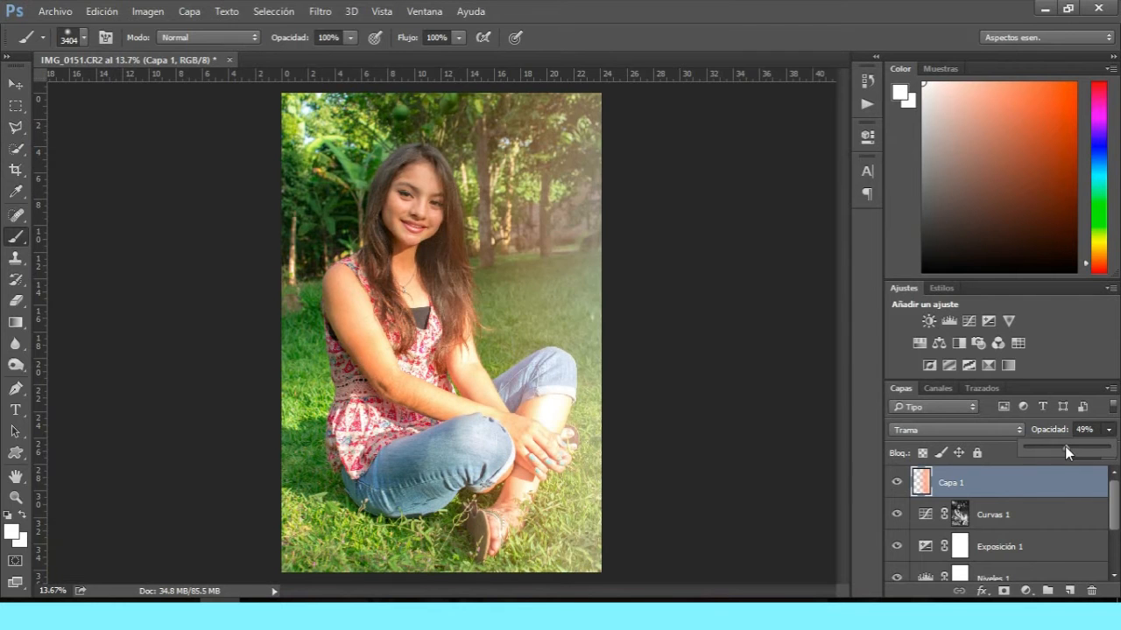
drag(1066, 449, 1051, 449)
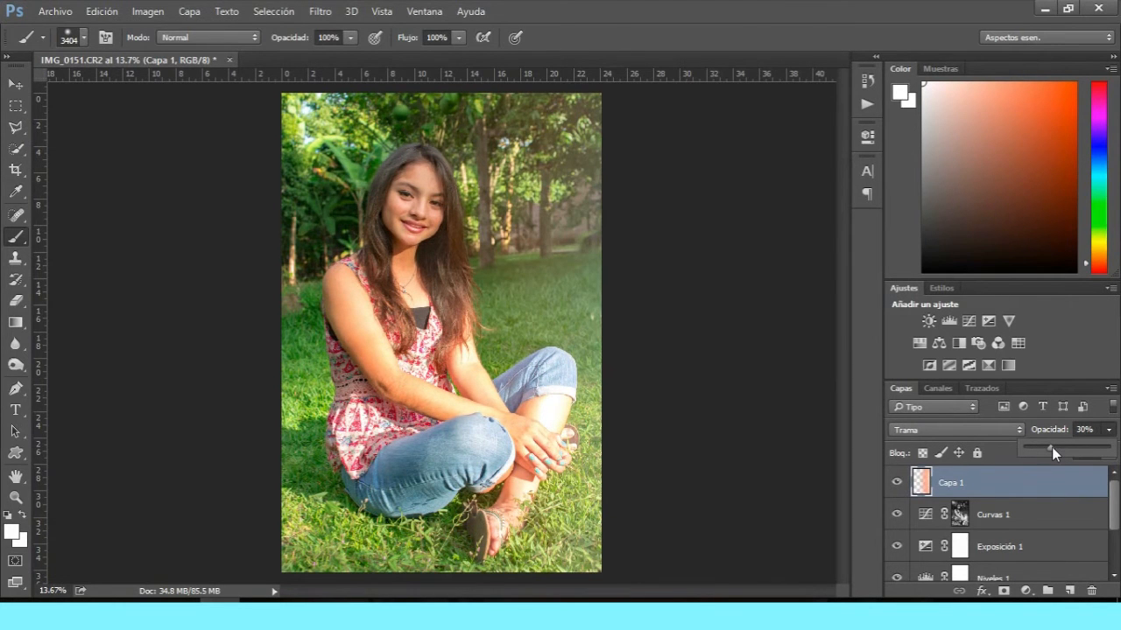
drag(1050, 453, 1055, 449)
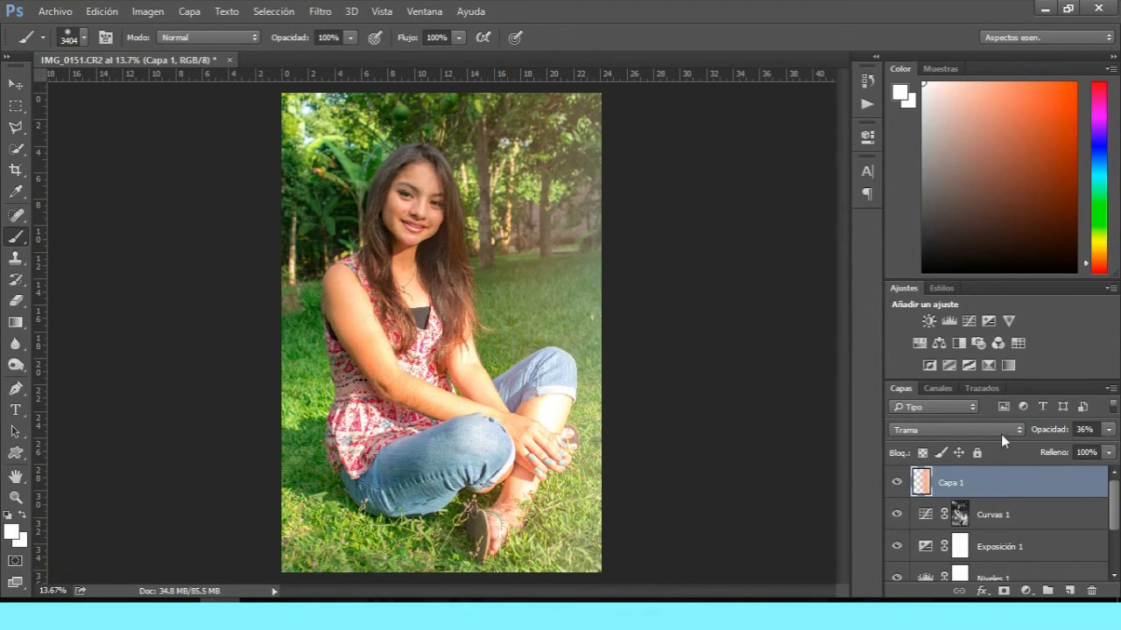
Step: Compare the photo with and without the glow, settling on 32% opacity
click(950, 429)
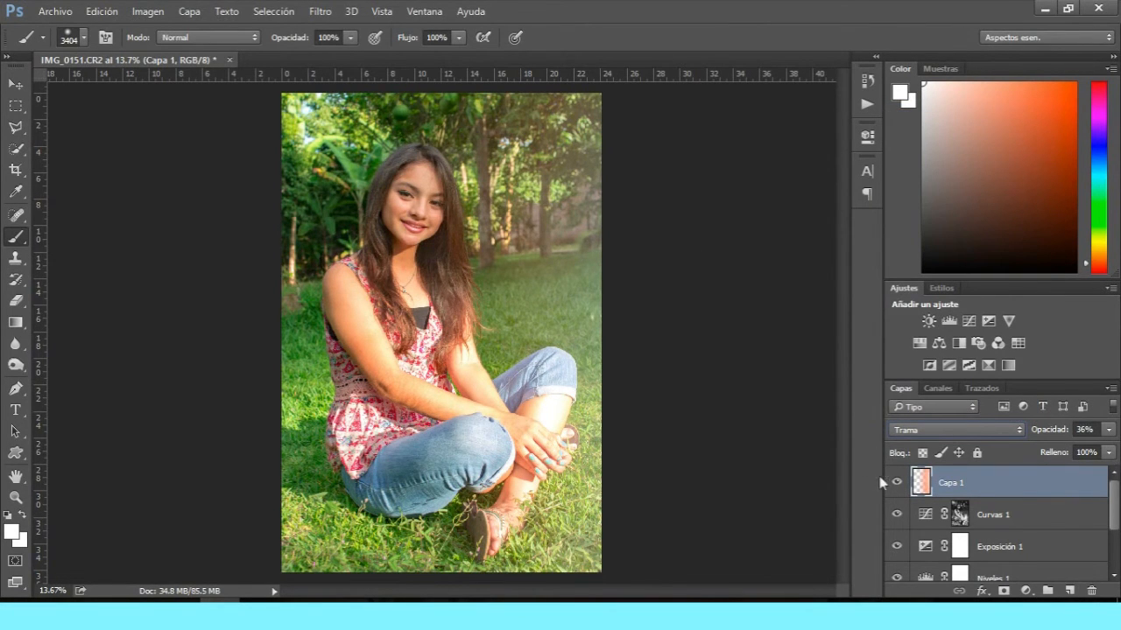
click(895, 483)
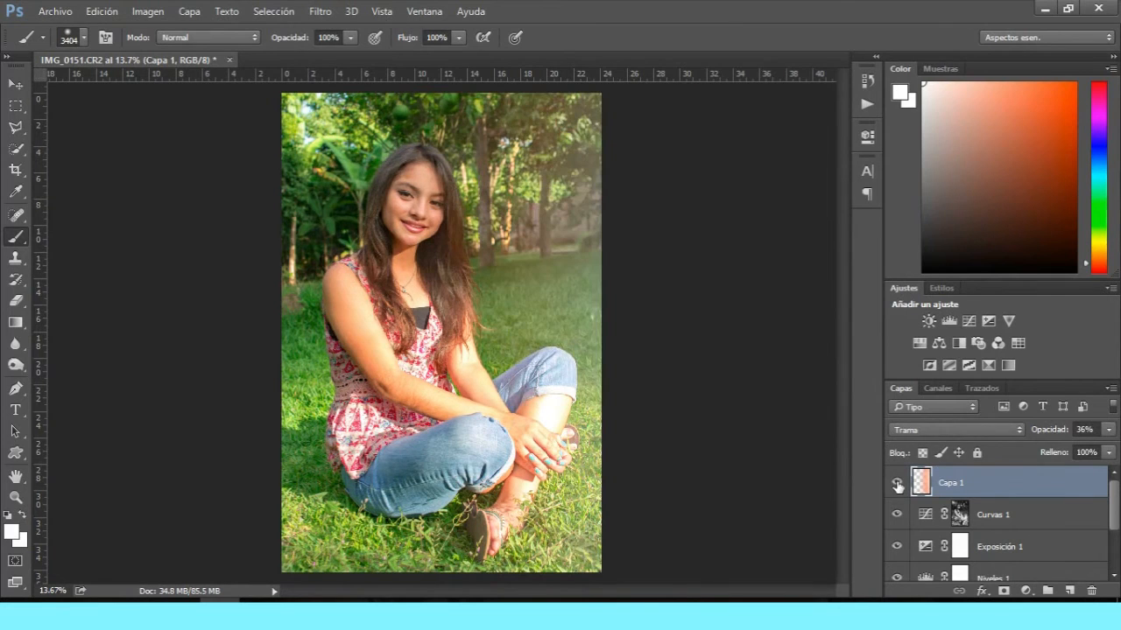
drag(1059, 446, 1024, 446)
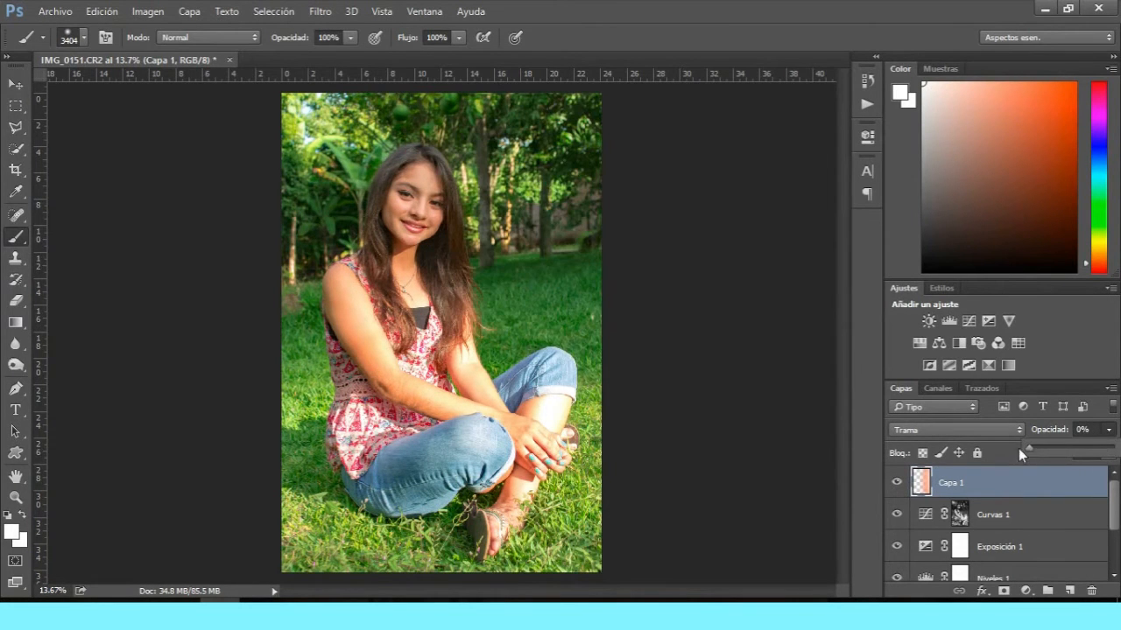
drag(1024, 450, 1057, 450)
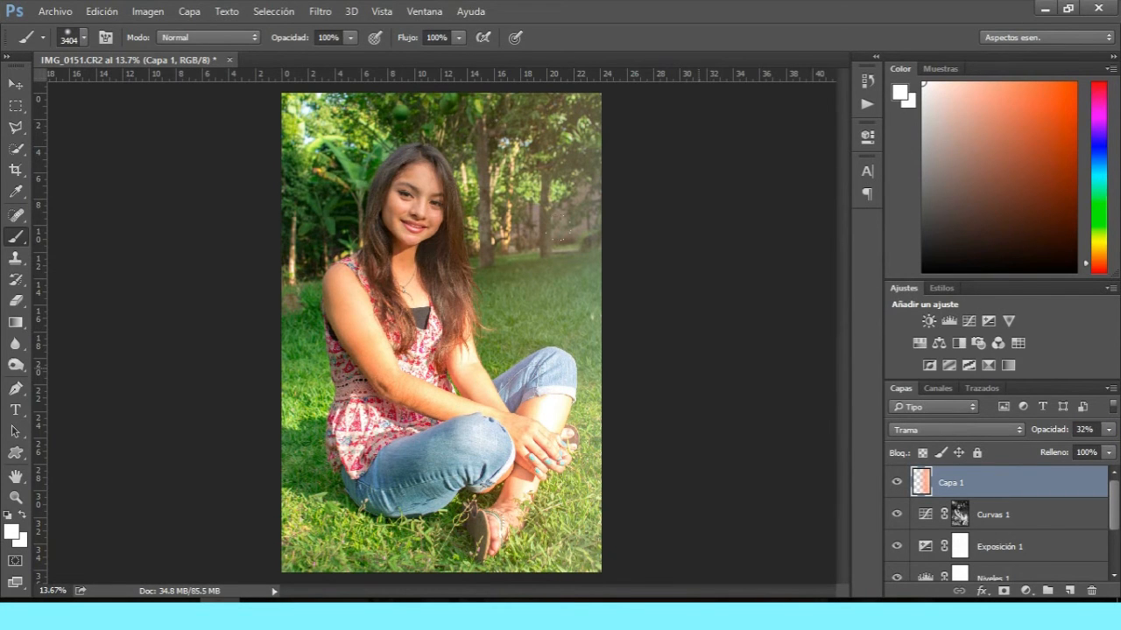
mouse_move(561, 228)
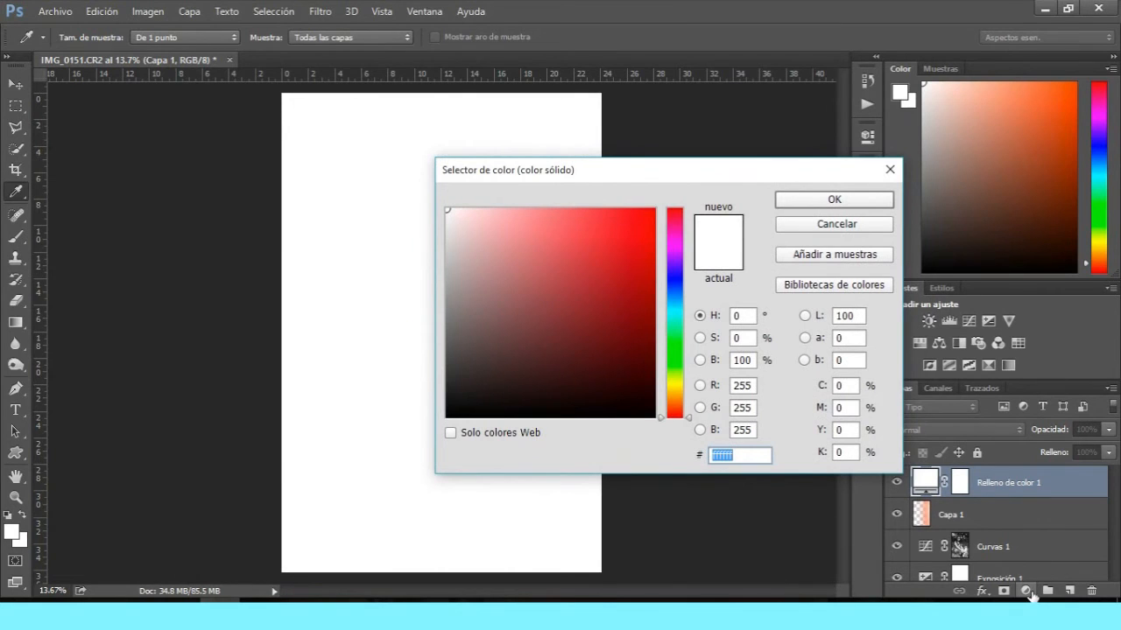
mouse_move(676, 273)
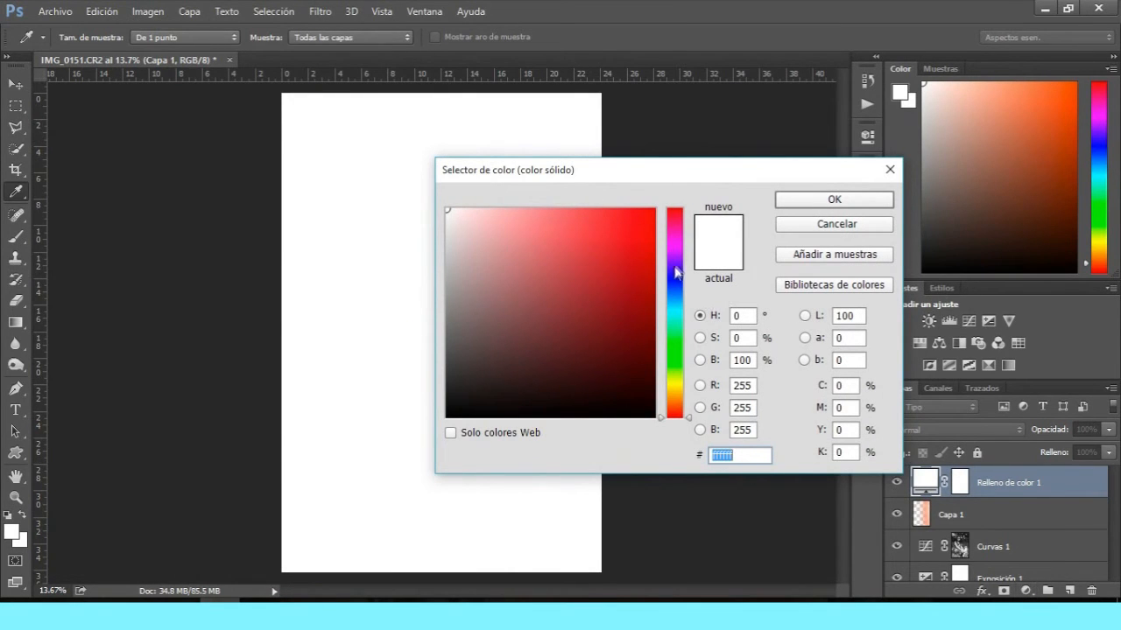
Step: Choose a muted lilac (#b373cb) as the Solid Color fill colour
click(587, 215)
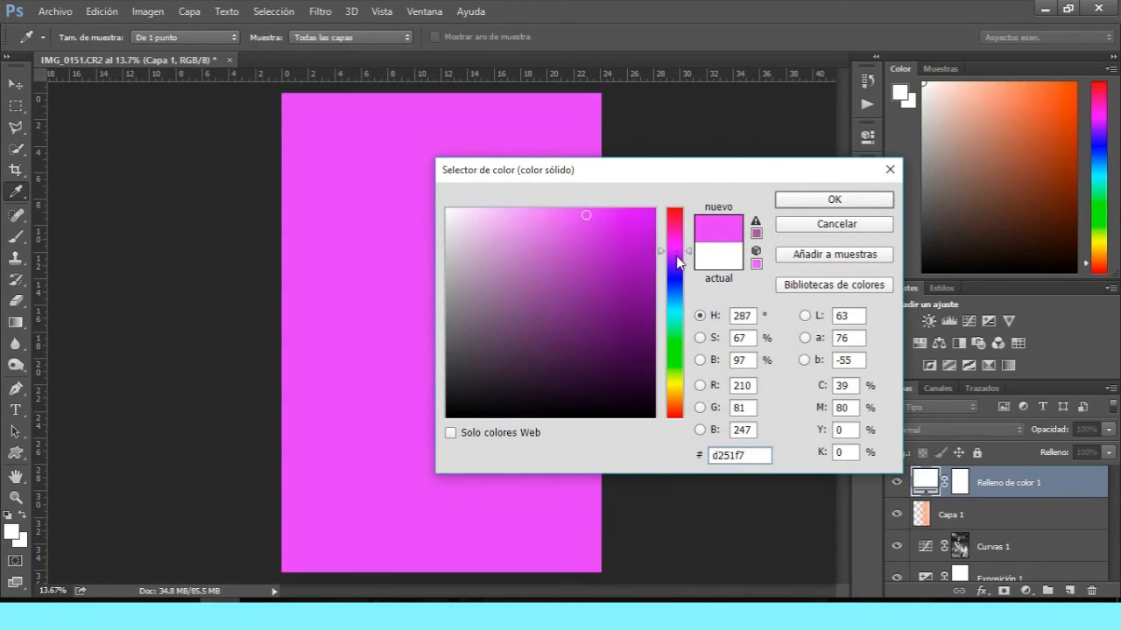
click(585, 220)
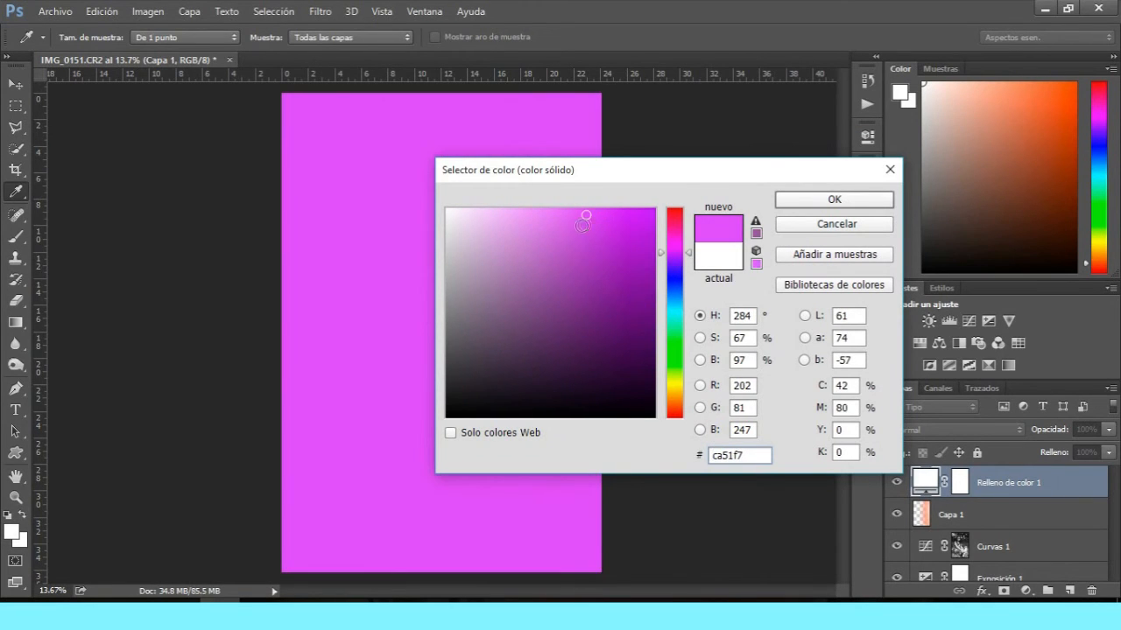
click(536, 251)
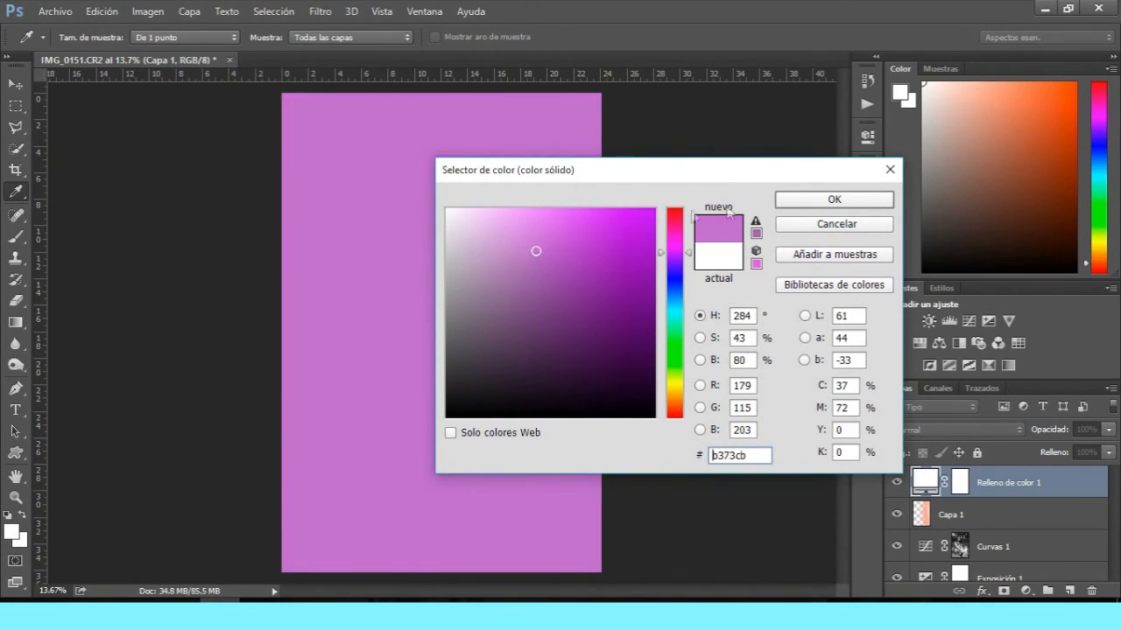
click(832, 199)
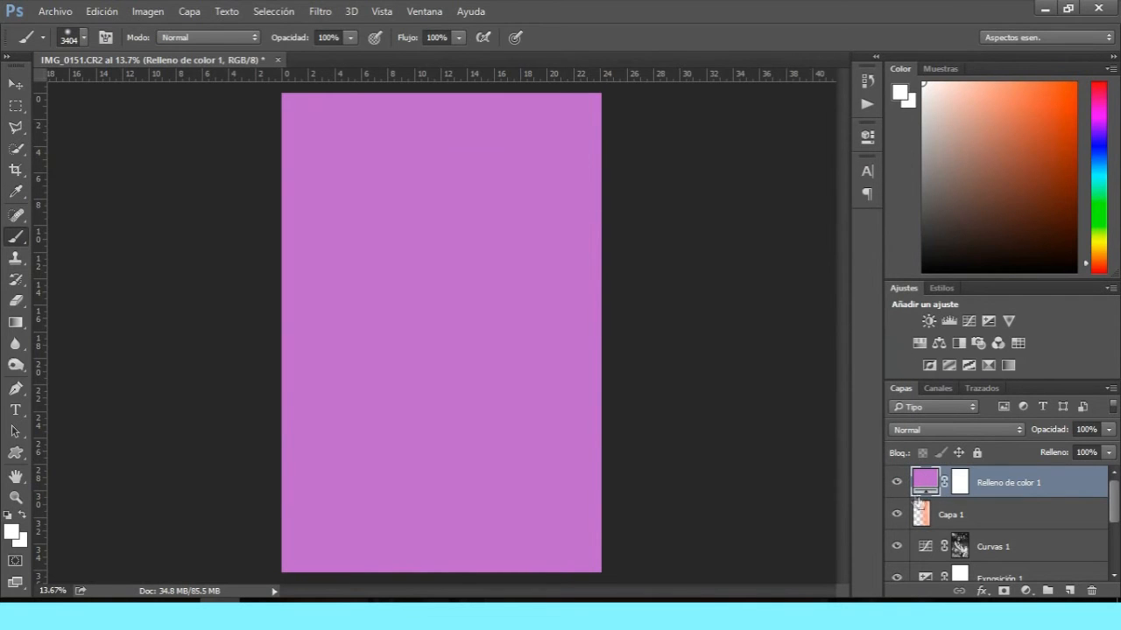
Step: Blend the lilac fill as Aclarar at 16% opacity, toggling it to compare
click(952, 429)
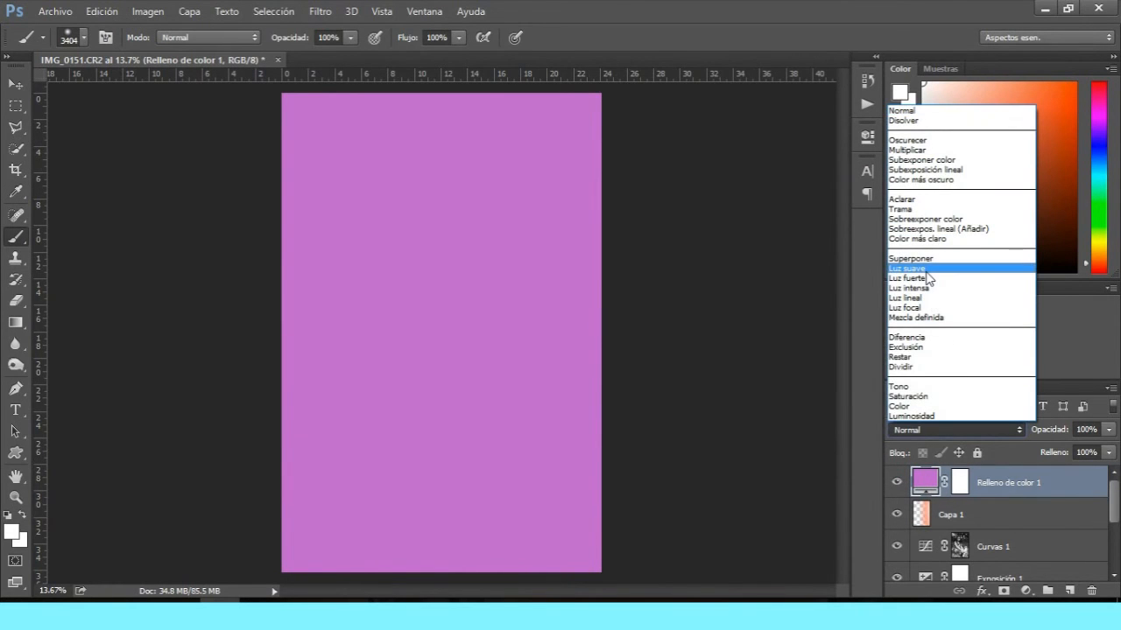
click(907, 269)
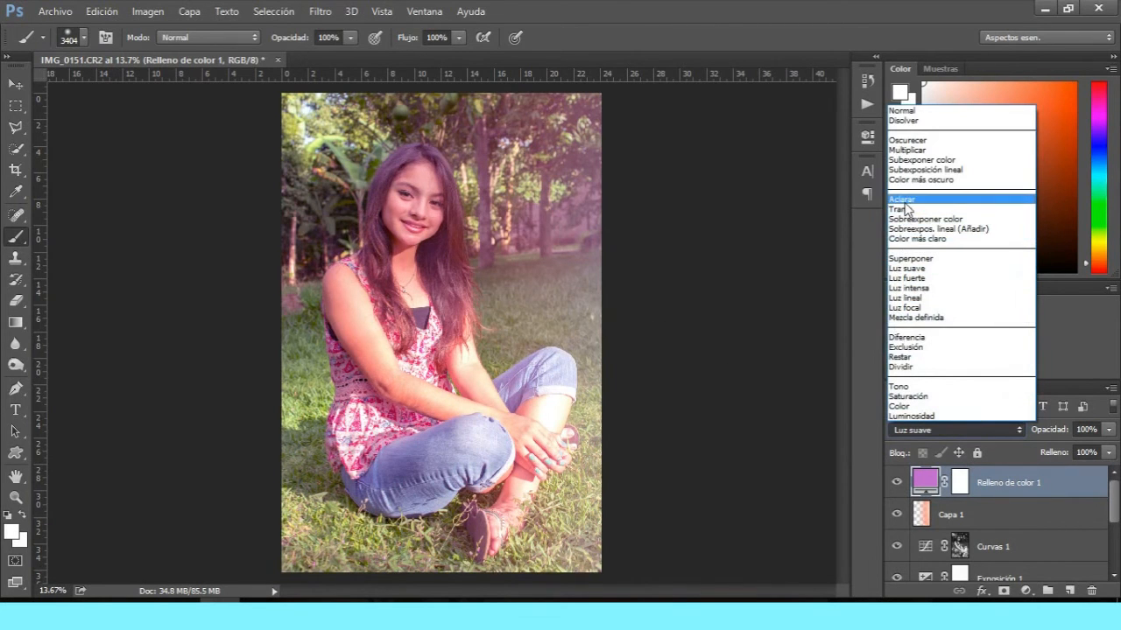
click(901, 200)
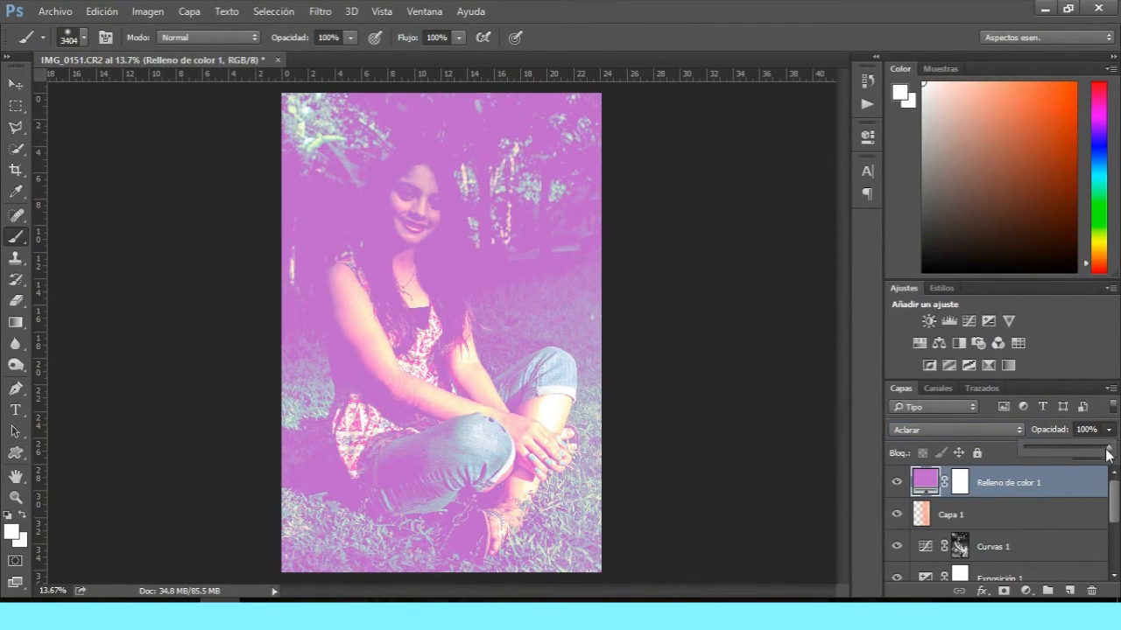
drag(1108, 453, 1038, 453)
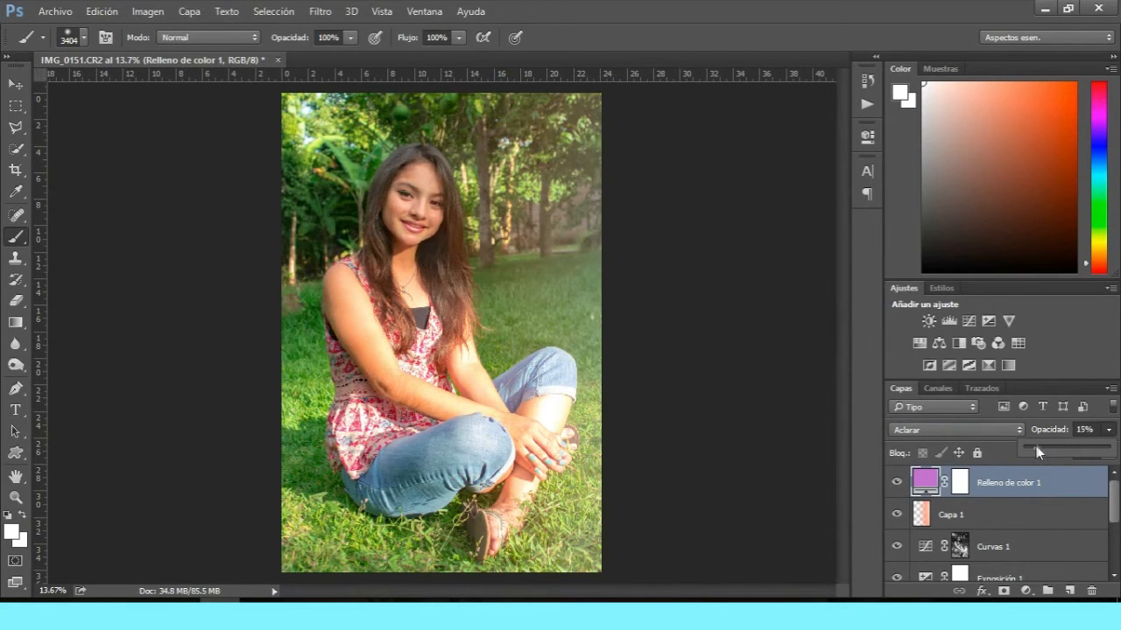
click(1108, 429)
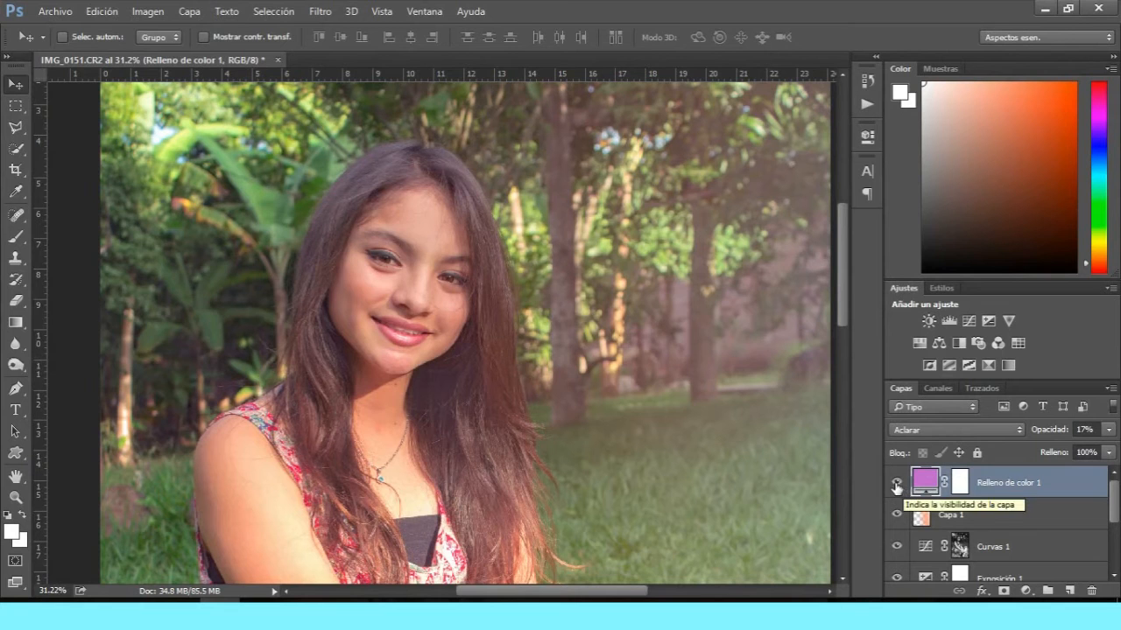
click(895, 514)
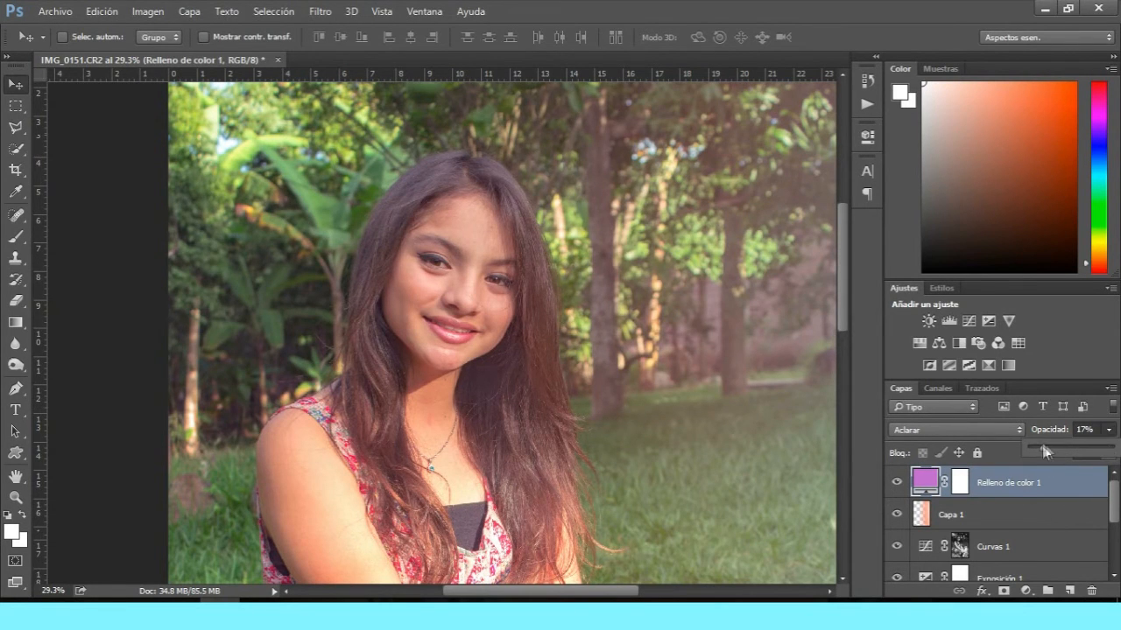
drag(1060, 449, 1055, 449)
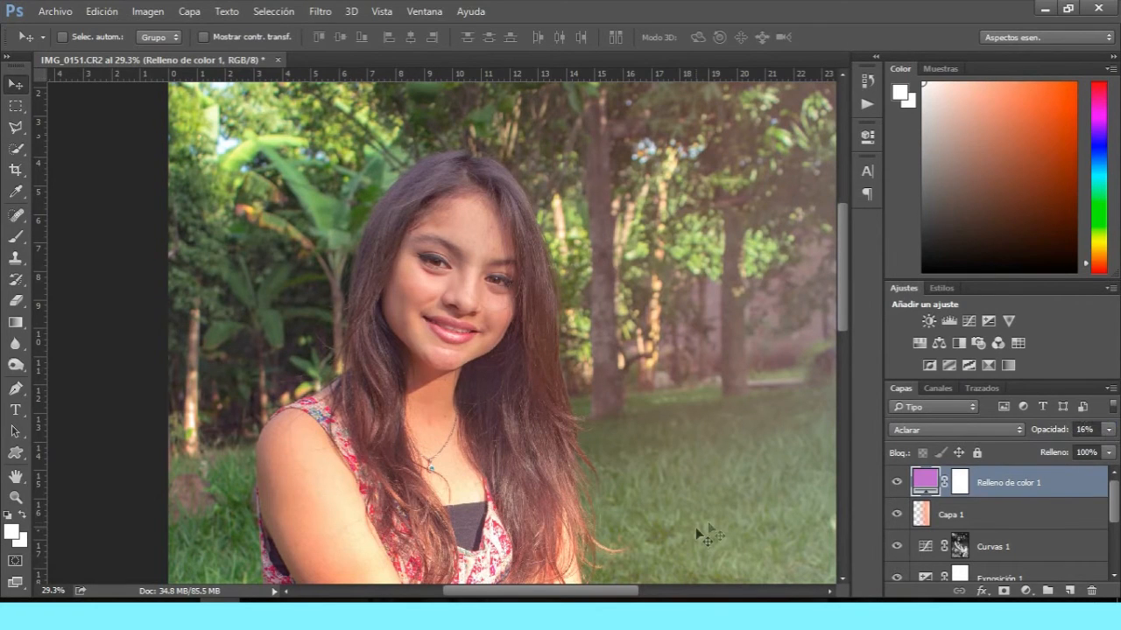
mouse_move(512, 552)
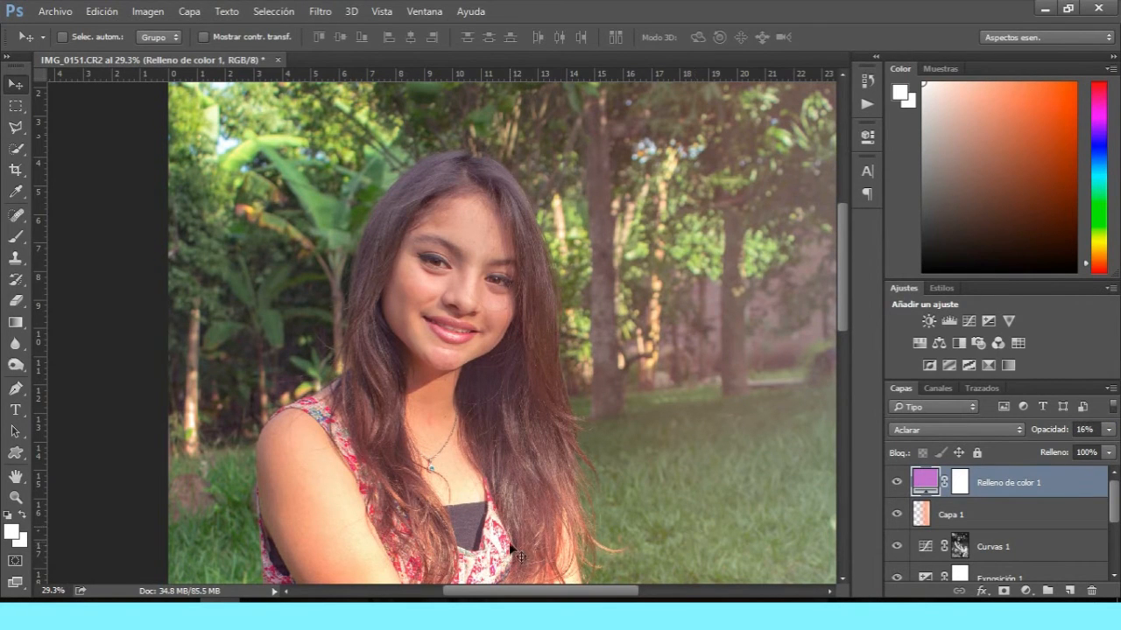
Step: Add an Intensidad adjustment layer with Vibrance +23 and Saturation about -1
click(930, 321)
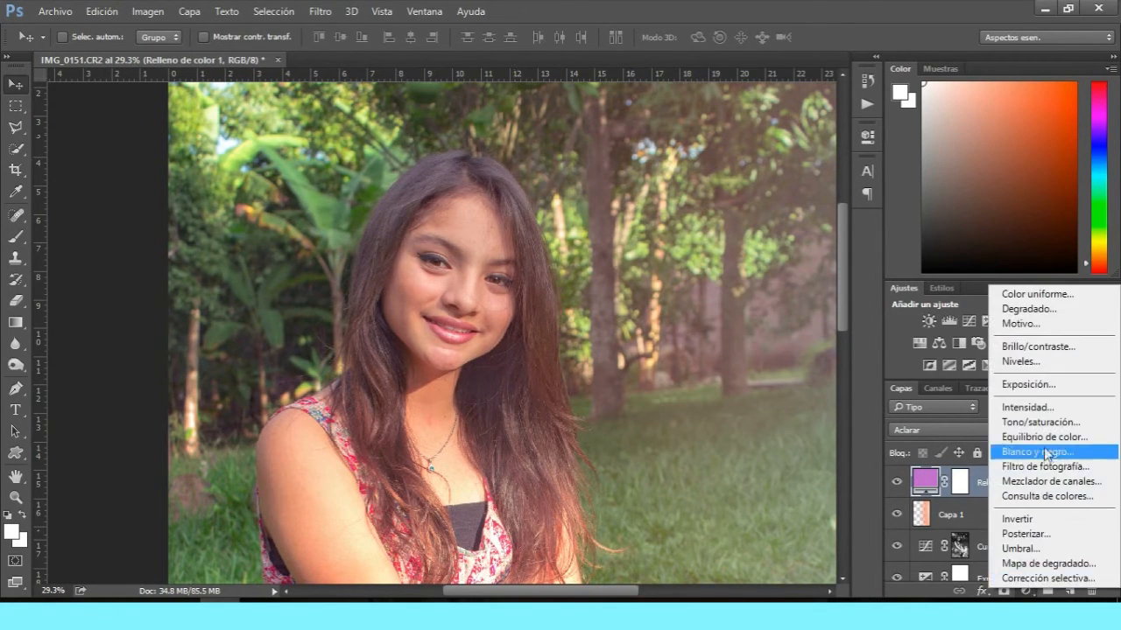
click(1027, 406)
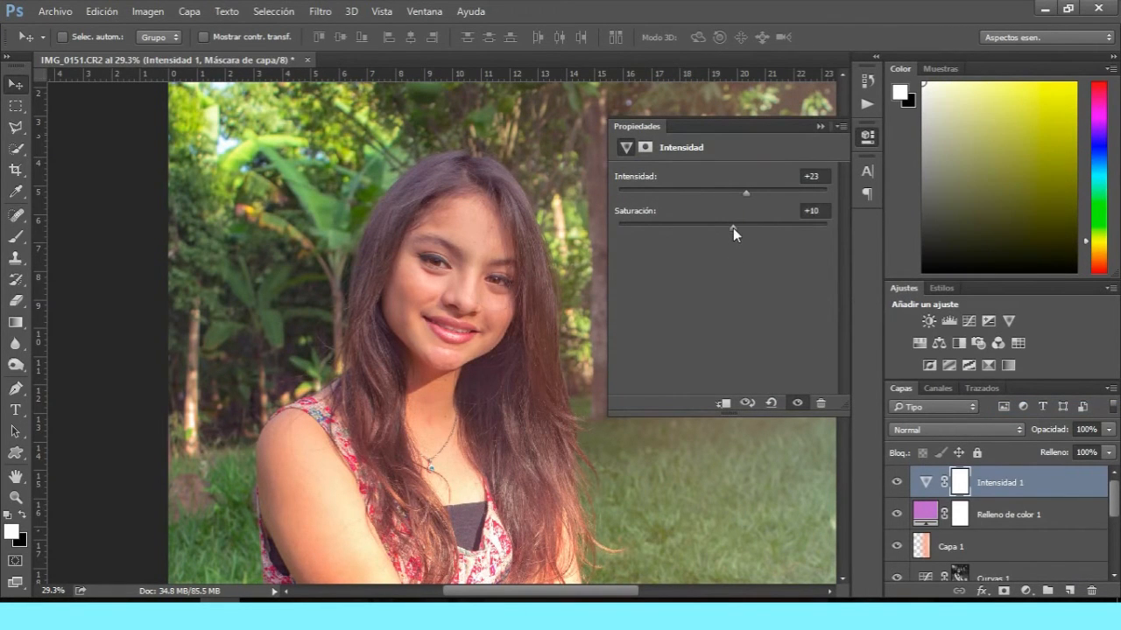
drag(745, 224, 723, 224)
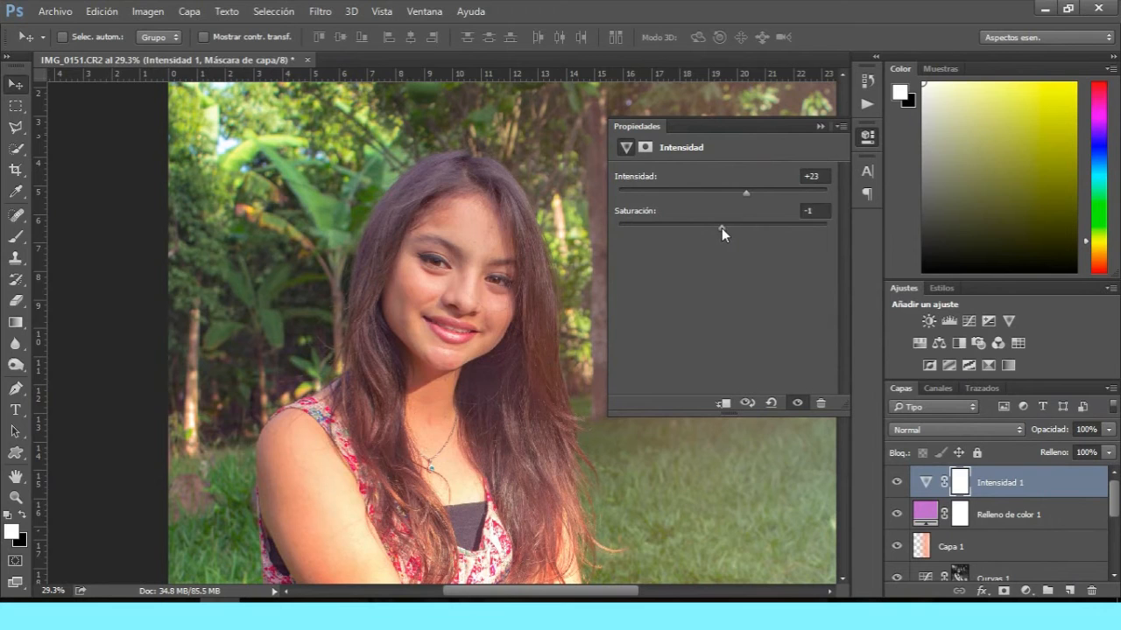
drag(727, 225, 736, 225)
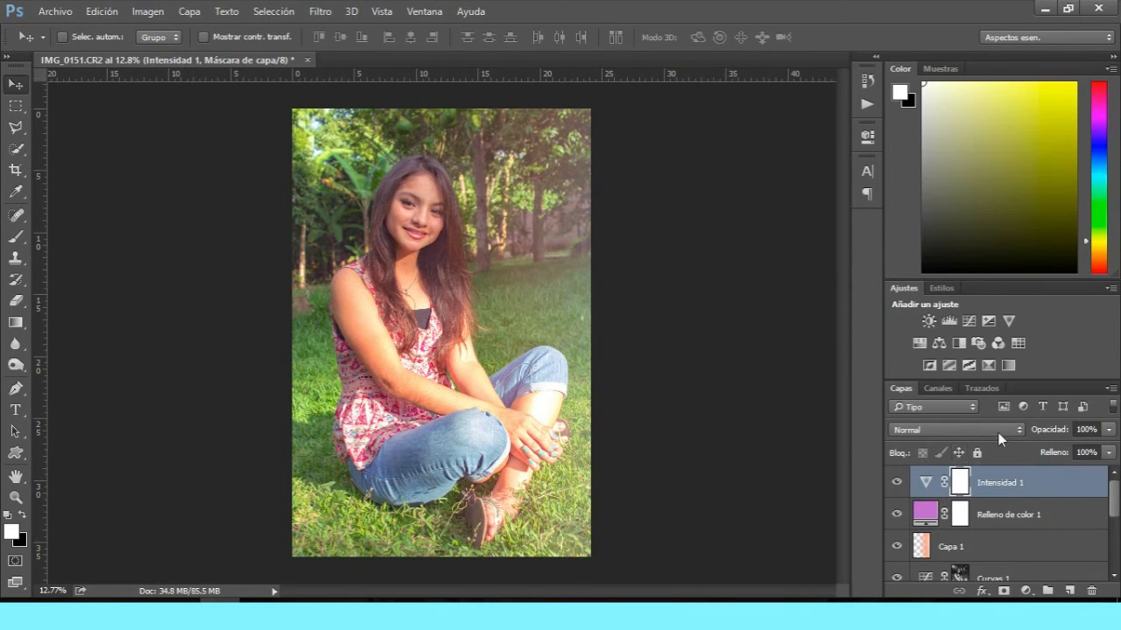
Step: Select the Capa 1 glow layer and set its opacity to 41%
click(1007, 514)
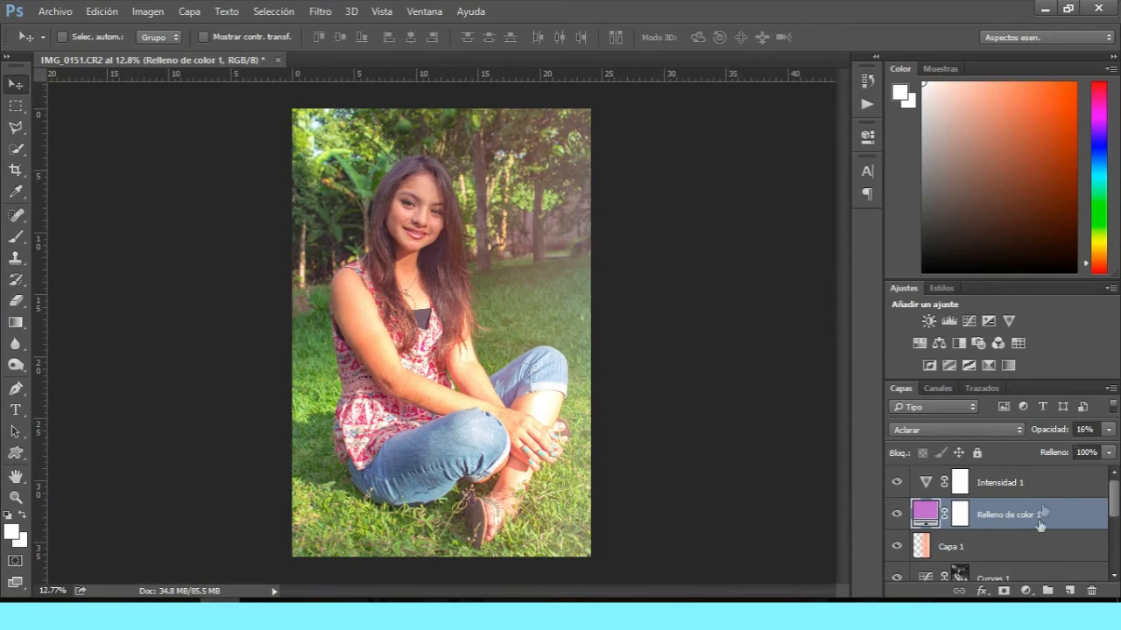
click(950, 547)
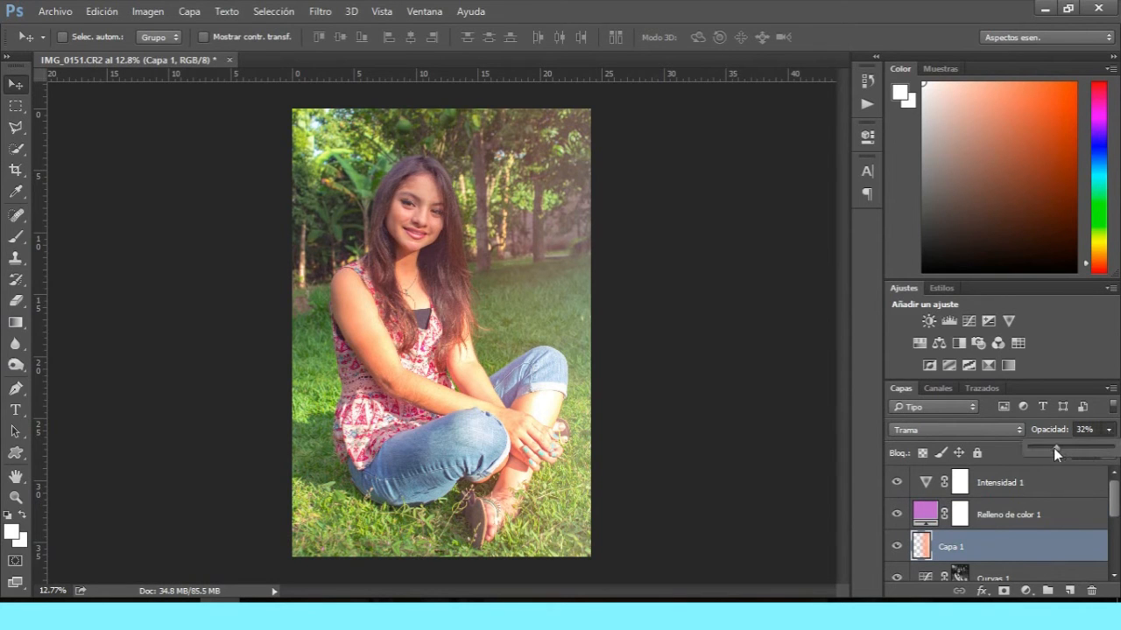
drag(1055, 452, 1068, 452)
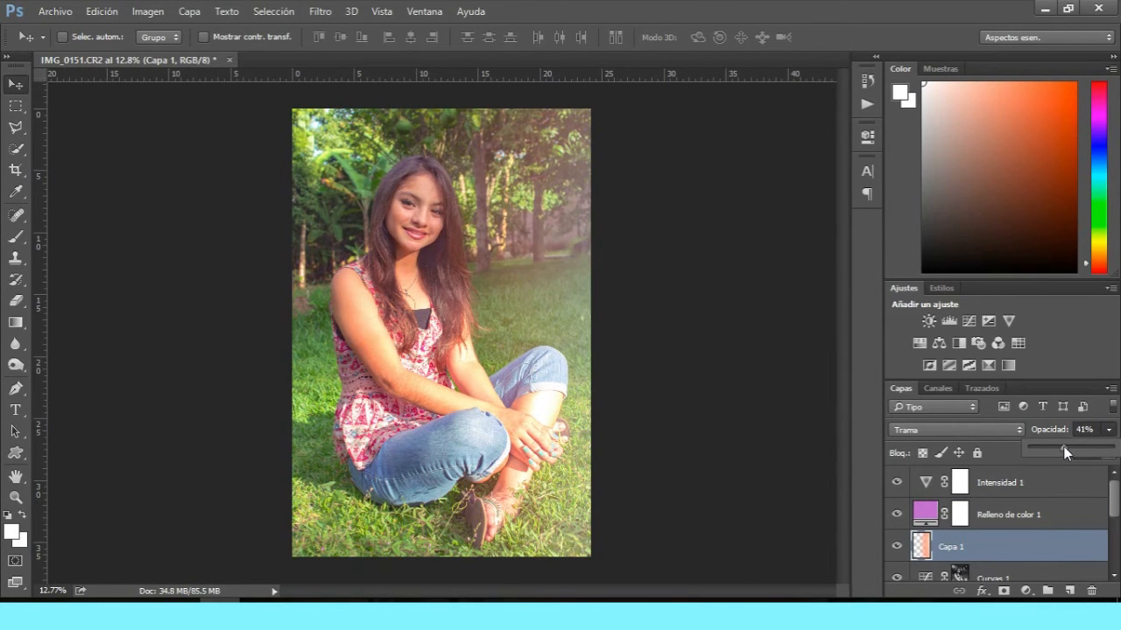
click(998, 482)
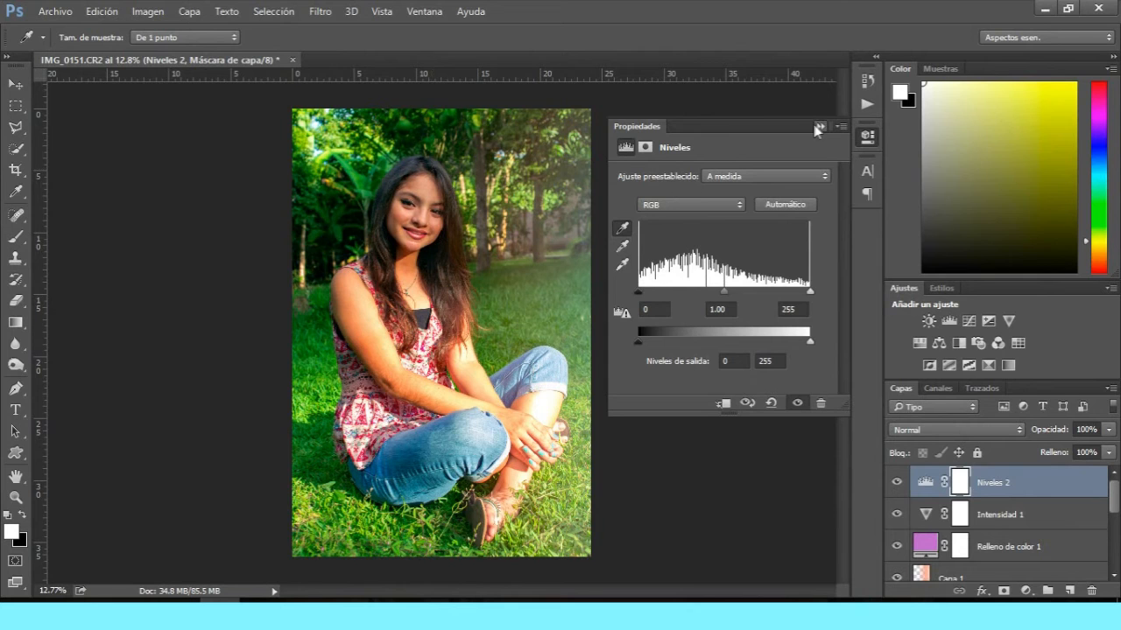
Step: Close the Levels properties and fade Niveles 2 to 27% opacity
click(820, 128)
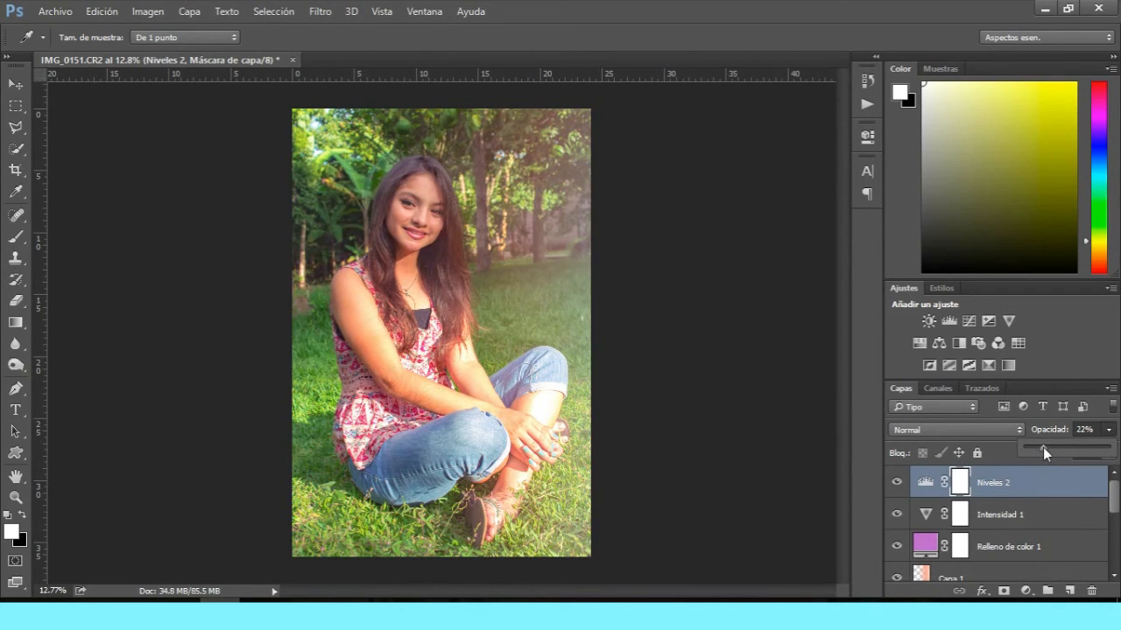
drag(1038, 453, 1048, 453)
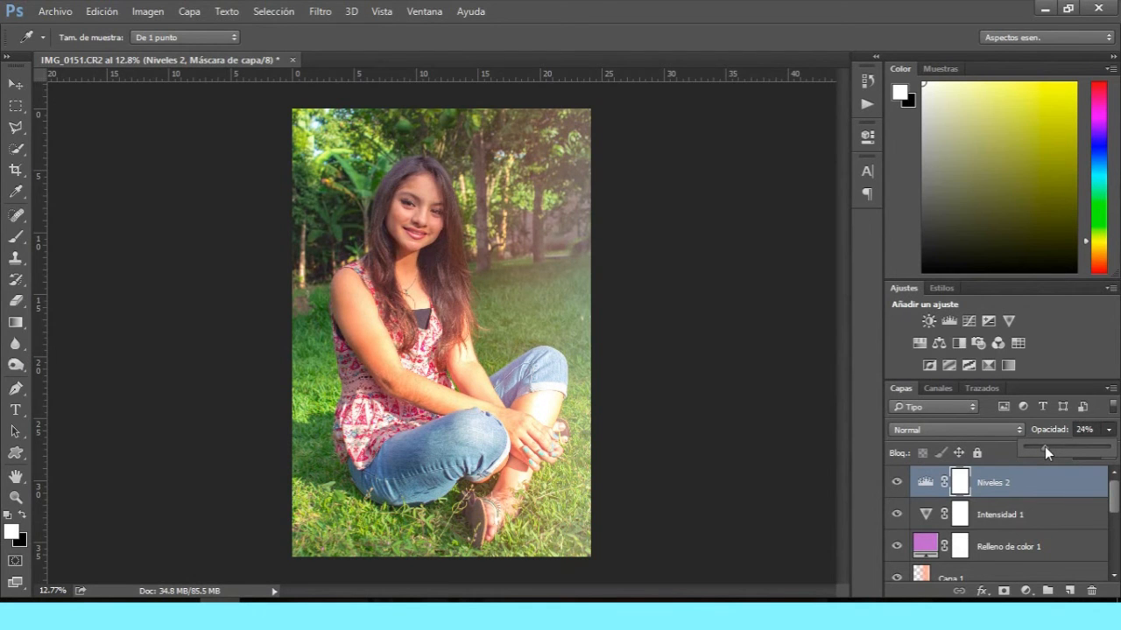
click(1085, 429)
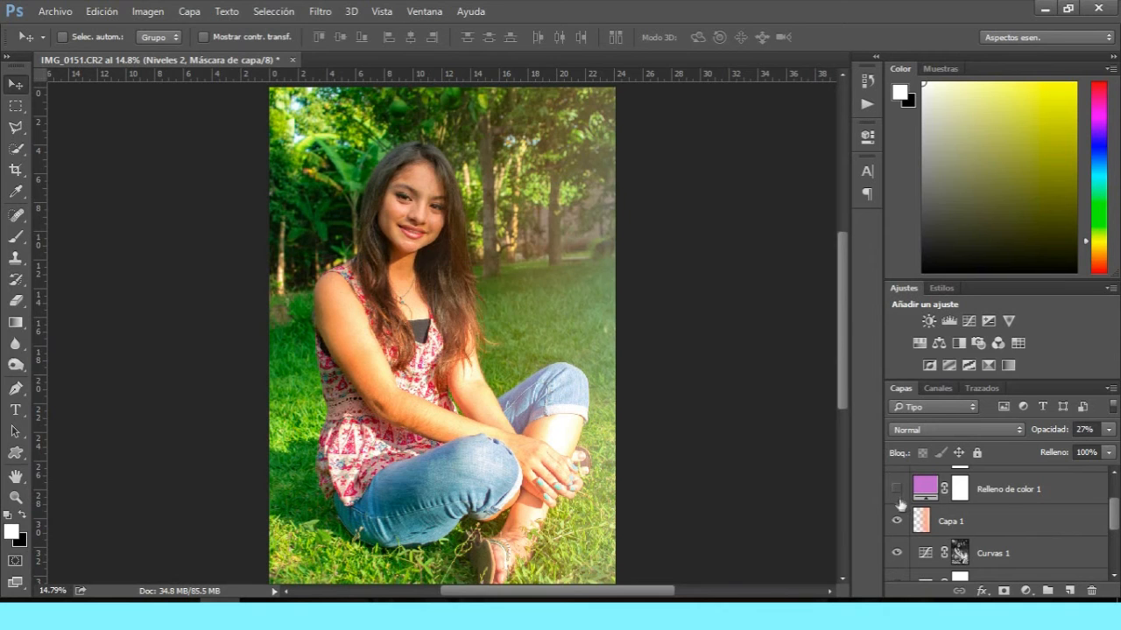
Step: Toggle the Capa 1 glow and lilac fill visibility to compare their effect
click(896, 521)
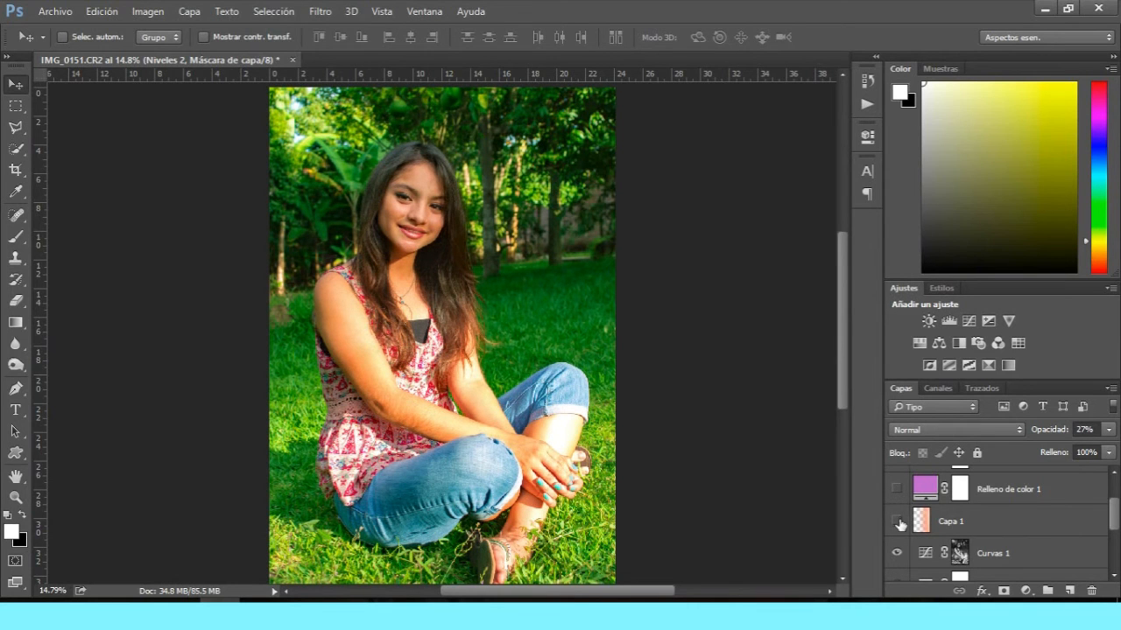
click(951, 521)
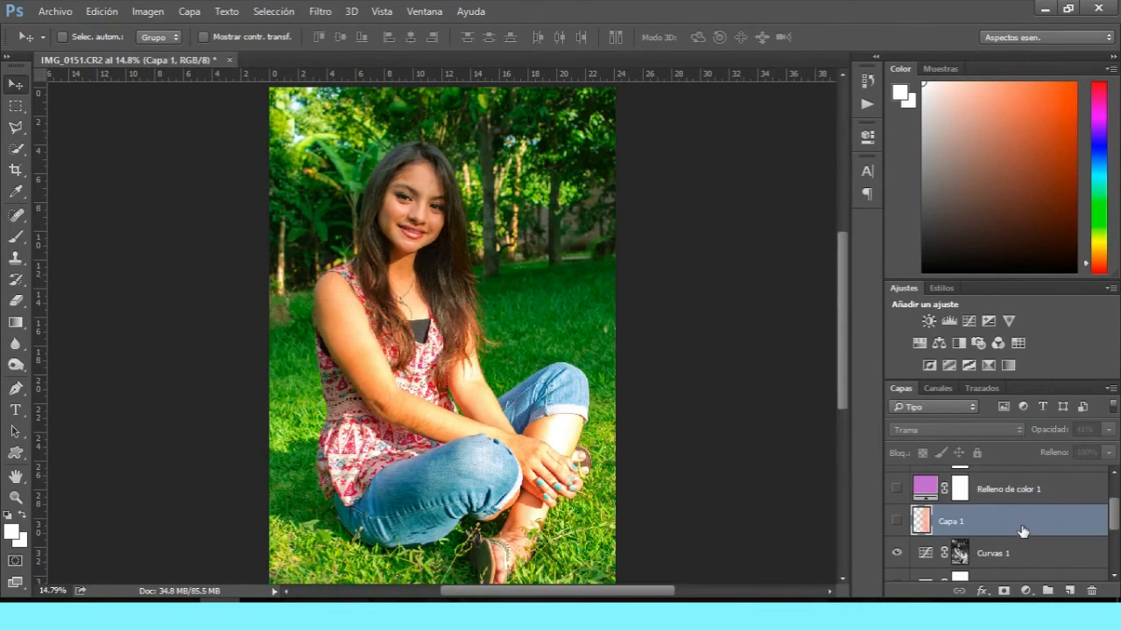
click(896, 521)
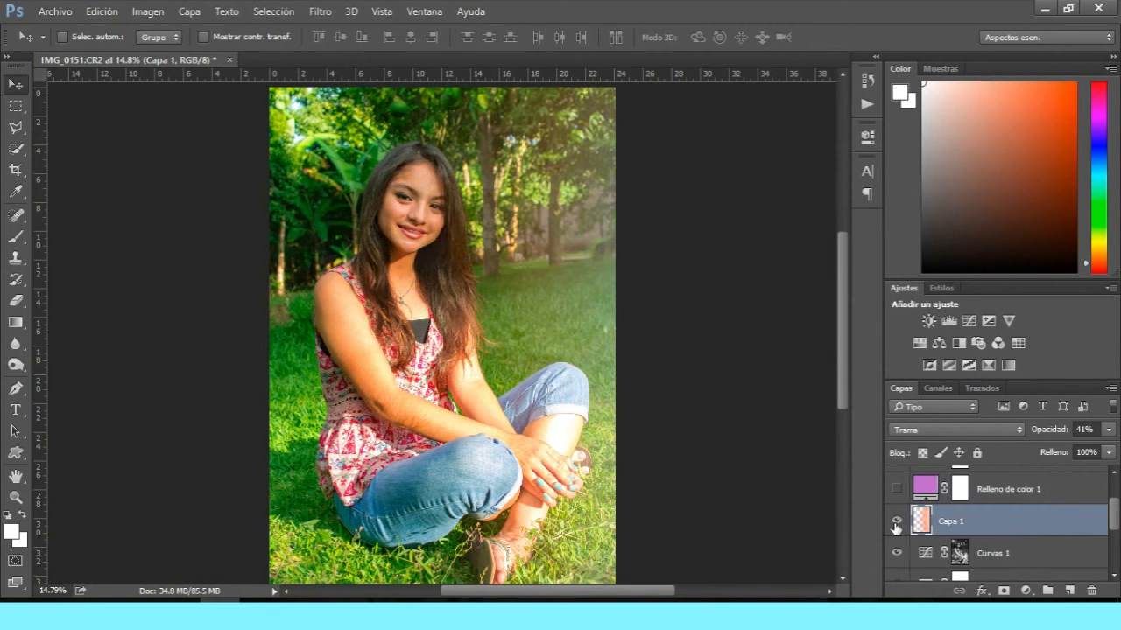
mouse_move(895, 522)
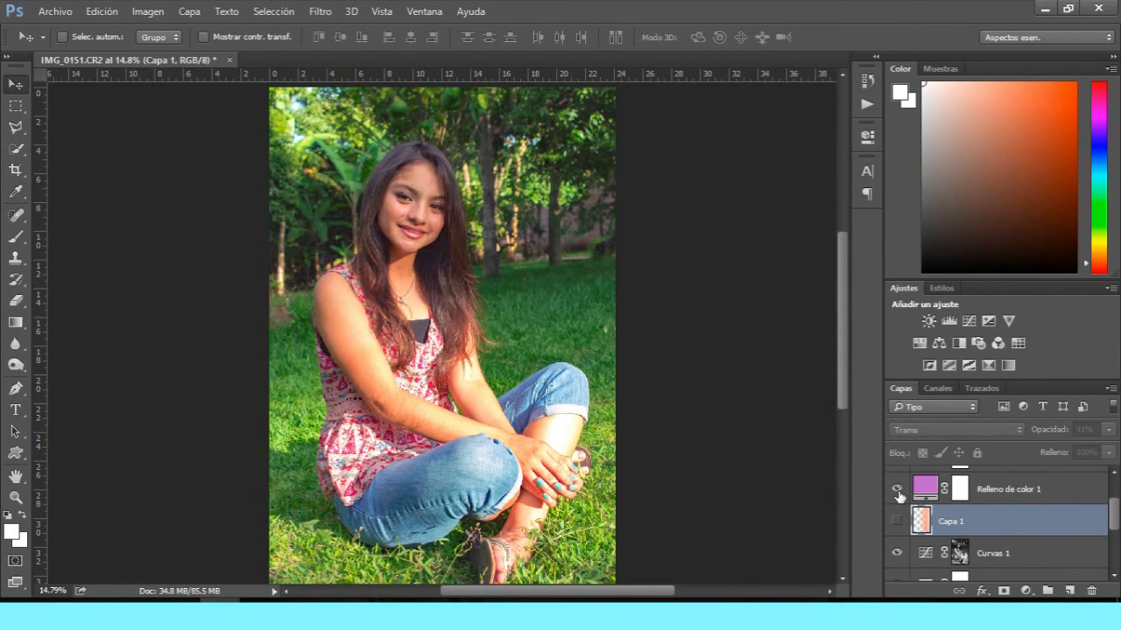
click(895, 489)
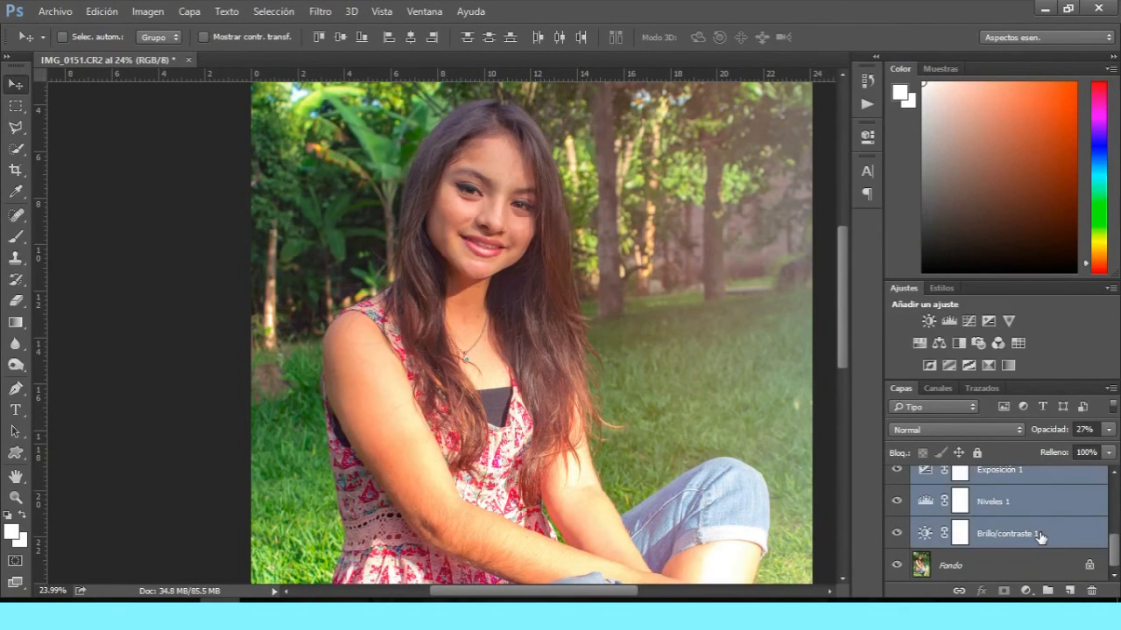
Step: Group the selected edit layers with Ctrl+G and open raw.jpg
key(ctrl+g)
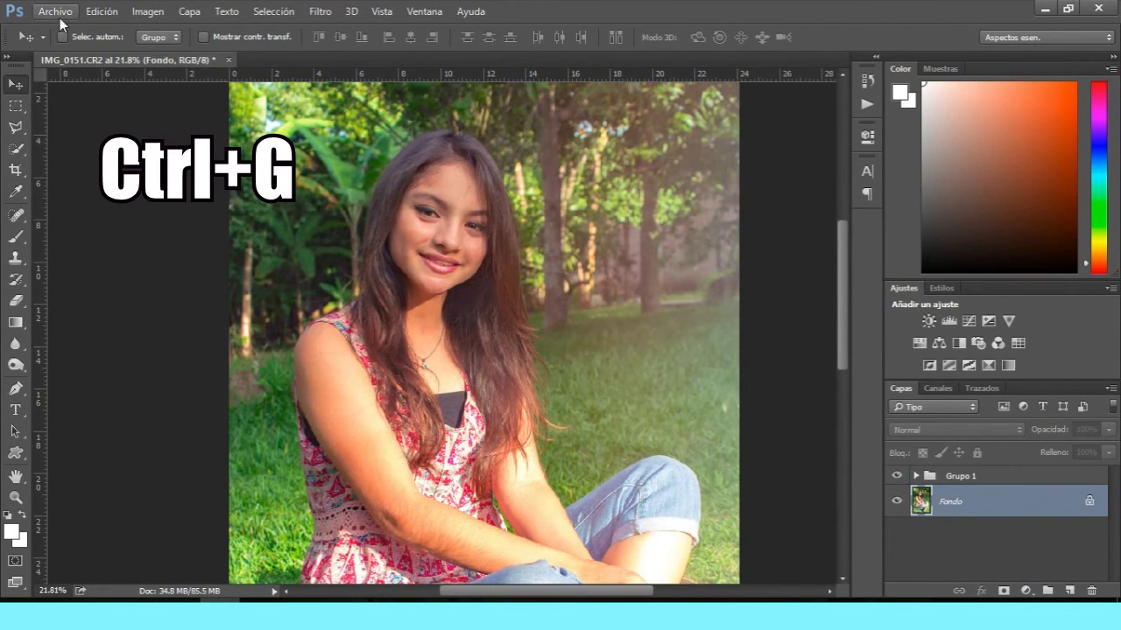
click(54, 11)
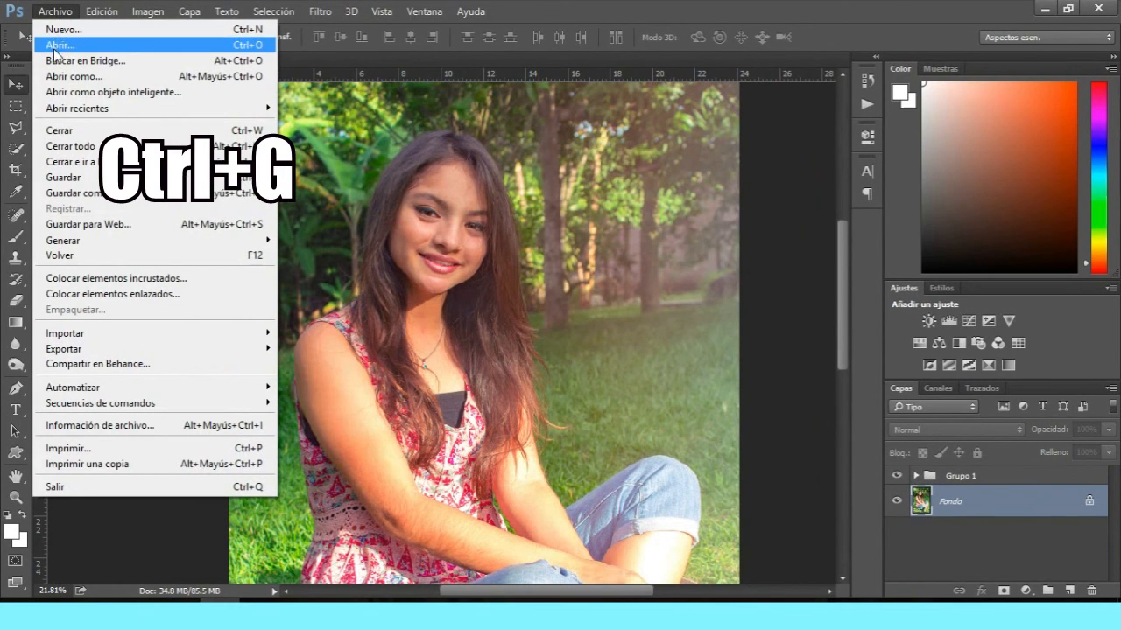
click(60, 45)
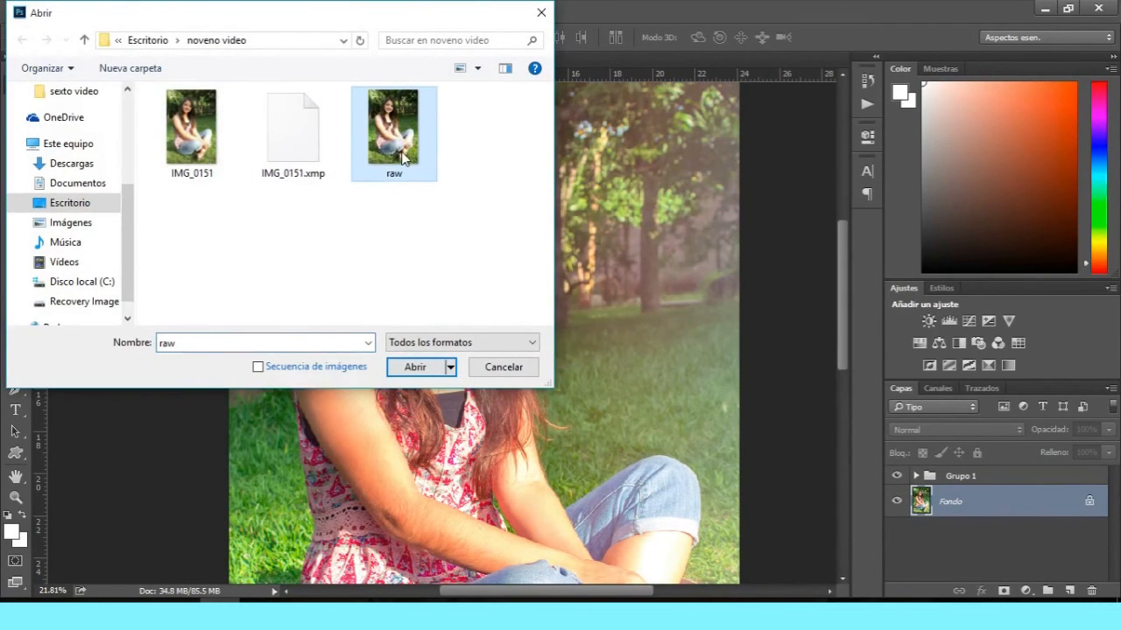
click(414, 366)
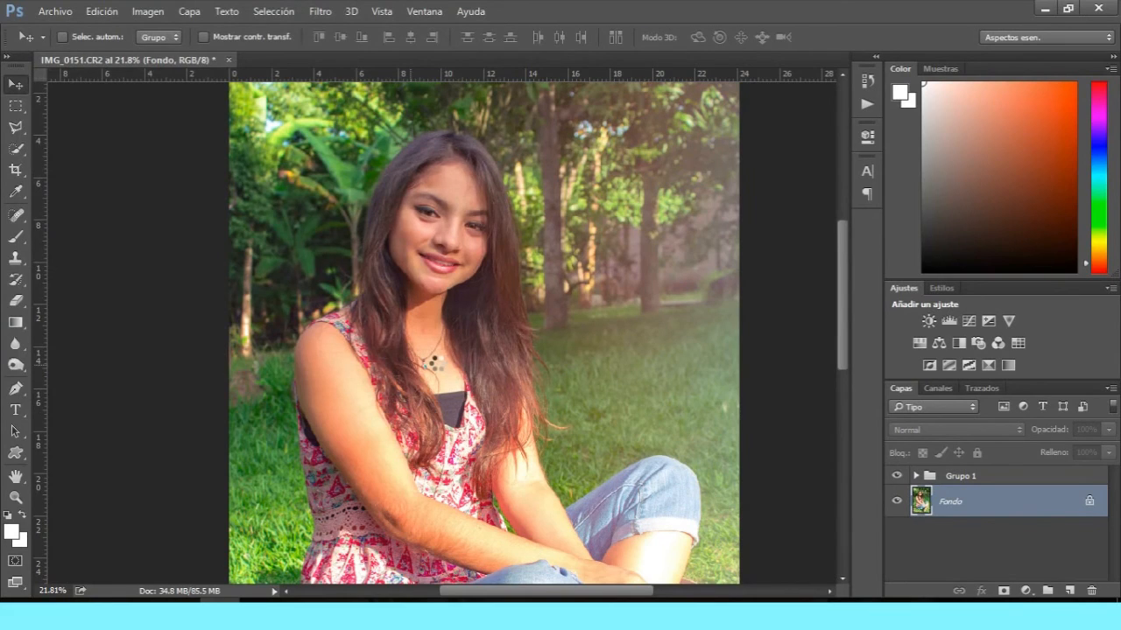
click(298, 60)
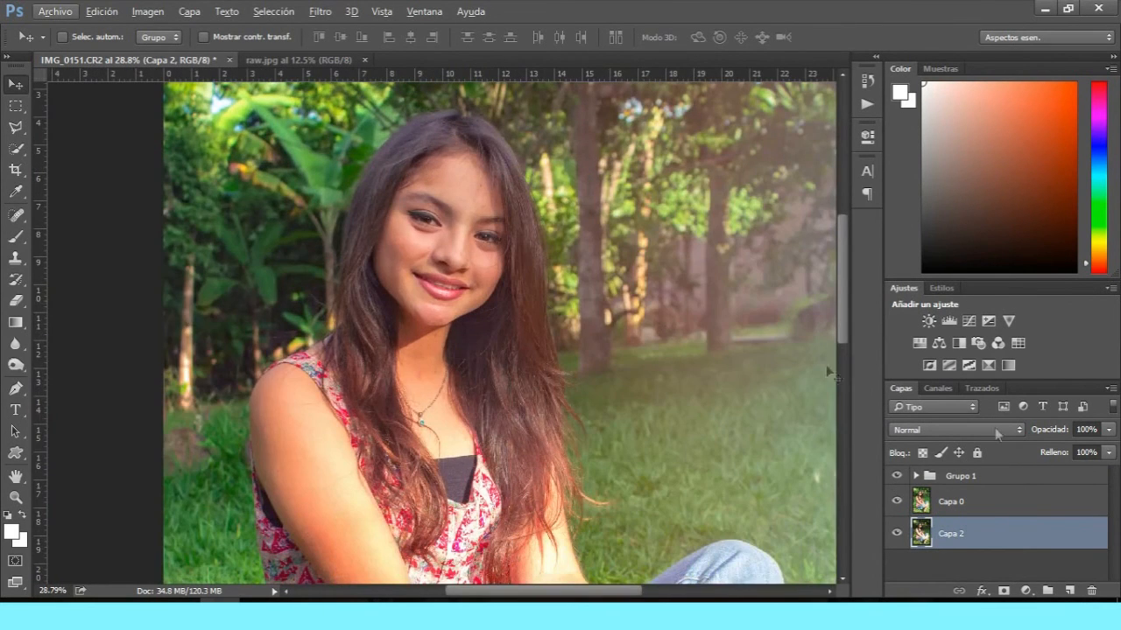
Step: Toggle Capa 0 and hide Grupo 1 to compare against the original
click(896, 500)
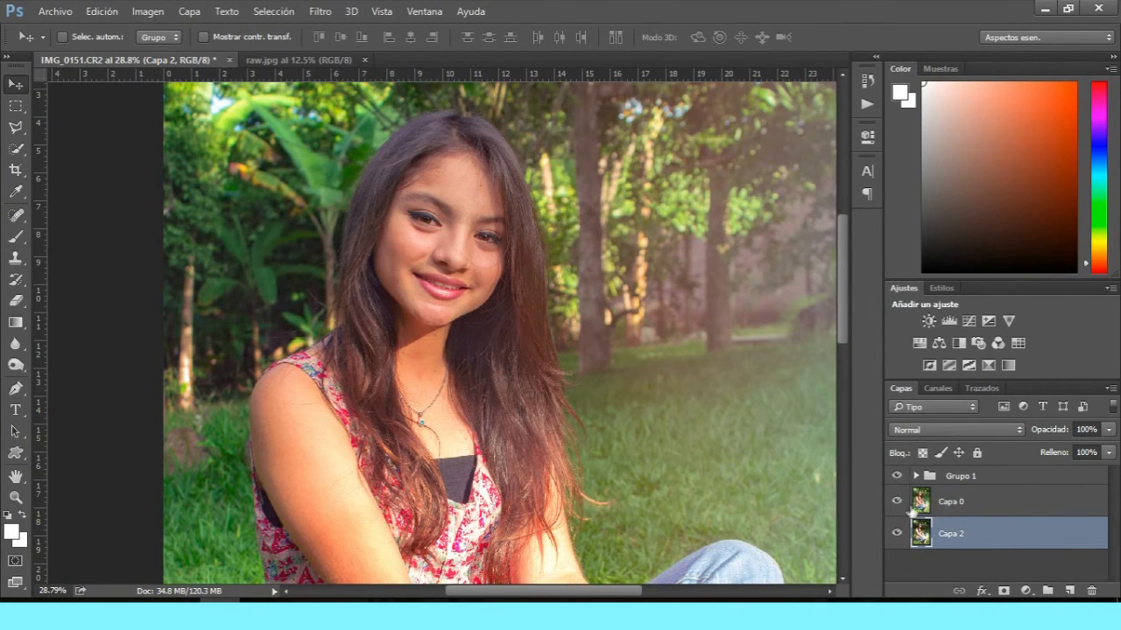
click(950, 500)
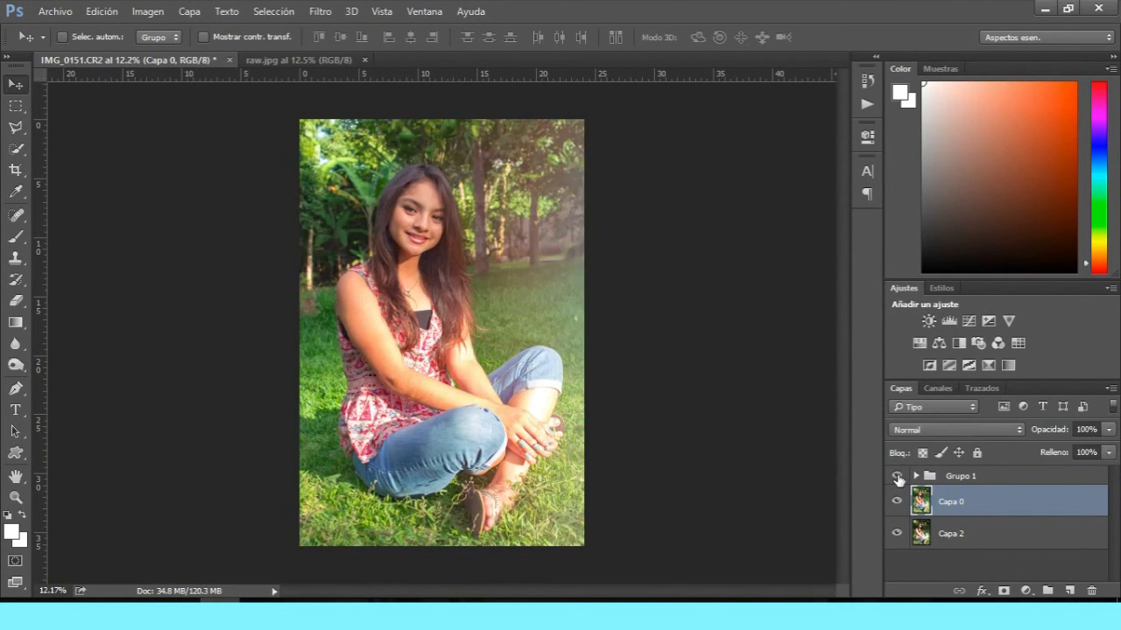
click(897, 475)
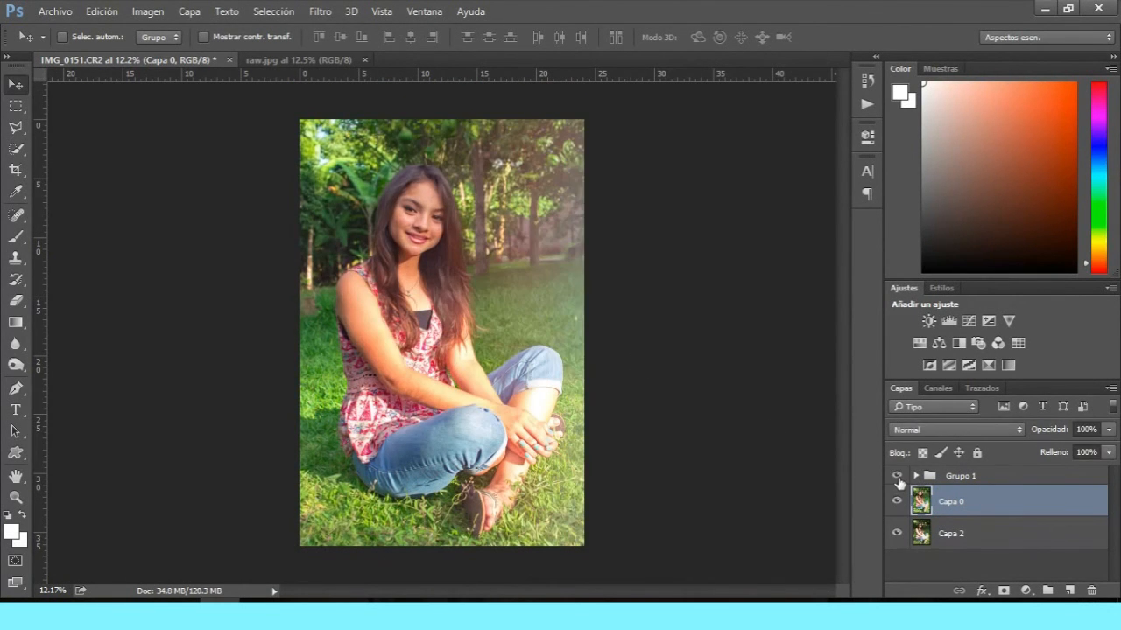